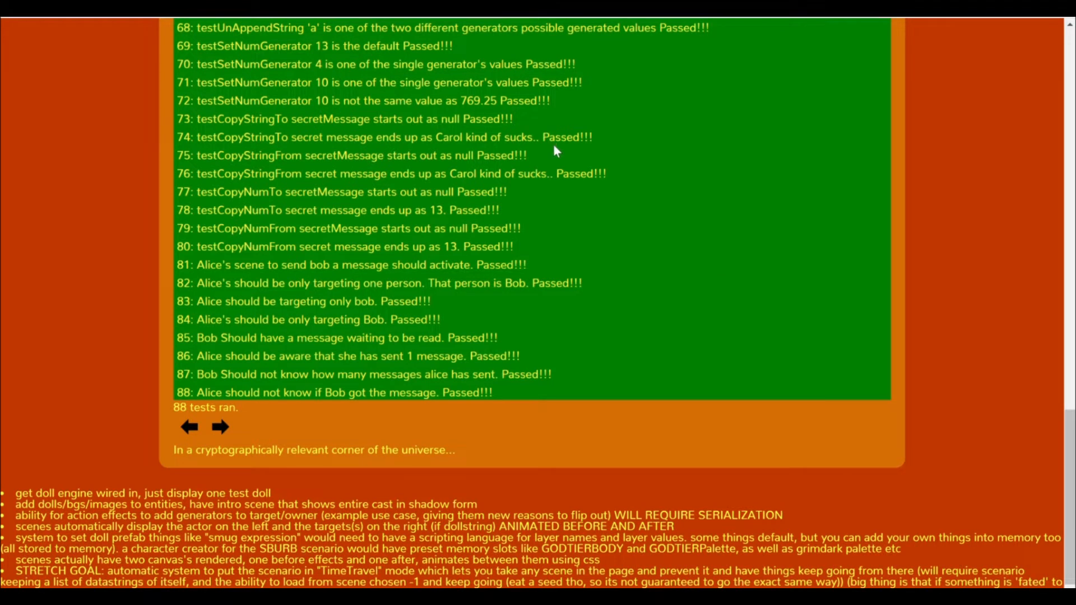
mouse_move(317, 185)
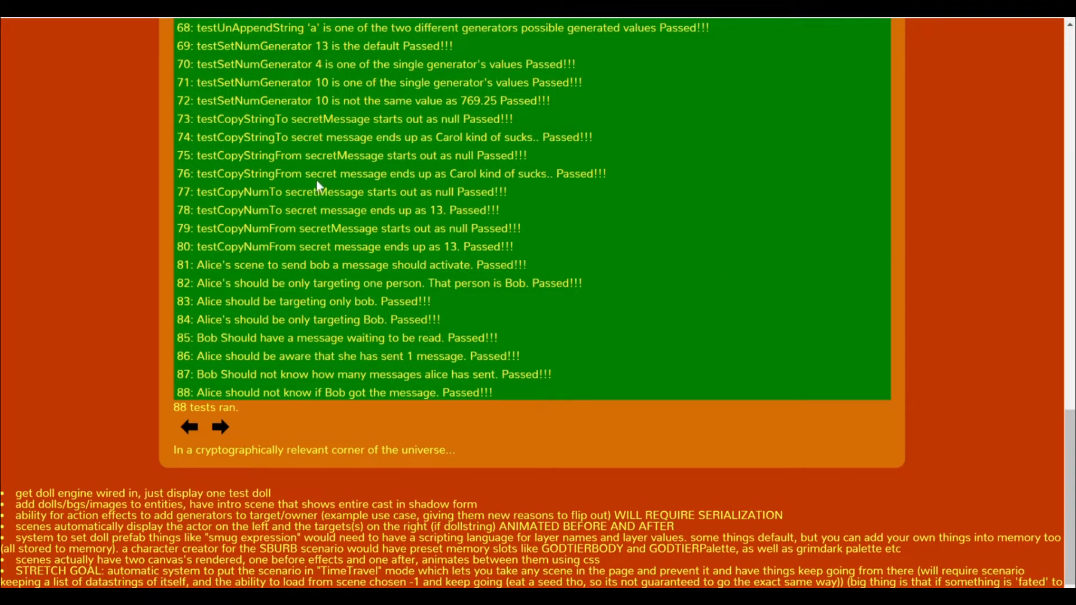
mouse_move(77, 351)
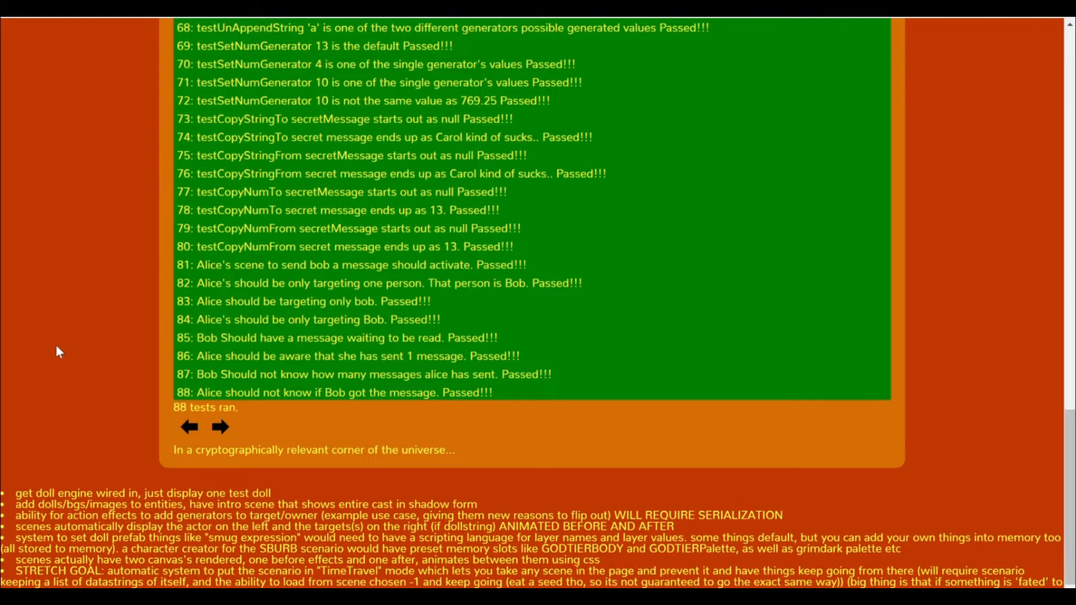
mouse_move(79, 360)
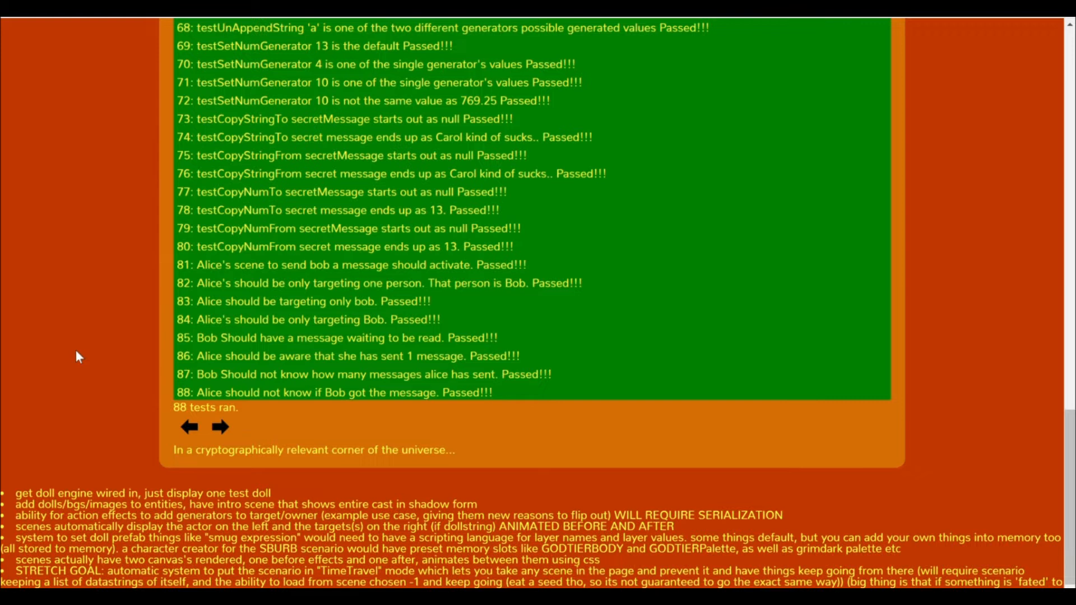
mouse_move(93, 343)
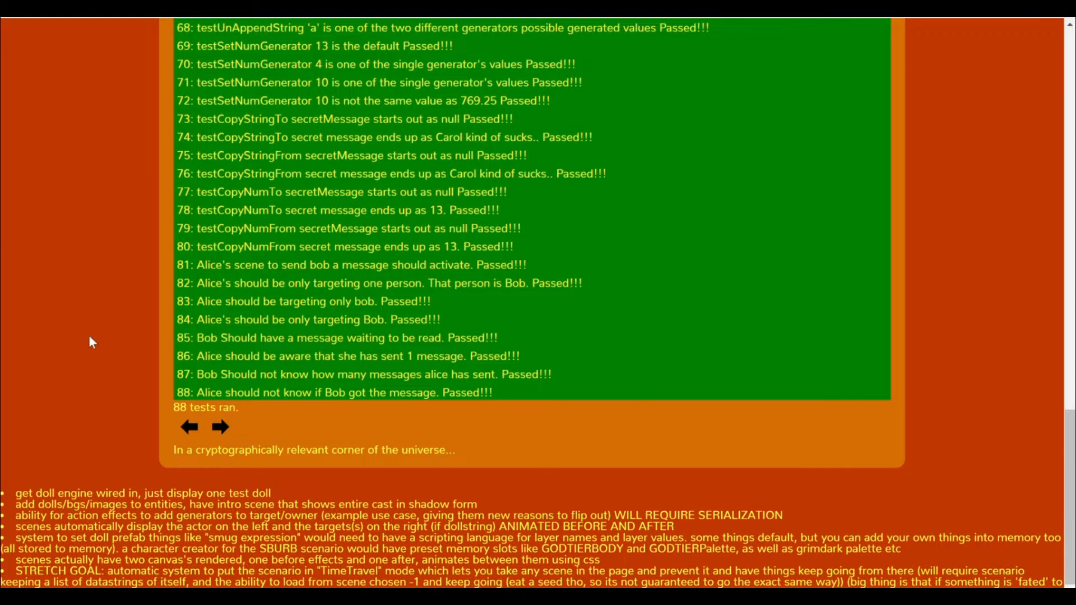
mouse_move(107, 296)
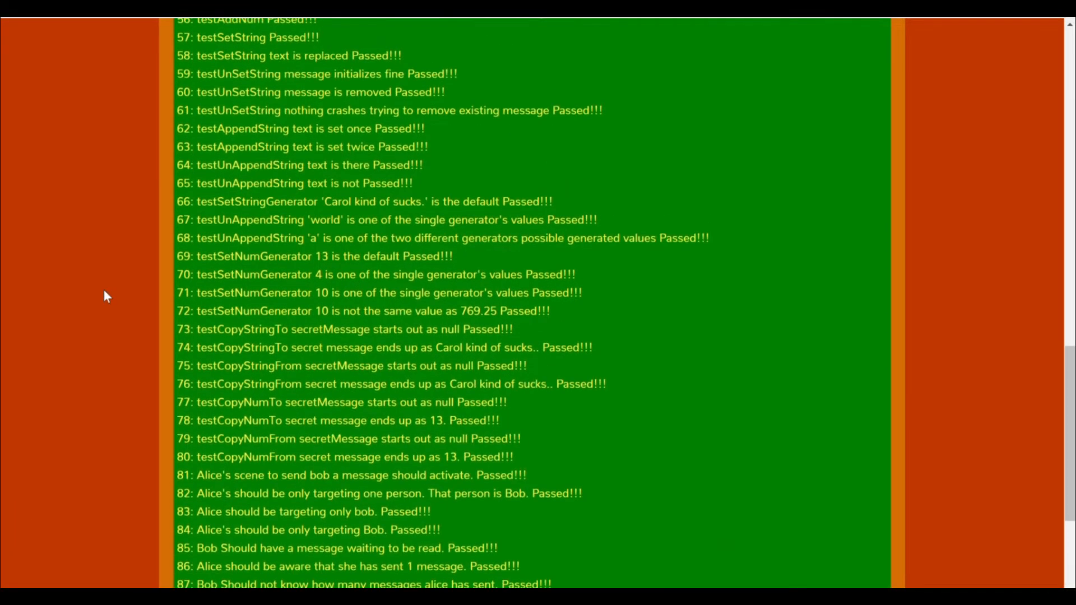
Step: Scroll through the code and test results before playing the story
scroll("up", 3)
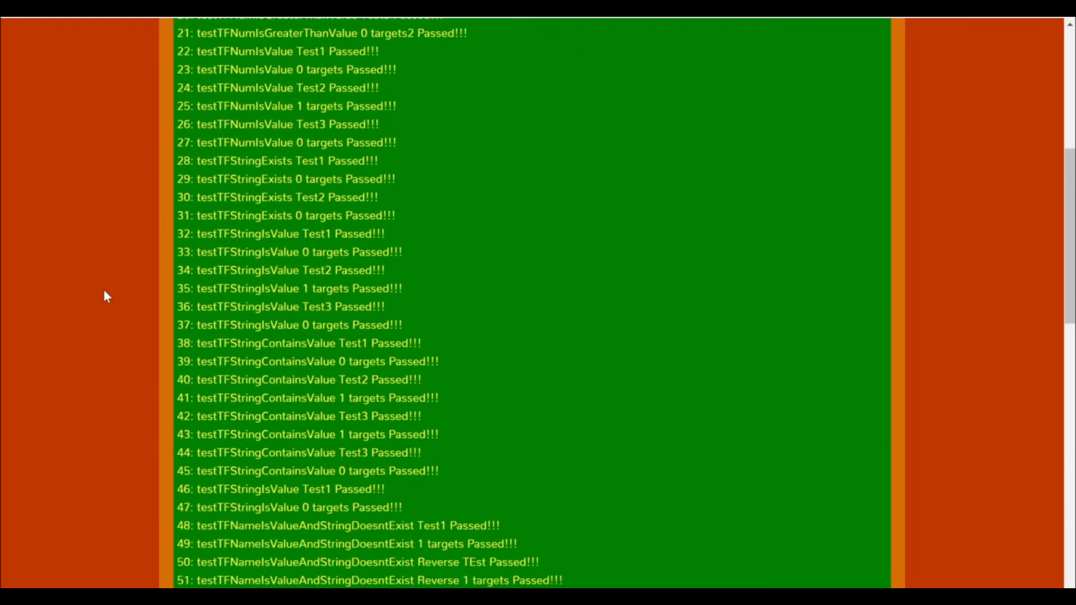
scroll("down", 3)
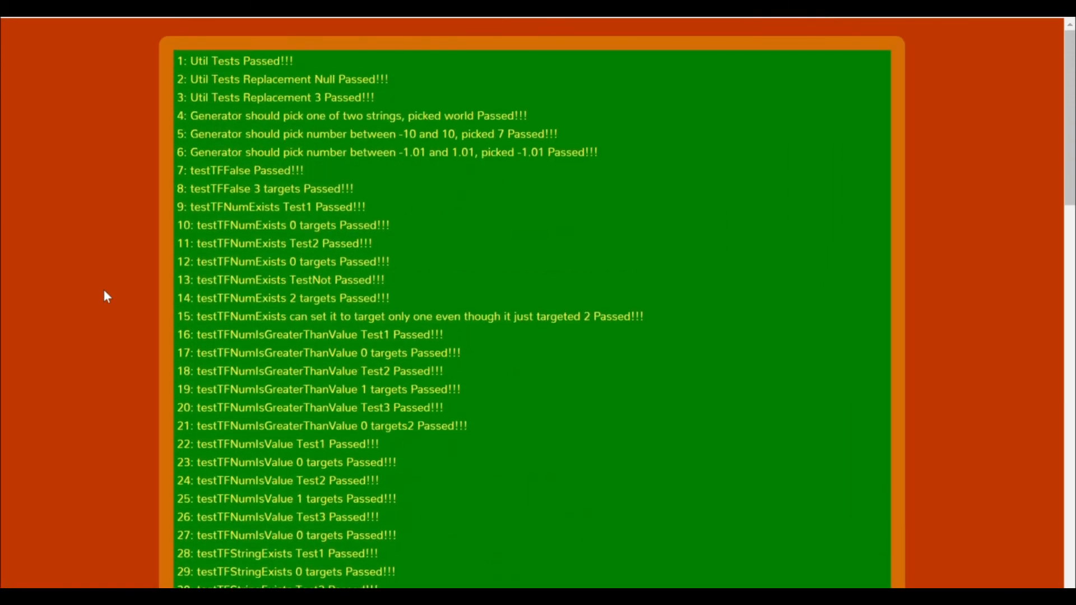
scroll("down", 3)
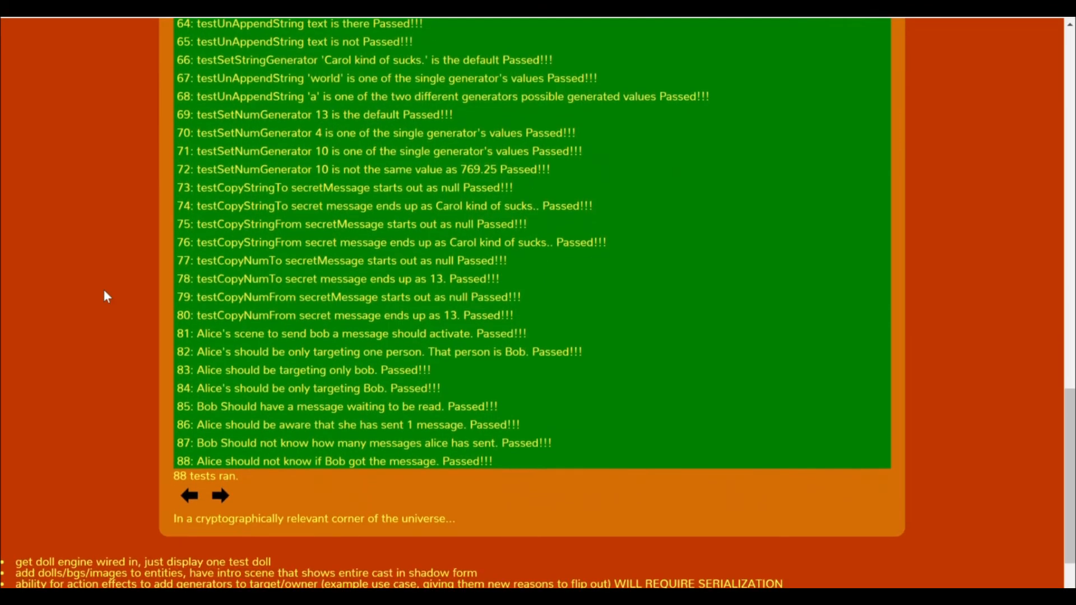
scroll("up", 3)
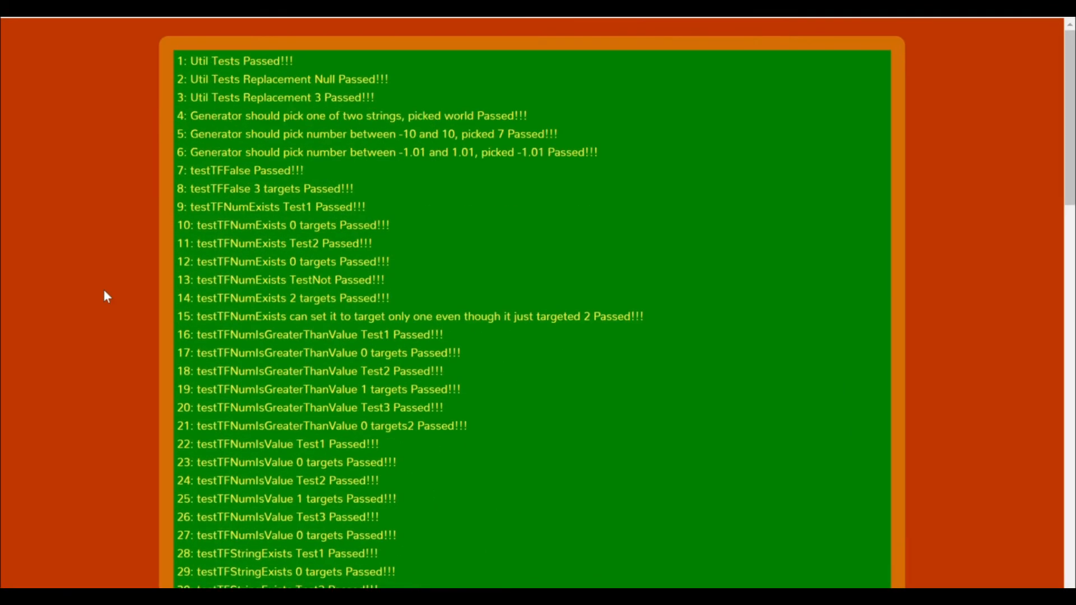
scroll("down", 3)
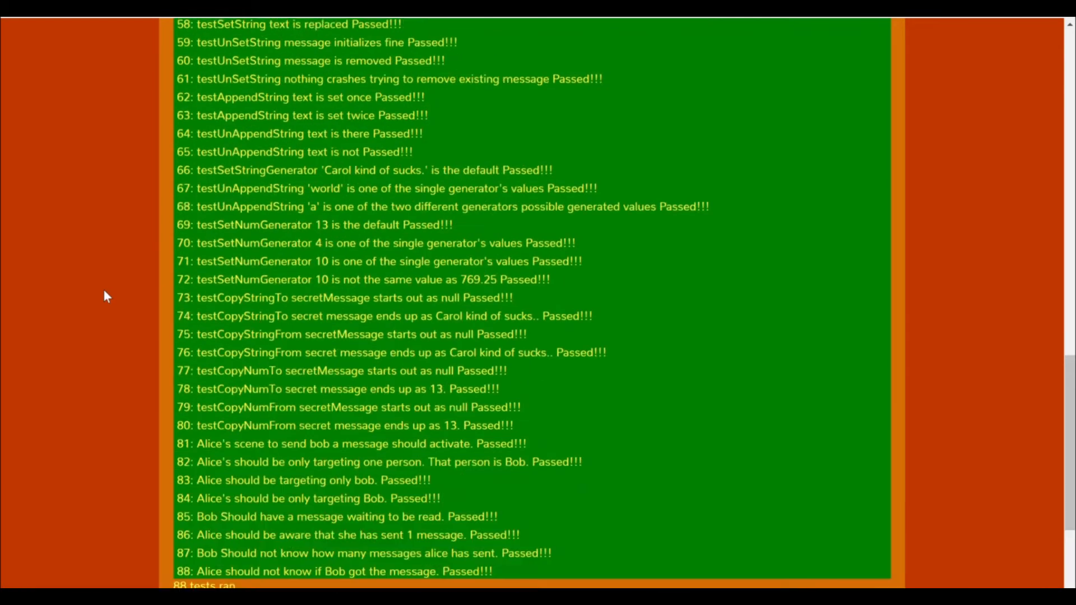
scroll("up", 3)
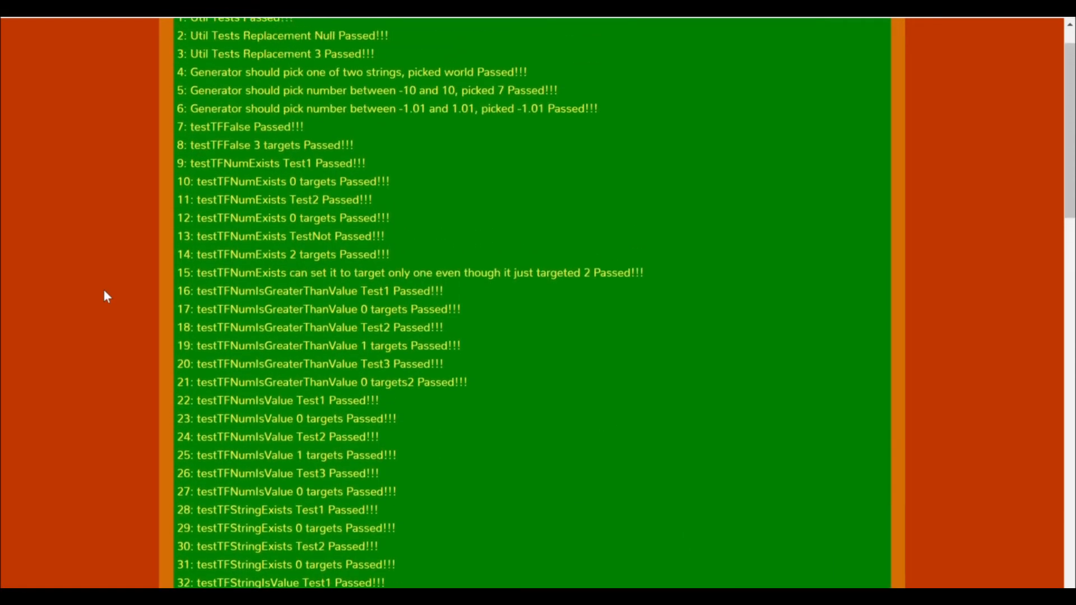
scroll("down", 3)
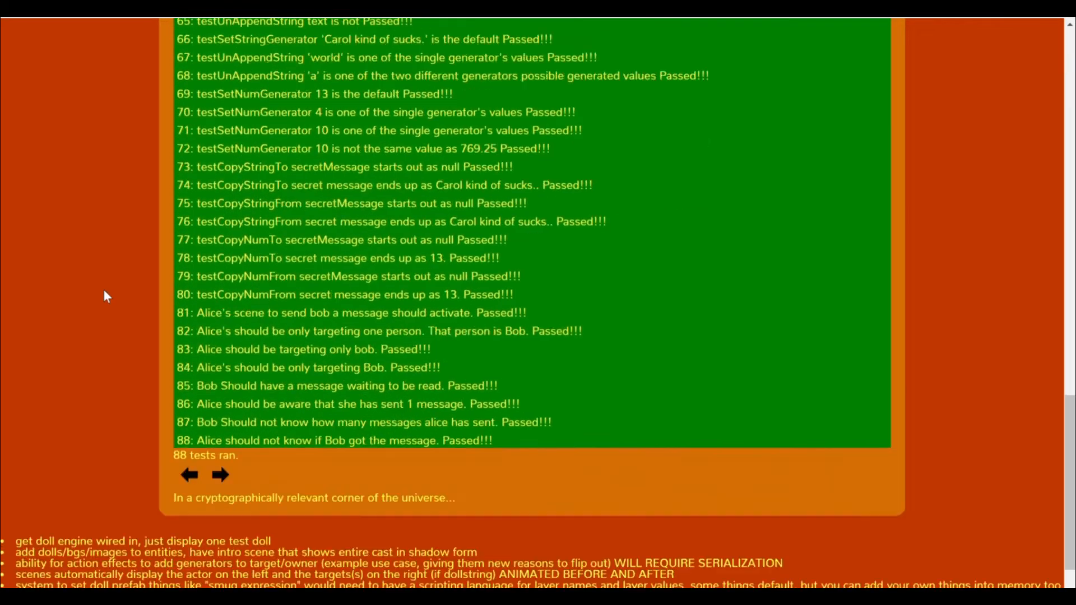
scroll("down", 3)
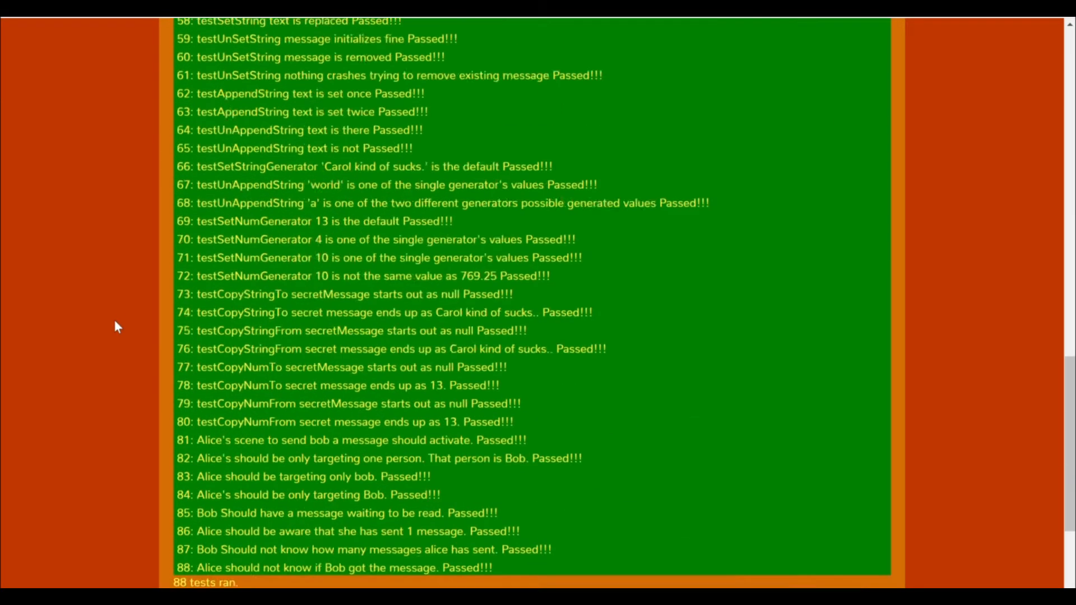
scroll("down", 3)
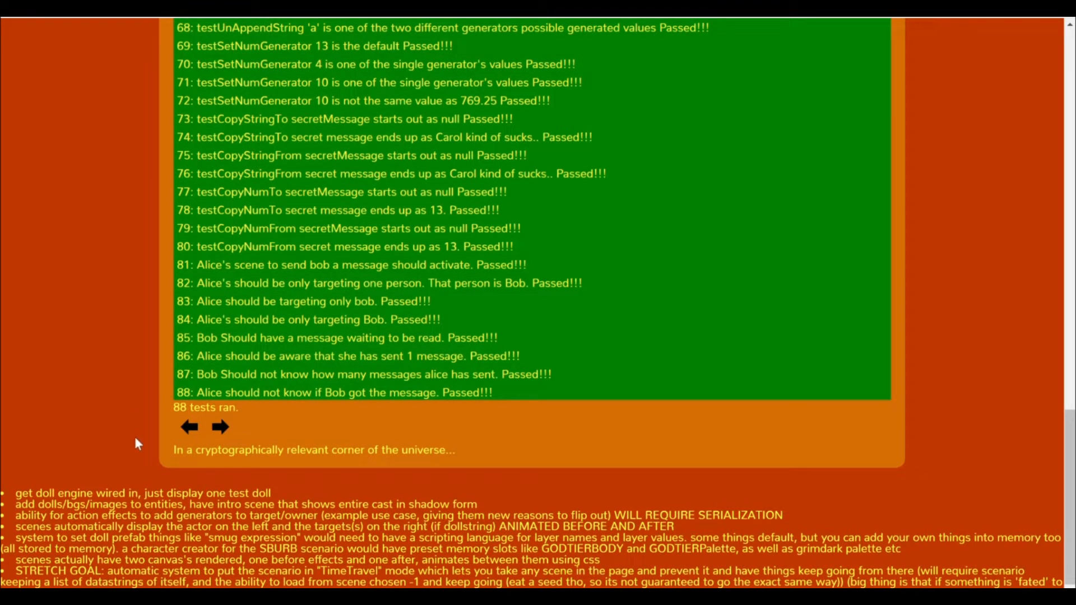
mouse_move(181, 497)
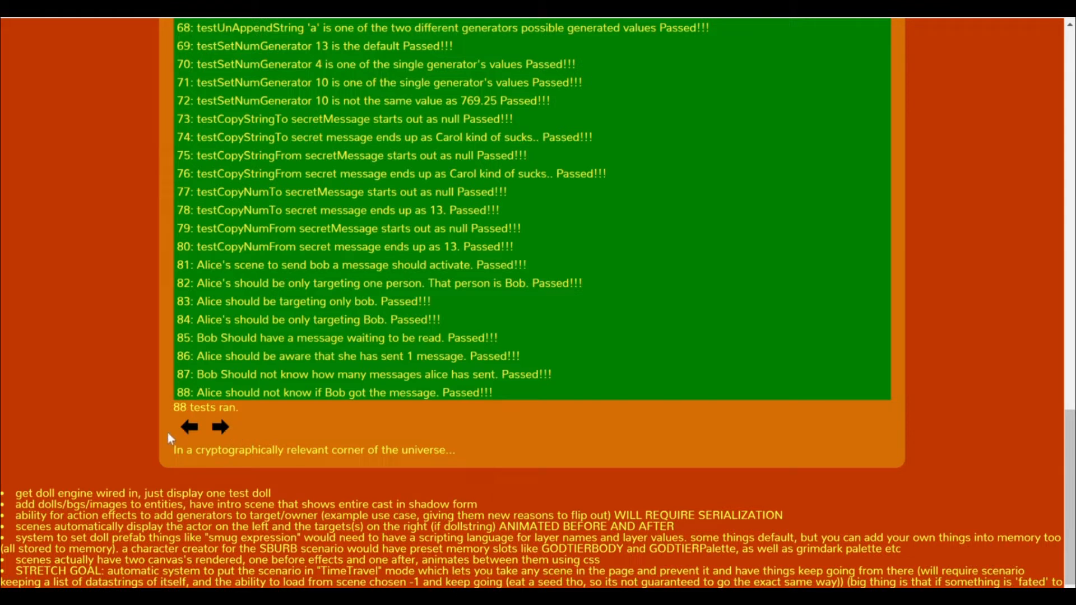
mouse_move(103, 440)
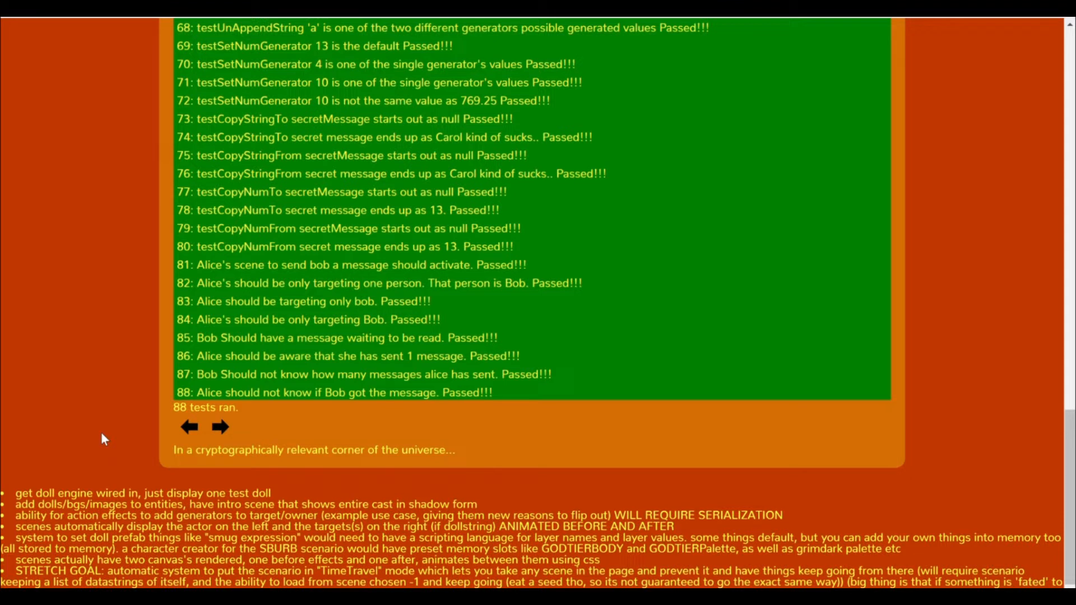
mouse_move(141, 433)
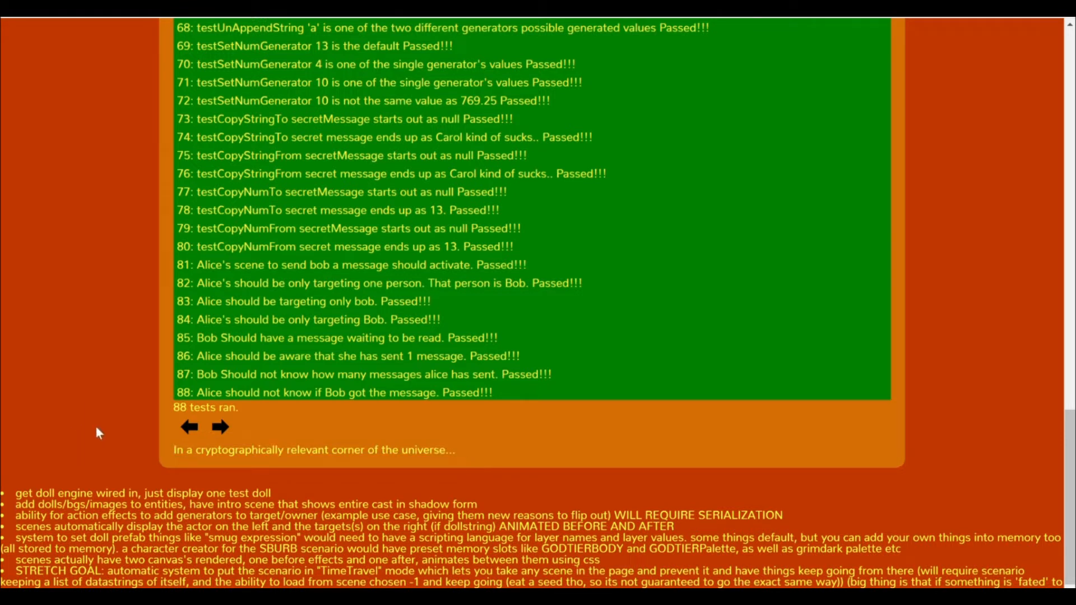
mouse_move(146, 474)
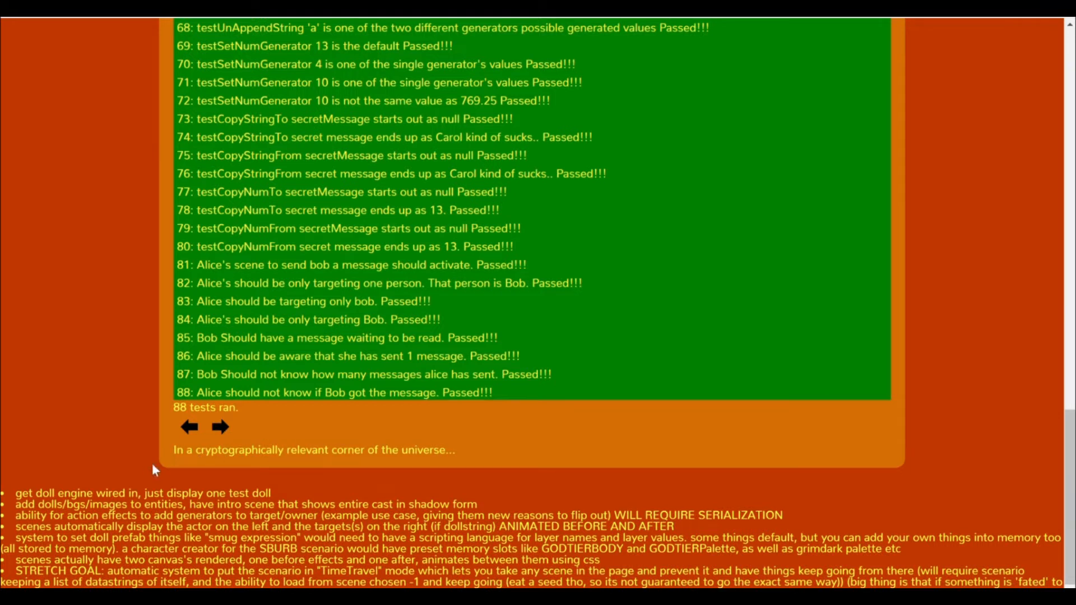
mouse_move(212, 486)
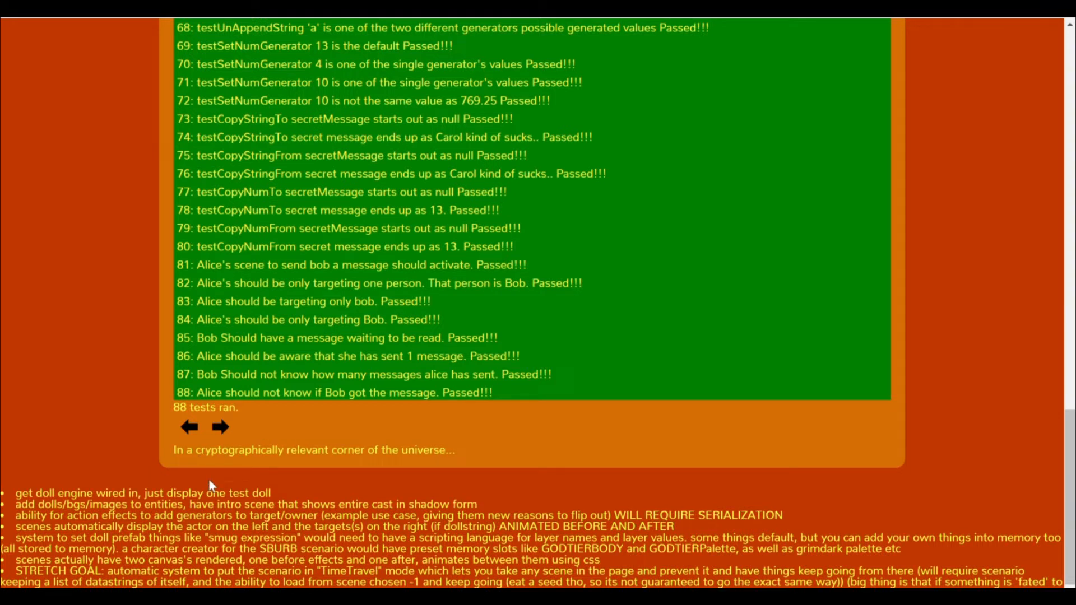
Step: Advance three scenes: Alice's first message, Bob reading it, Alice's second message
left_click(220, 427)
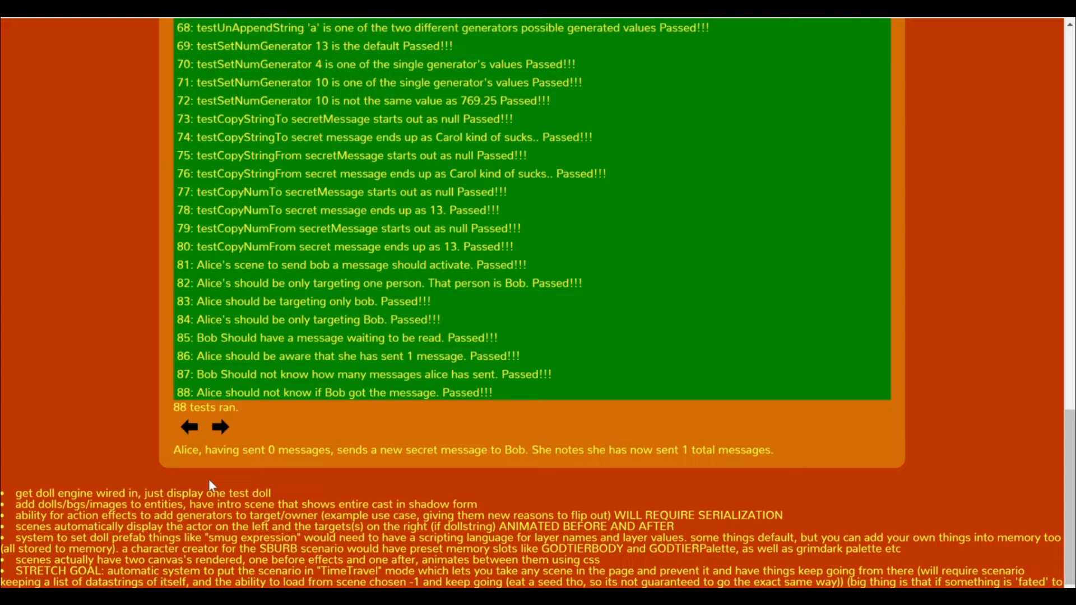
left_click(219, 427)
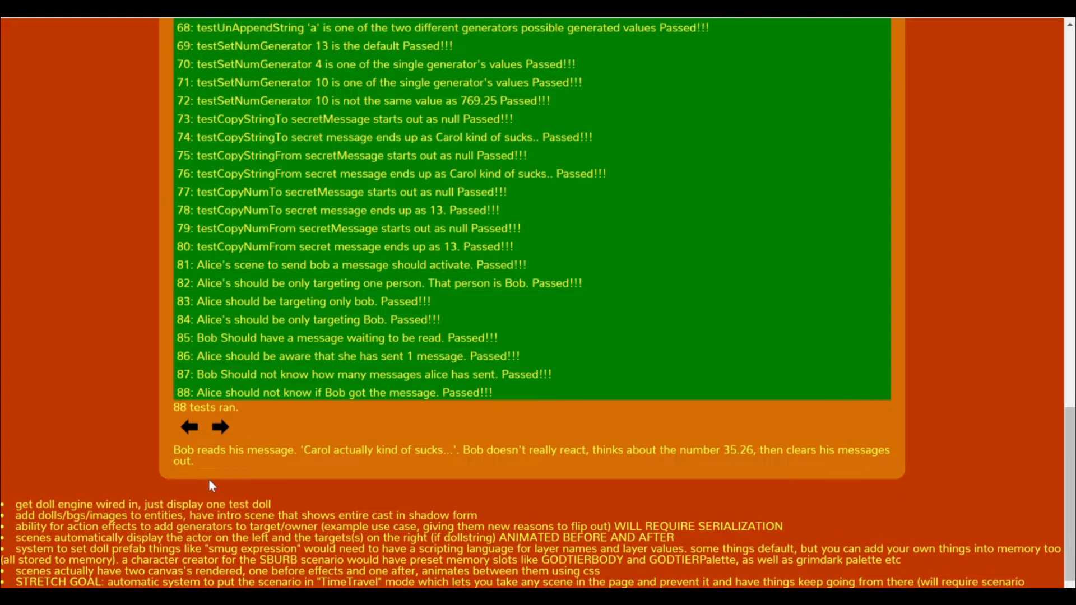
left_click(221, 427)
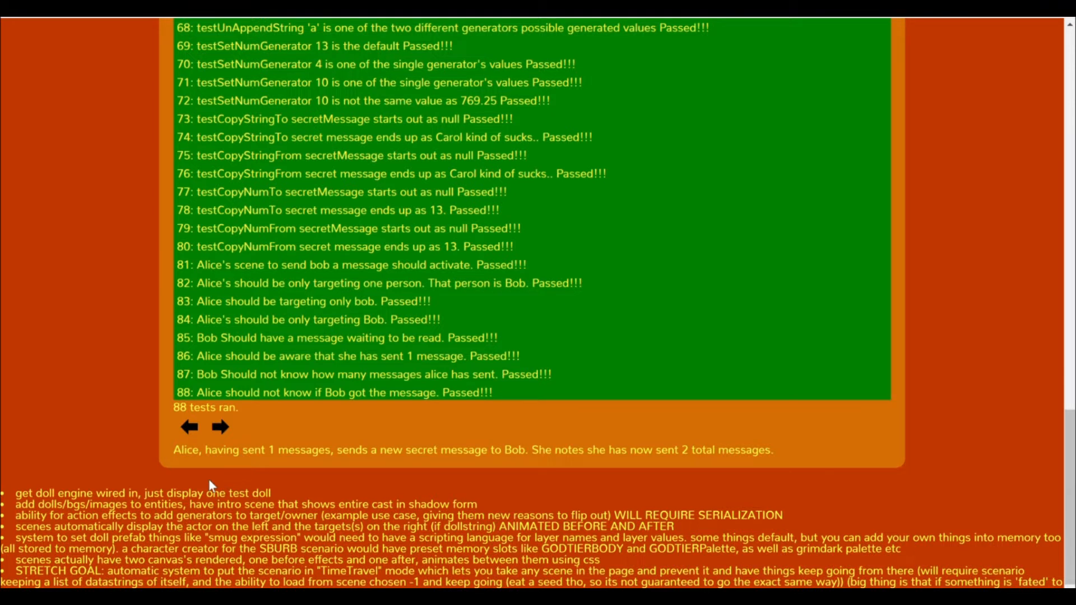
mouse_move(141, 487)
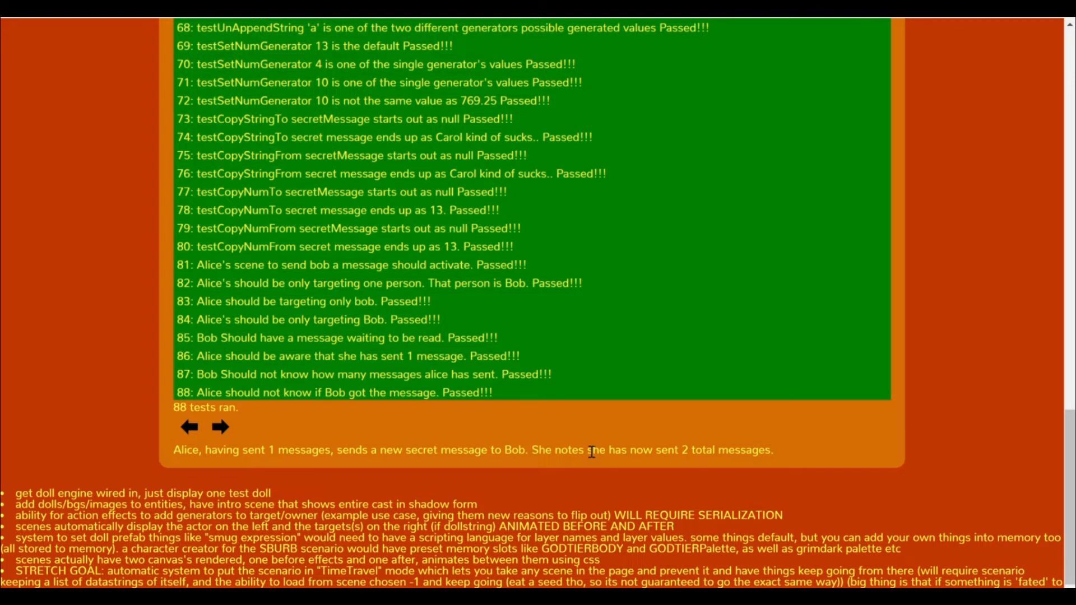
Step: Advance one scene to Eve snooping on Bob's message with scandal rating 1
left_click(220, 427)
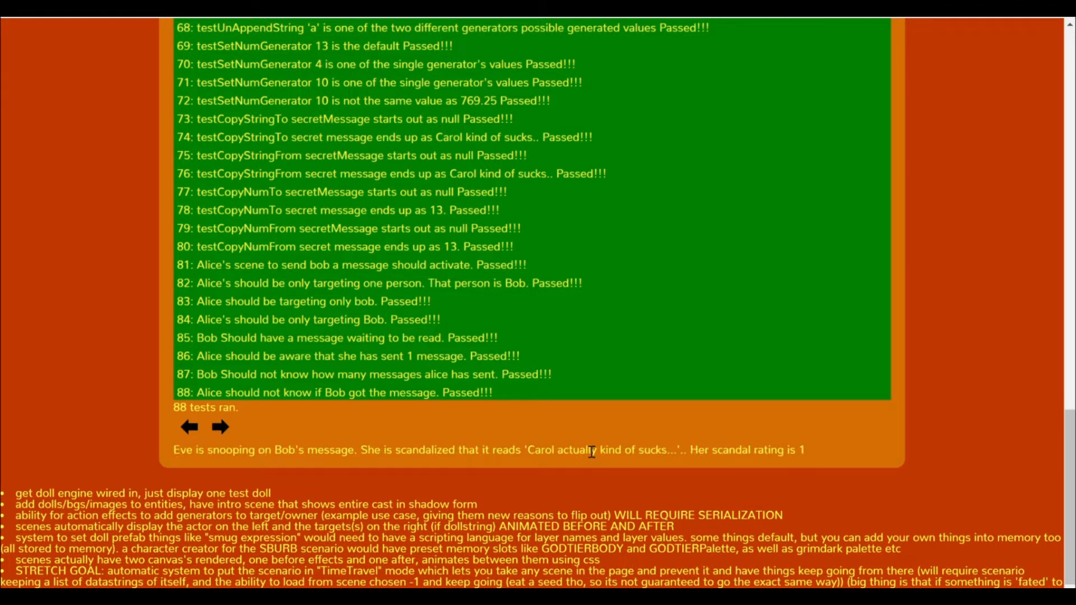
mouse_move(205, 457)
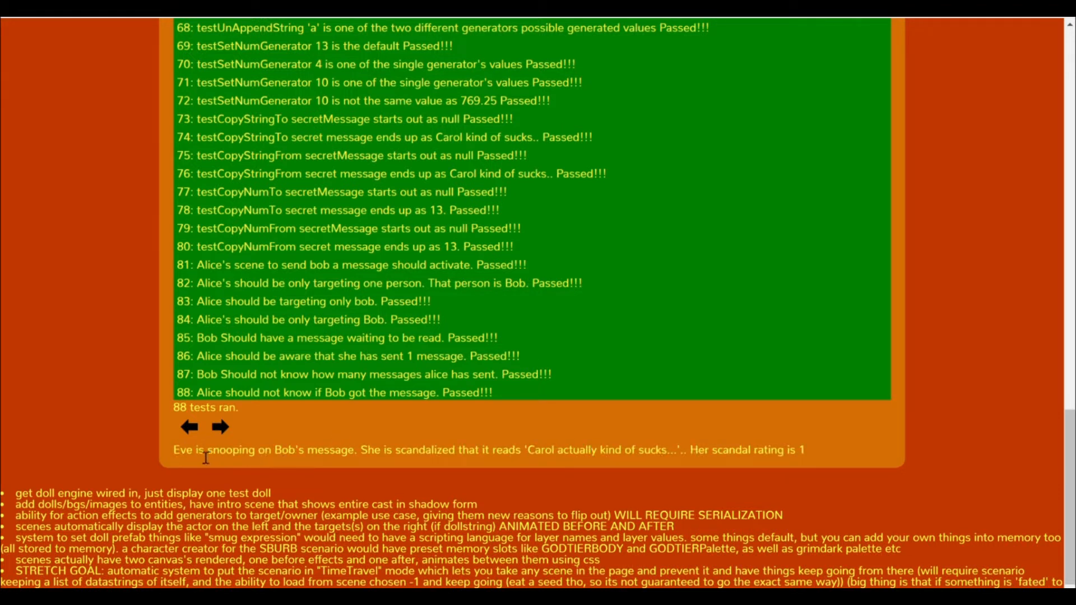
mouse_move(366, 458)
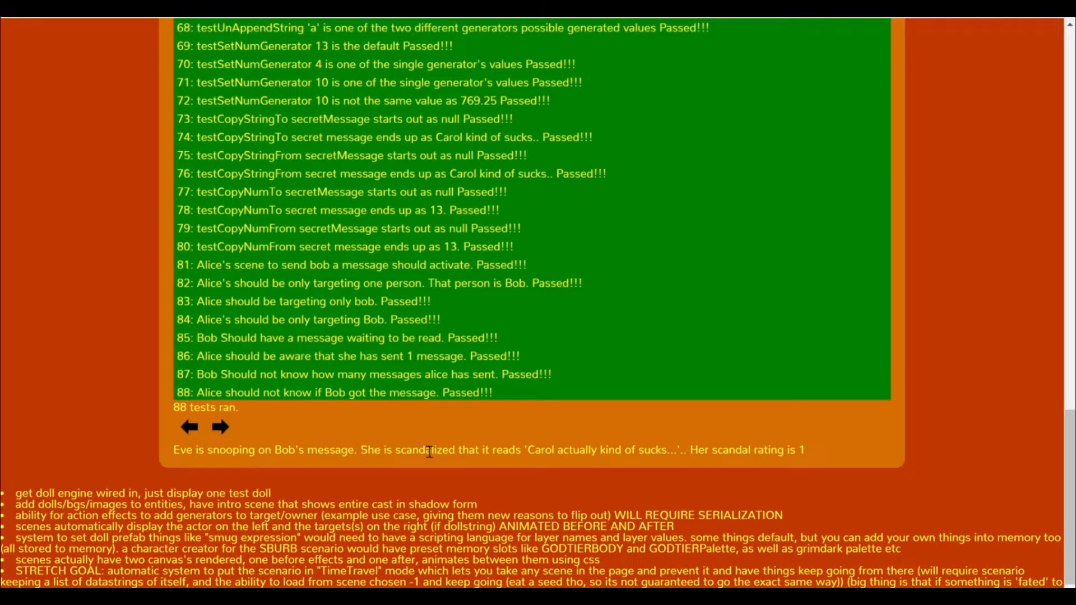
mouse_move(726, 468)
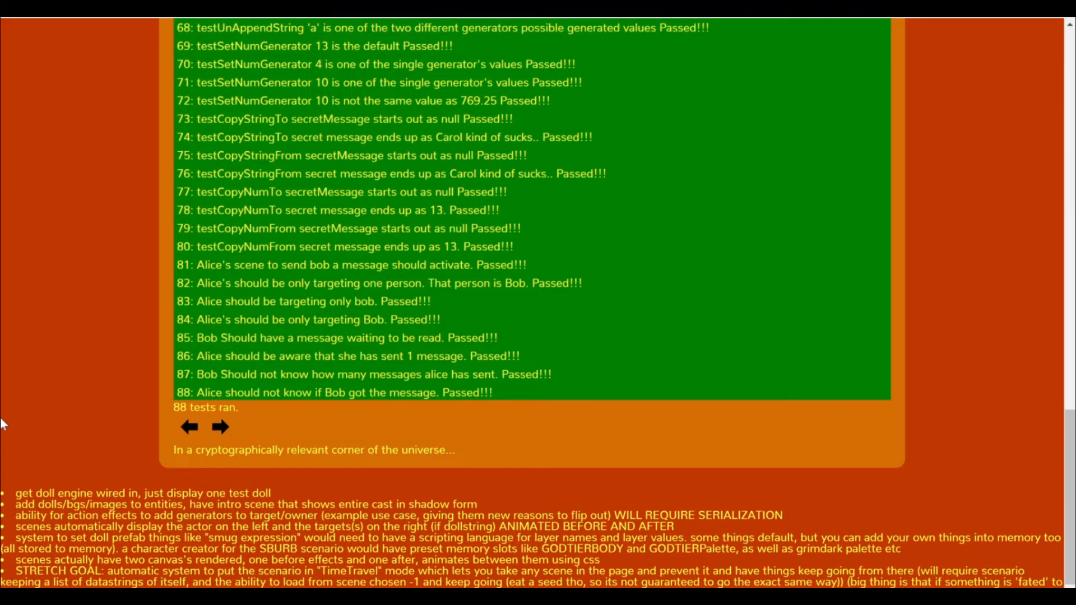
Step: Advance through several scenes up to Bob reading, then return to the introduction
left_click(220, 426)
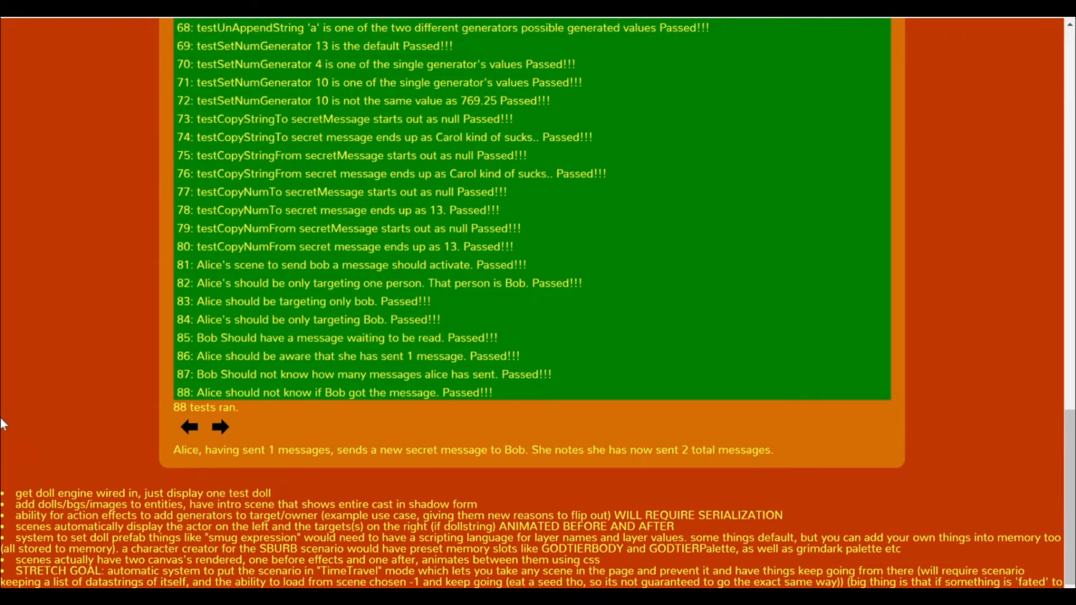
left_click(221, 427)
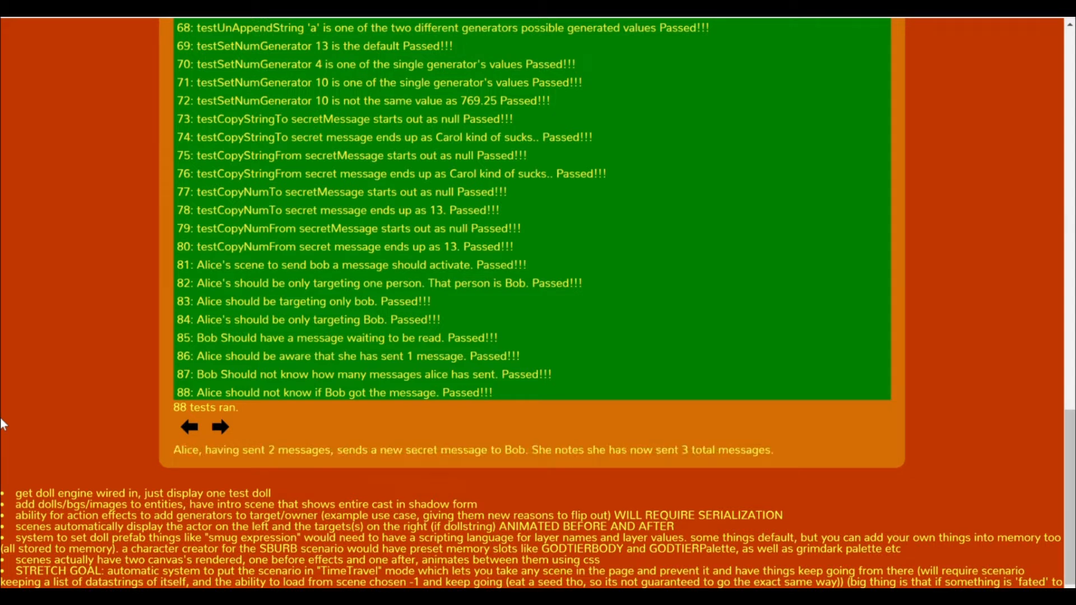
left_click(220, 427)
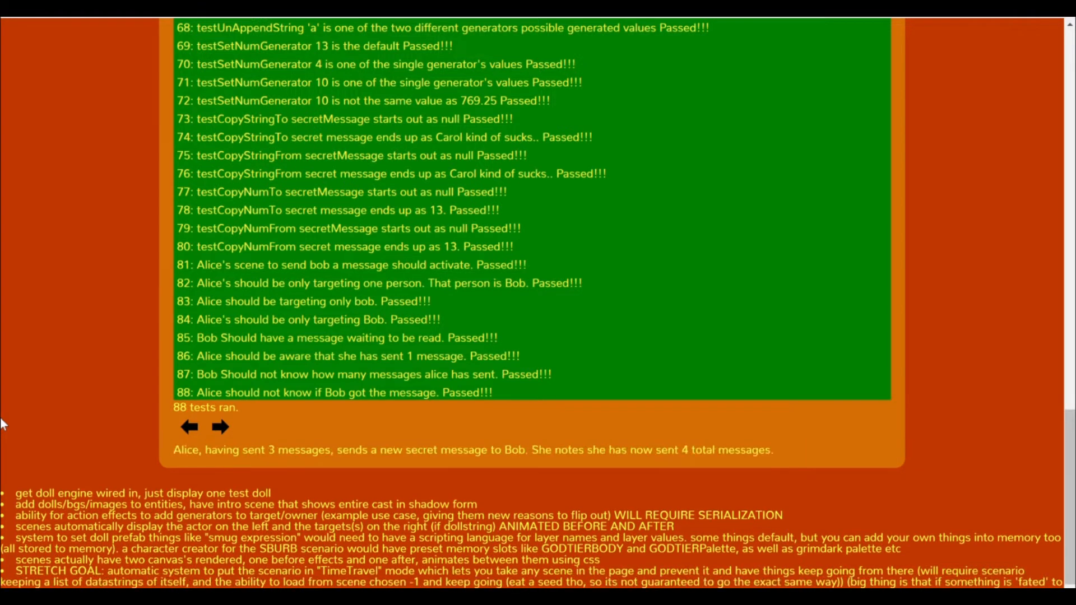
left_click(220, 426)
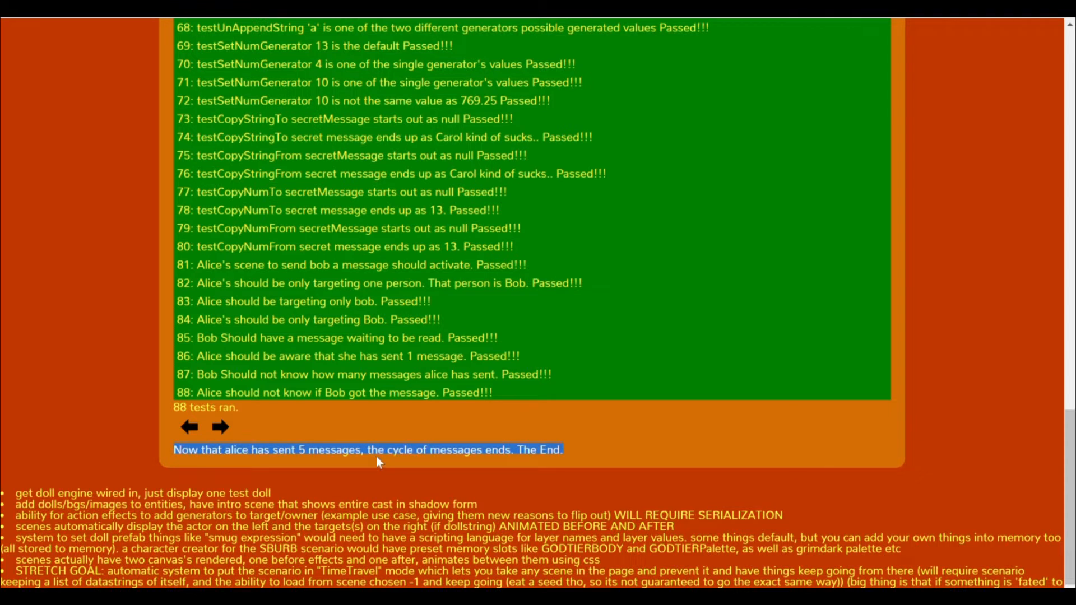
left_click(219, 426)
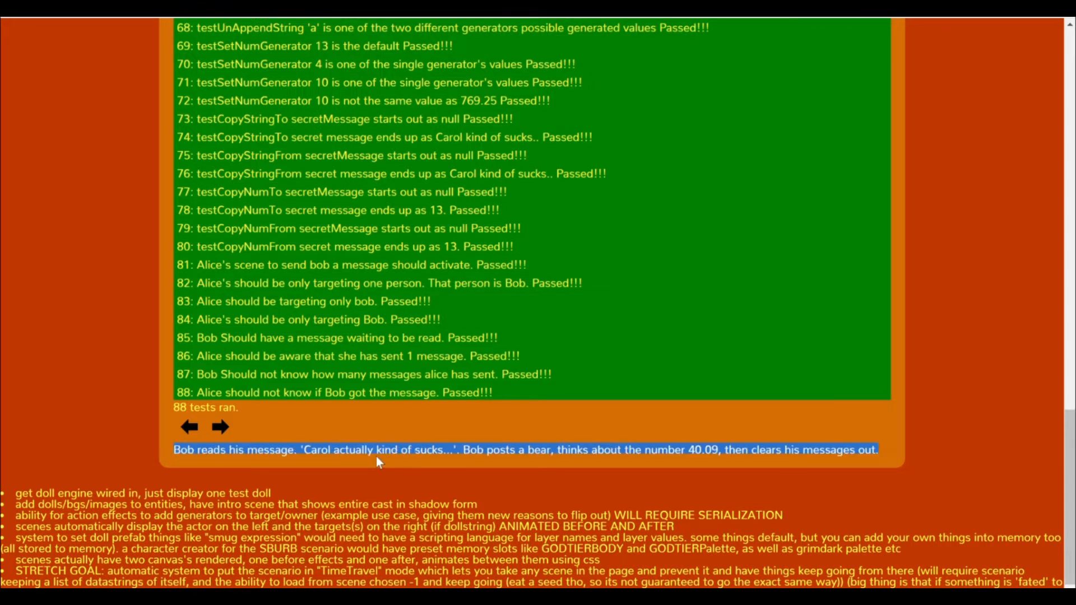
left_click(188, 427)
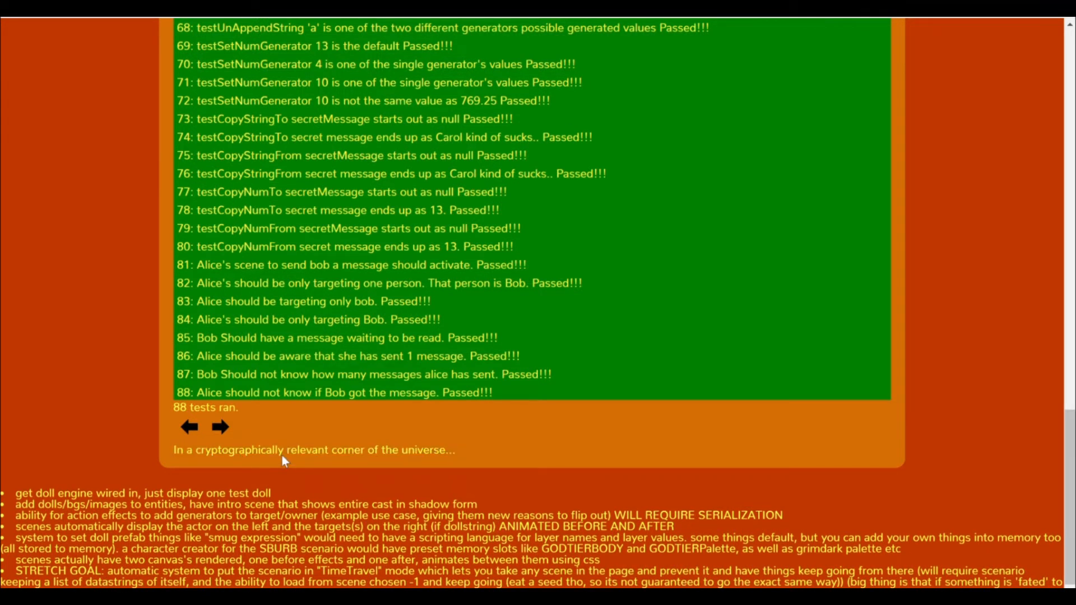
mouse_move(163, 472)
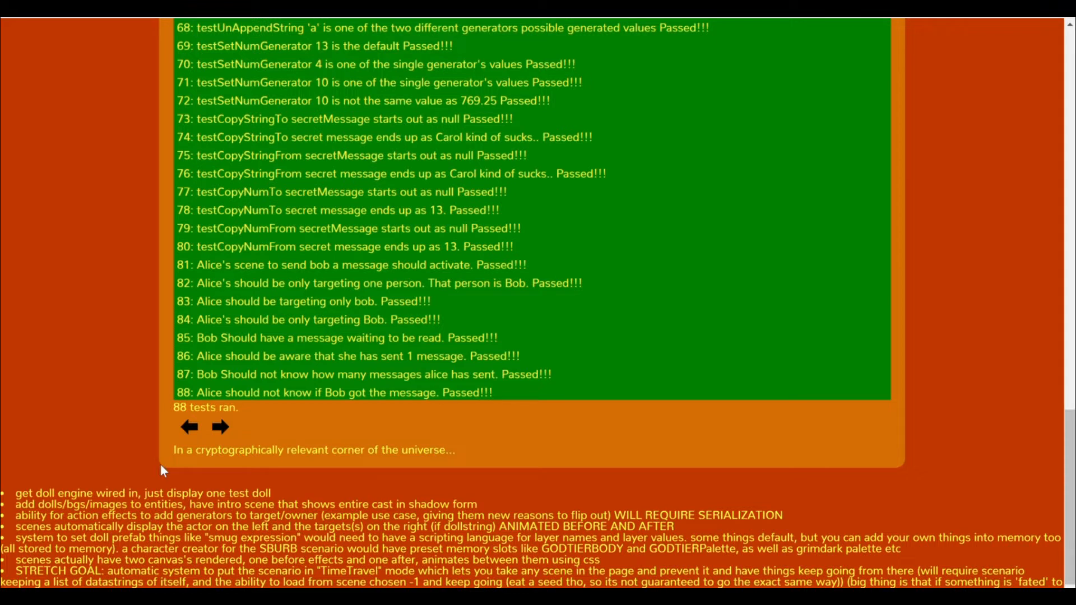
mouse_move(267, 456)
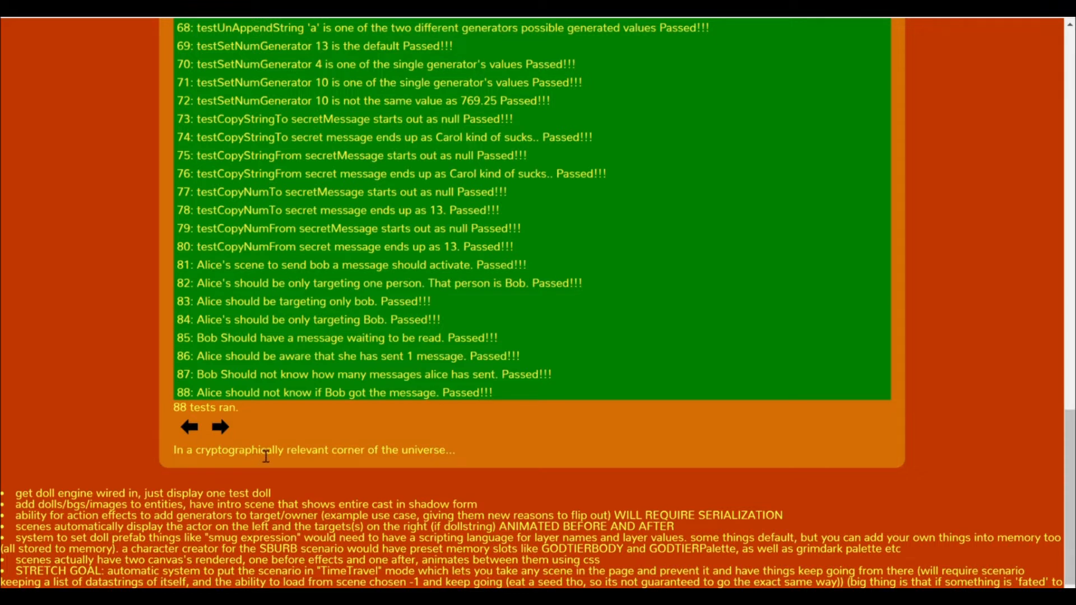
Step: Move between the ending, Bob reading, Alice's fifth message and back to 'The End'
left_click(220, 426)
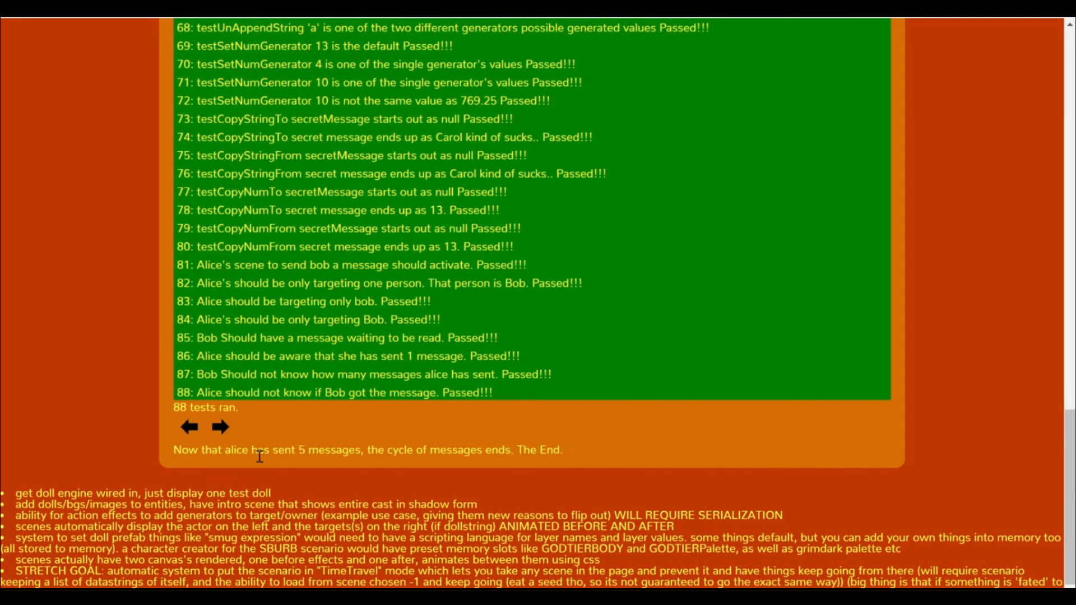
mouse_move(169, 466)
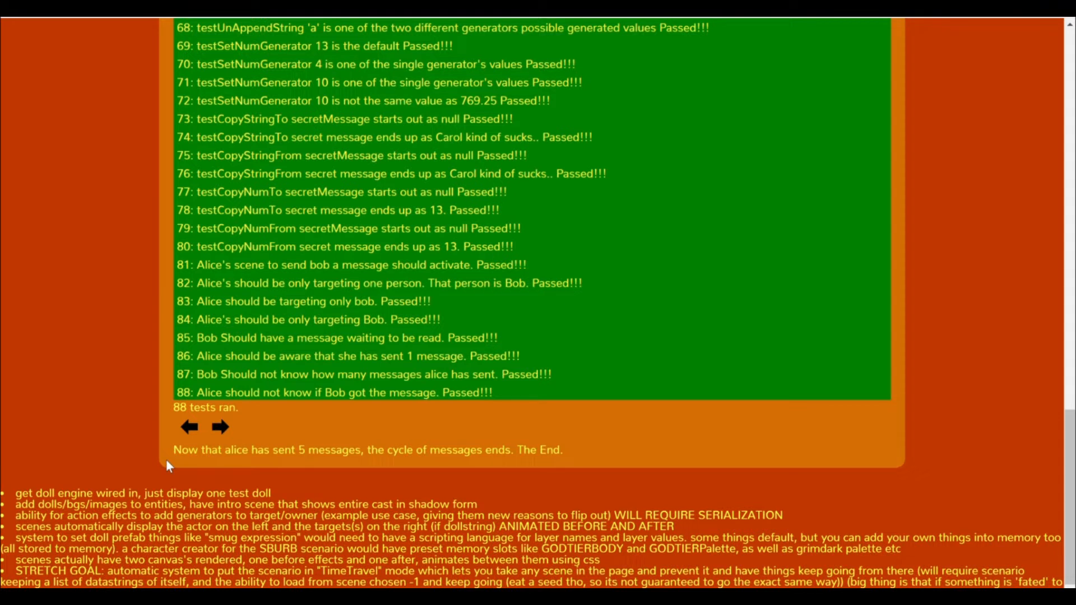
left_click(220, 426)
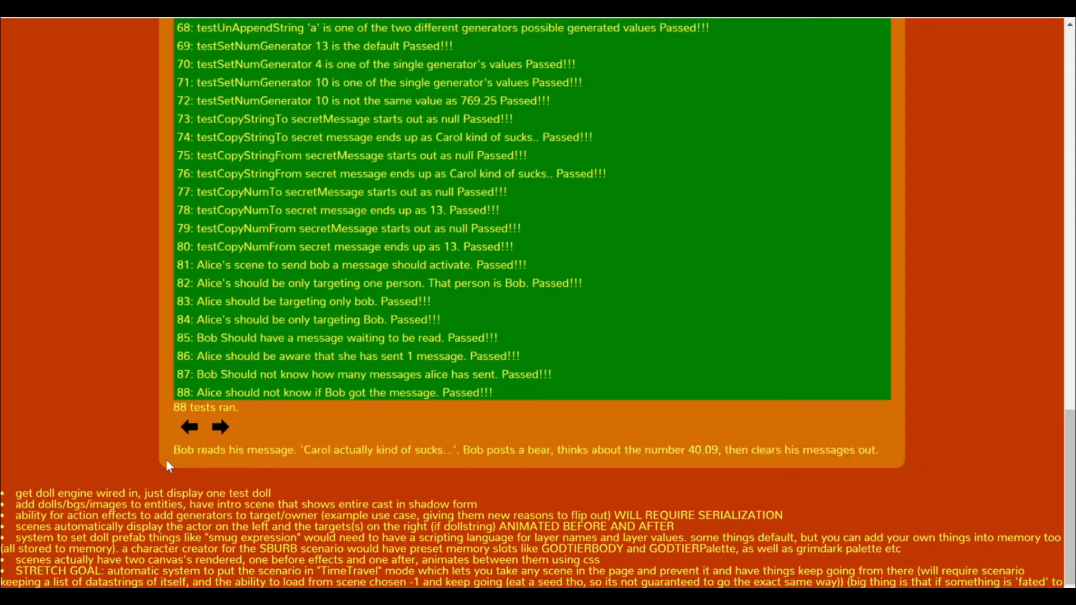
left_click(220, 427)
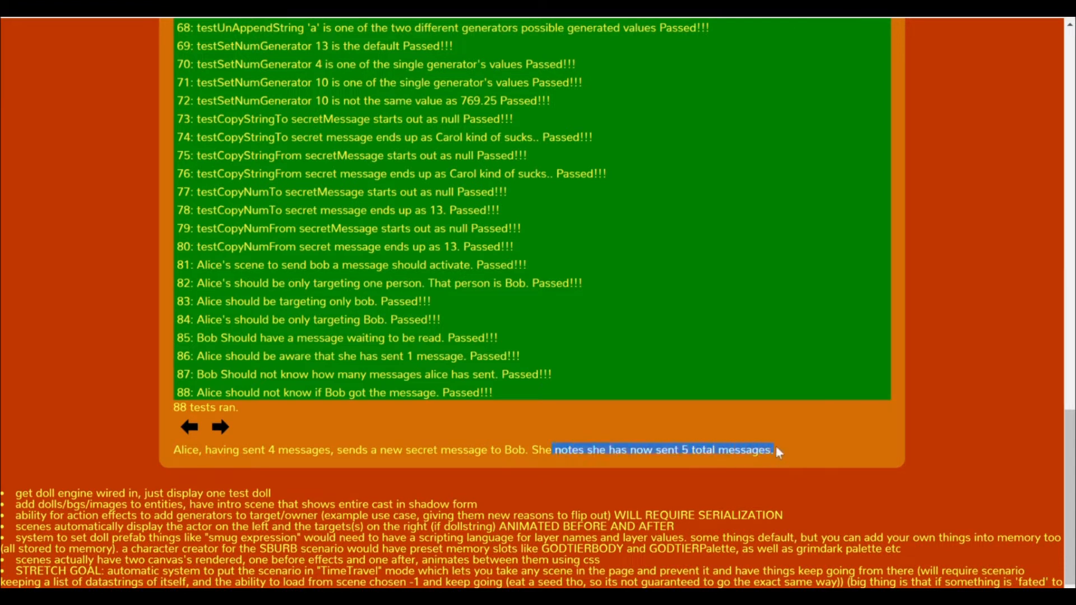
left_click(220, 427)
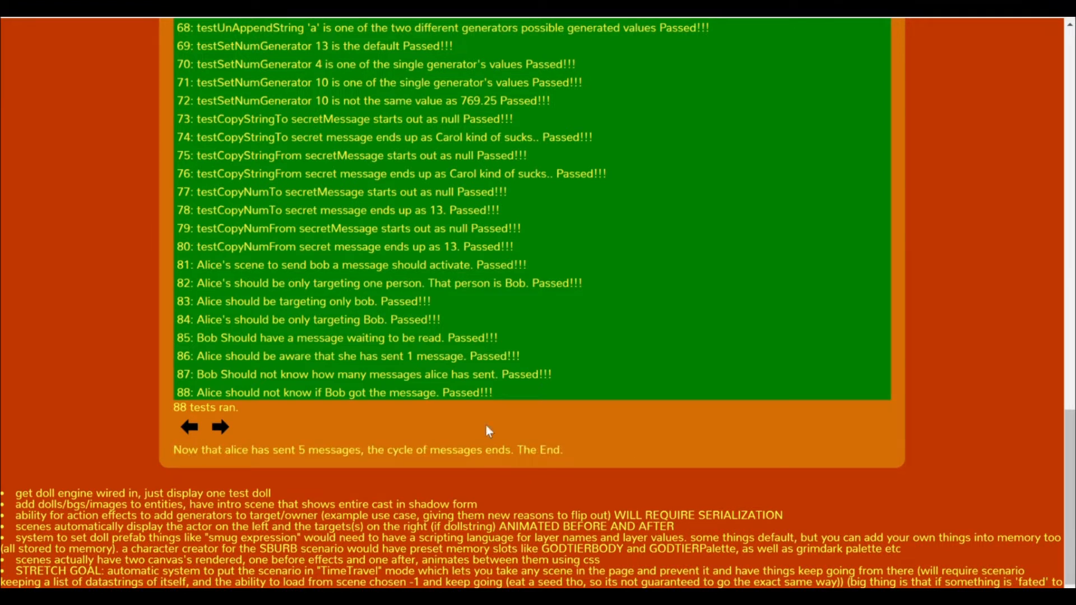
mouse_move(130, 472)
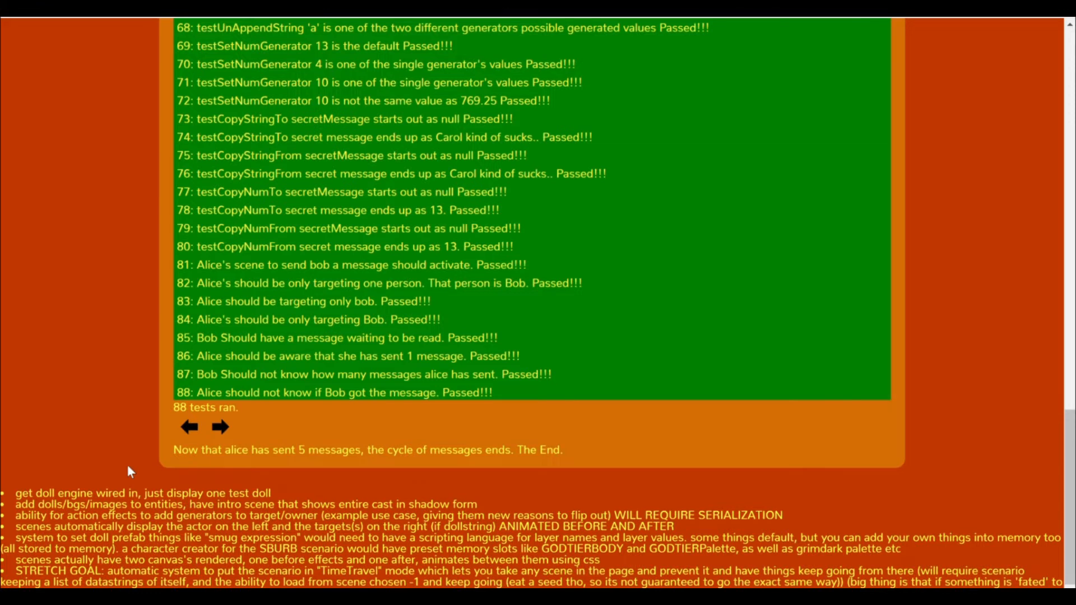
scroll("up", 3)
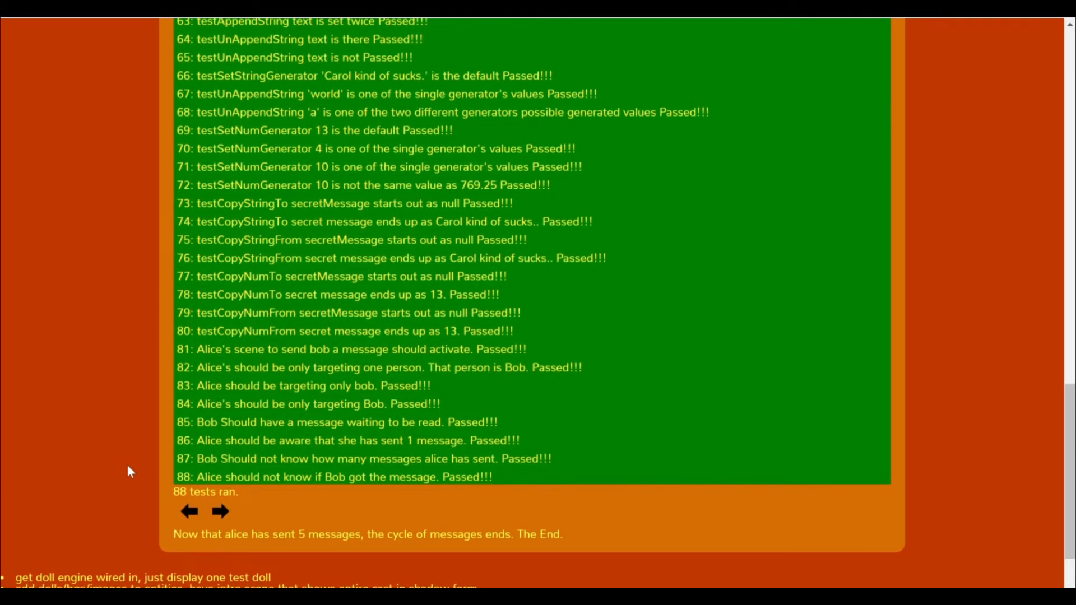
scroll("down", 3)
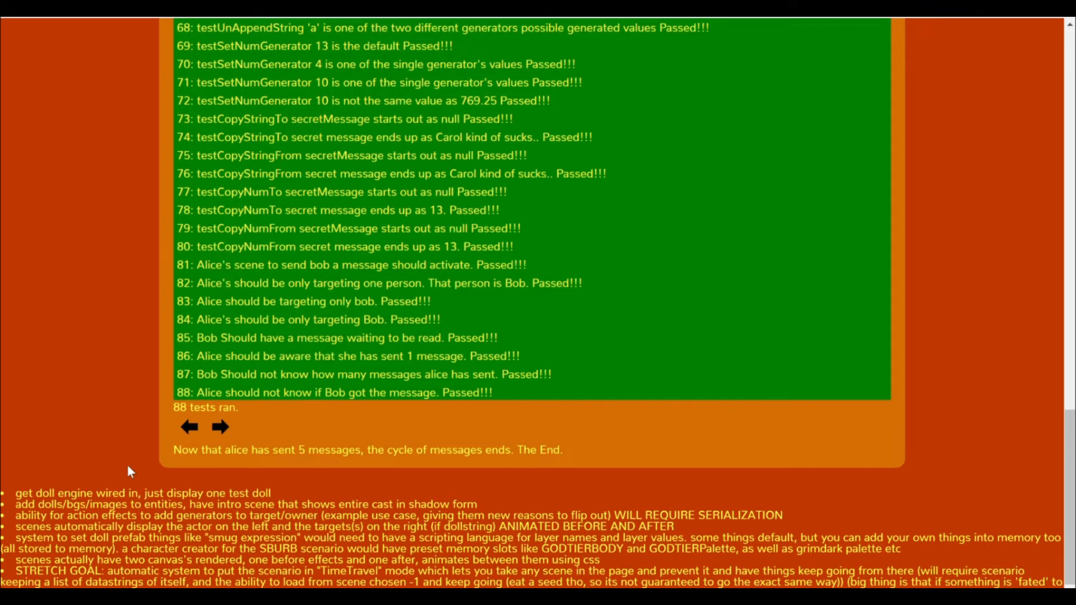
mouse_move(962, 105)
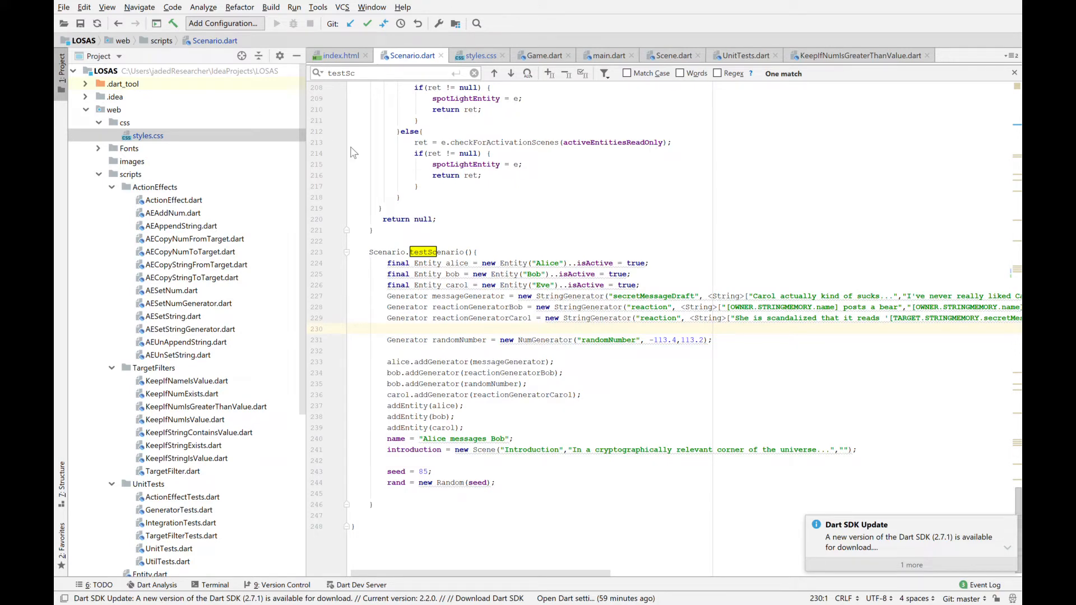
mouse_move(422, 187)
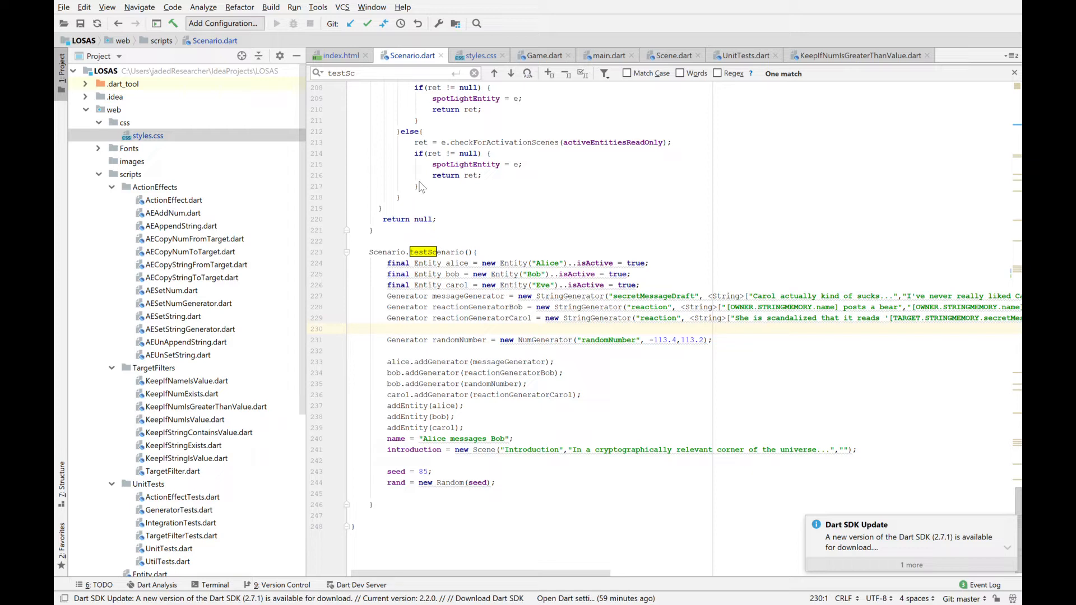
mouse_move(487, 310)
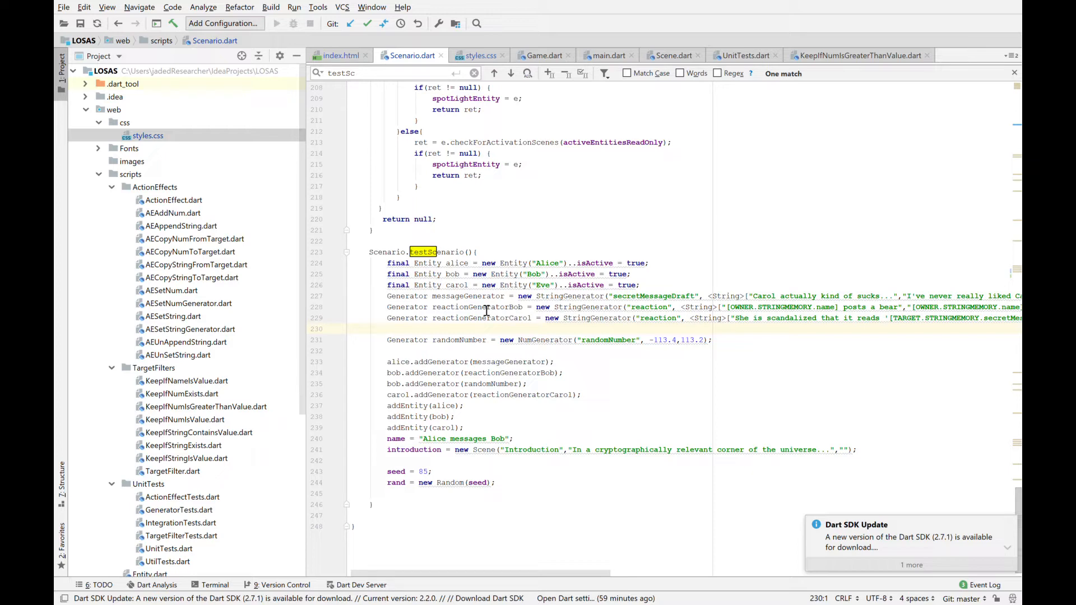
Step: Scroll the Project tree down through the scripts folder
scroll("down", 3)
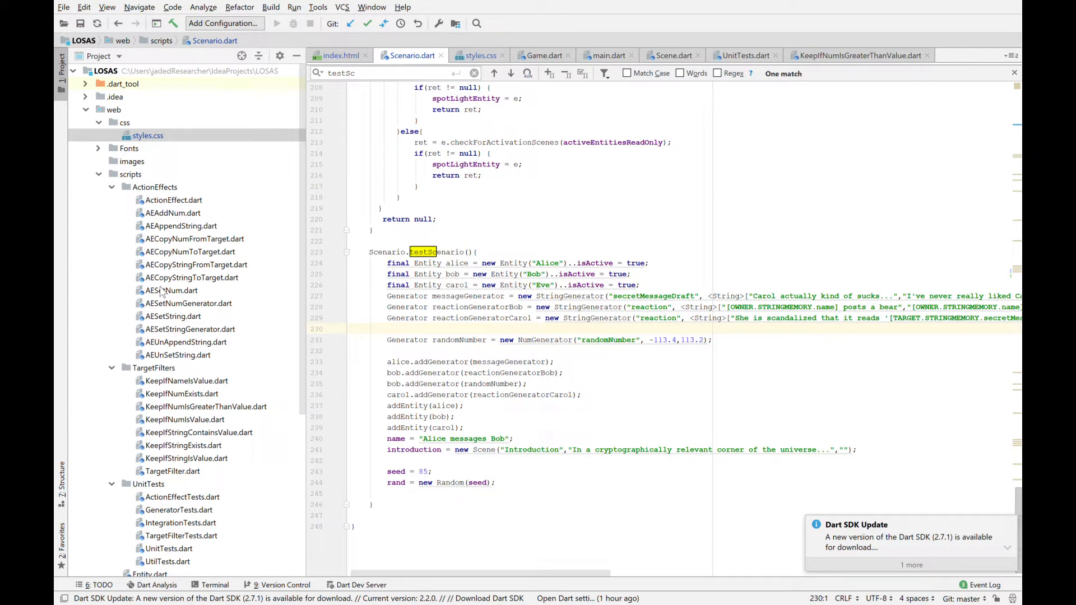
scroll("down", 3)
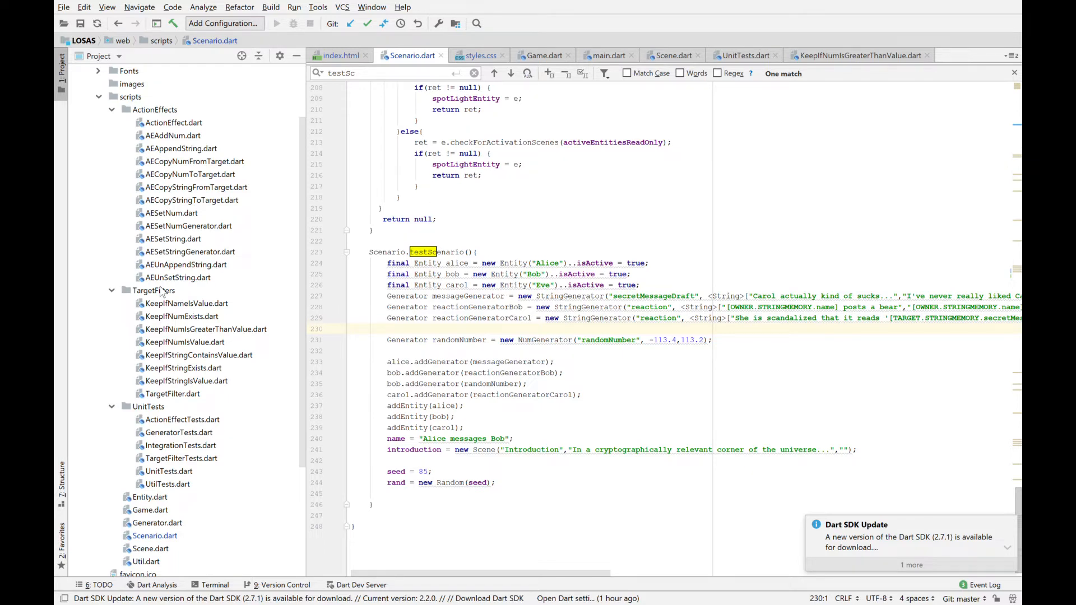
scroll("down", 3)
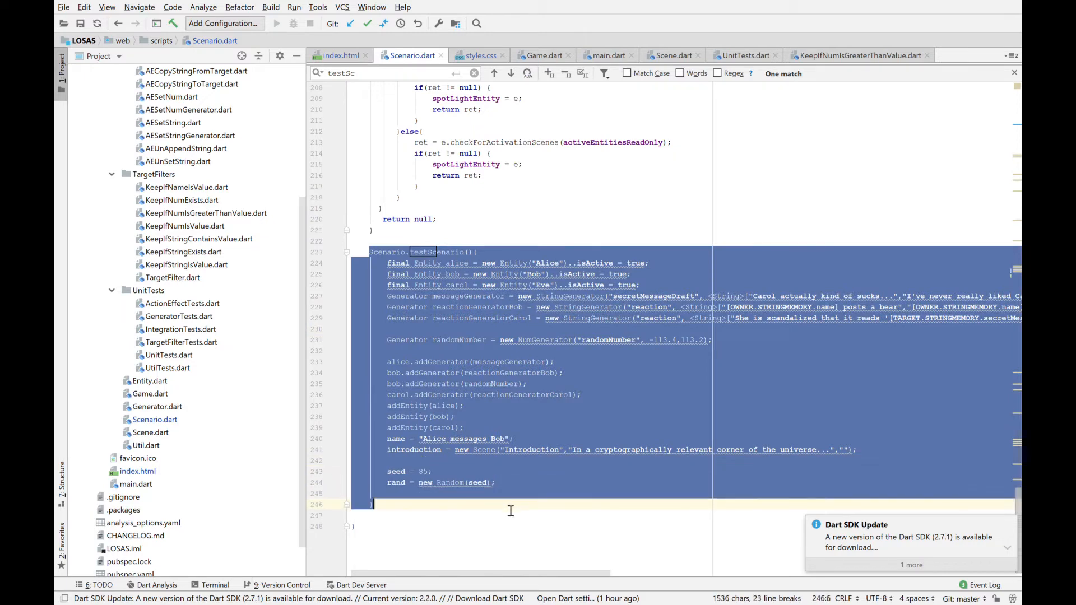
Step: Deselect testScenario and highlight the seed argument of the Random call
left_click(439, 339)
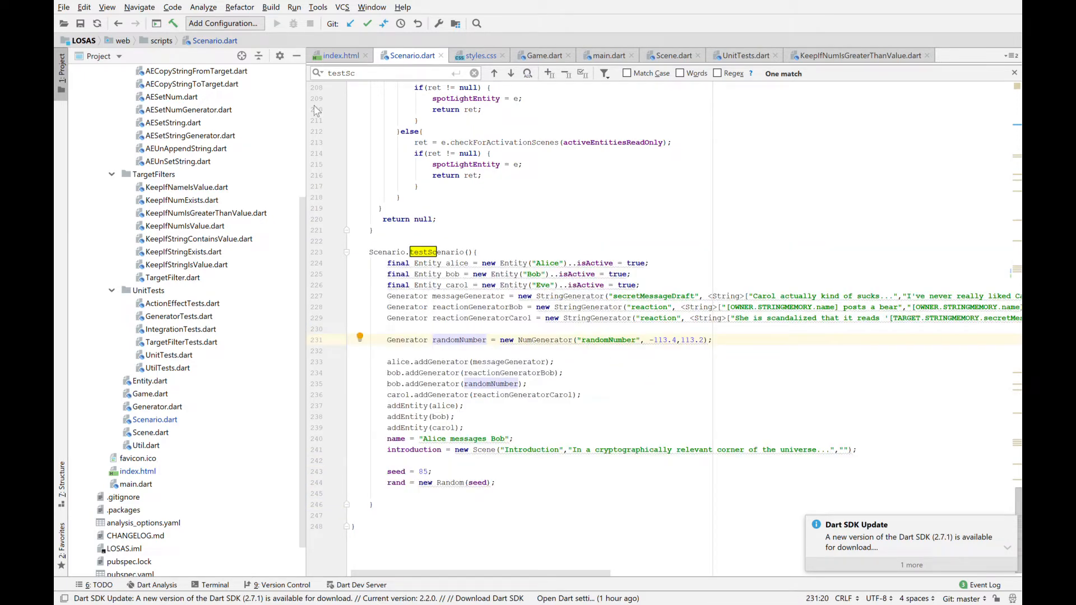
mouse_move(564, 300)
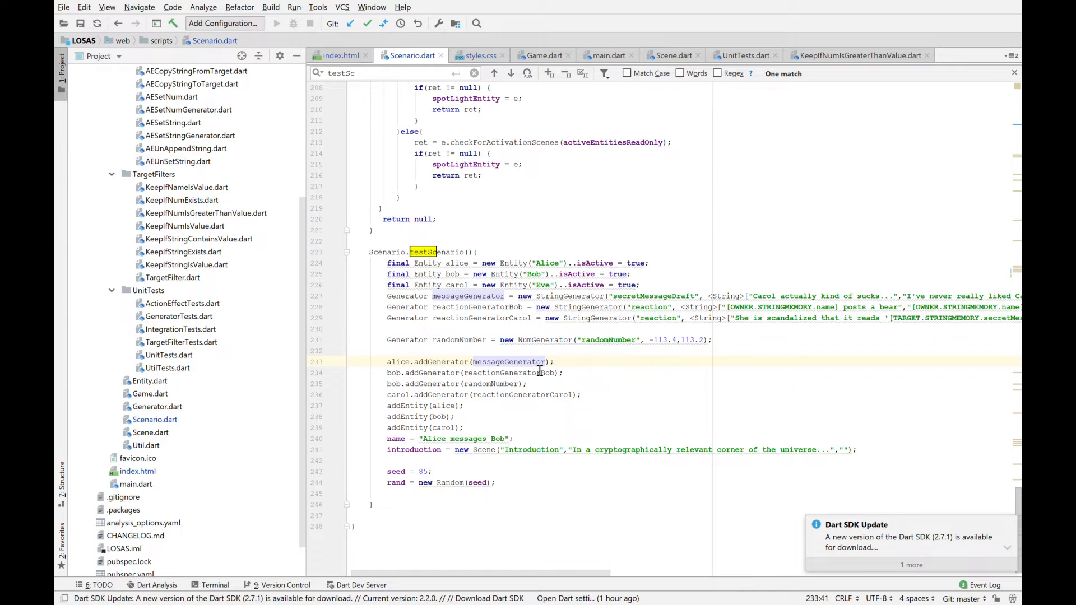
mouse_move(614, 383)
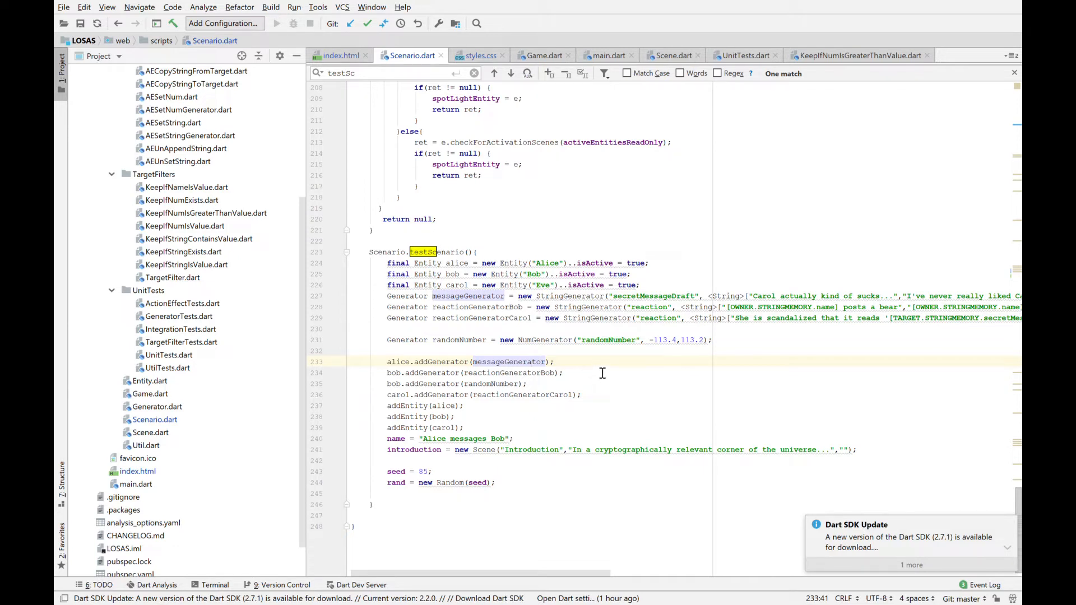
mouse_move(544, 336)
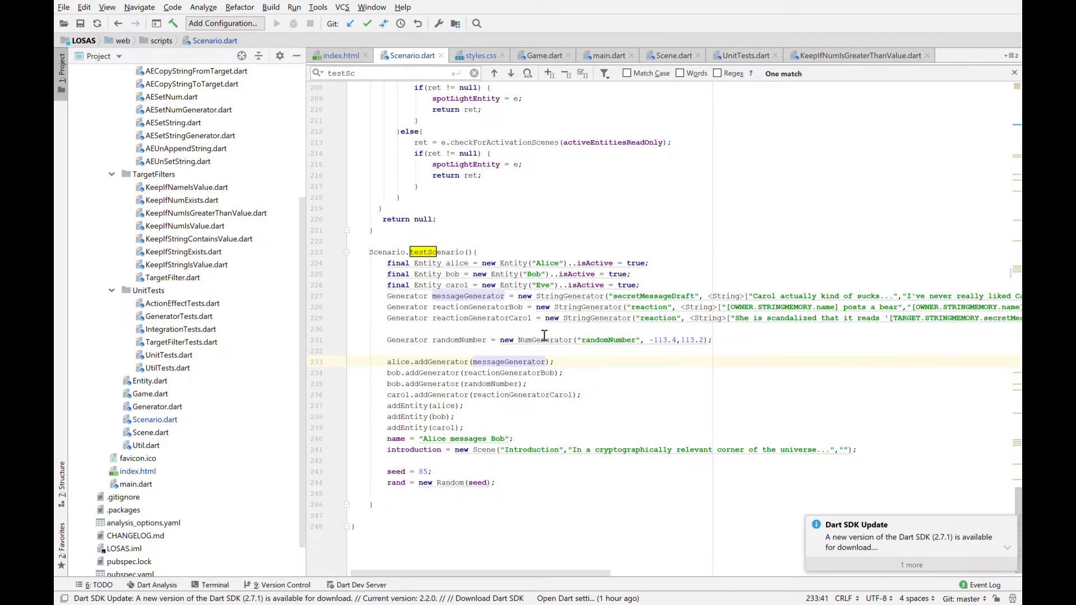
left_click(553, 362)
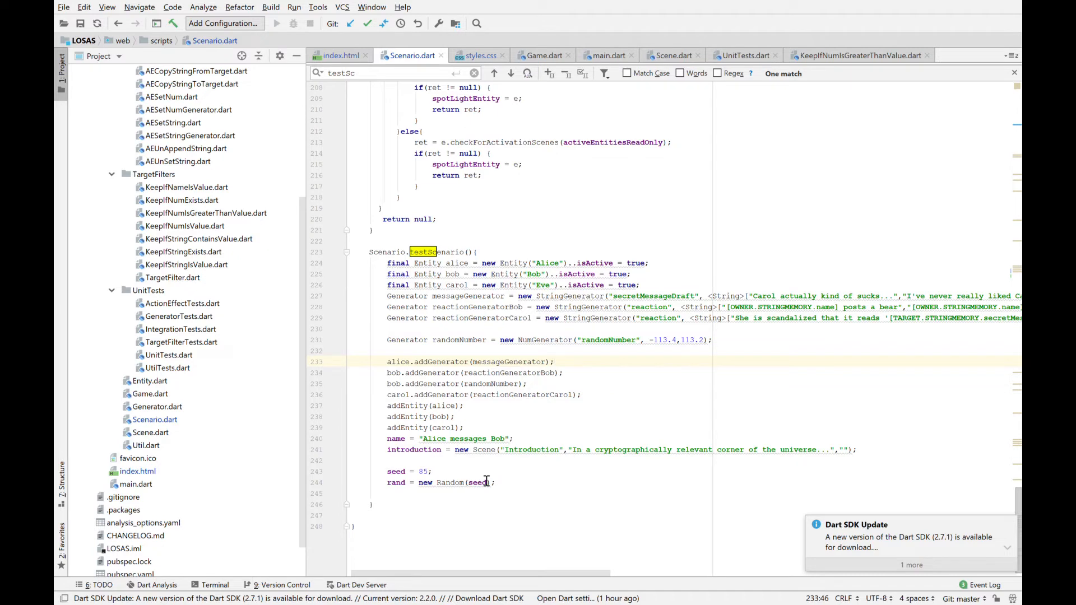
double_click(468, 439)
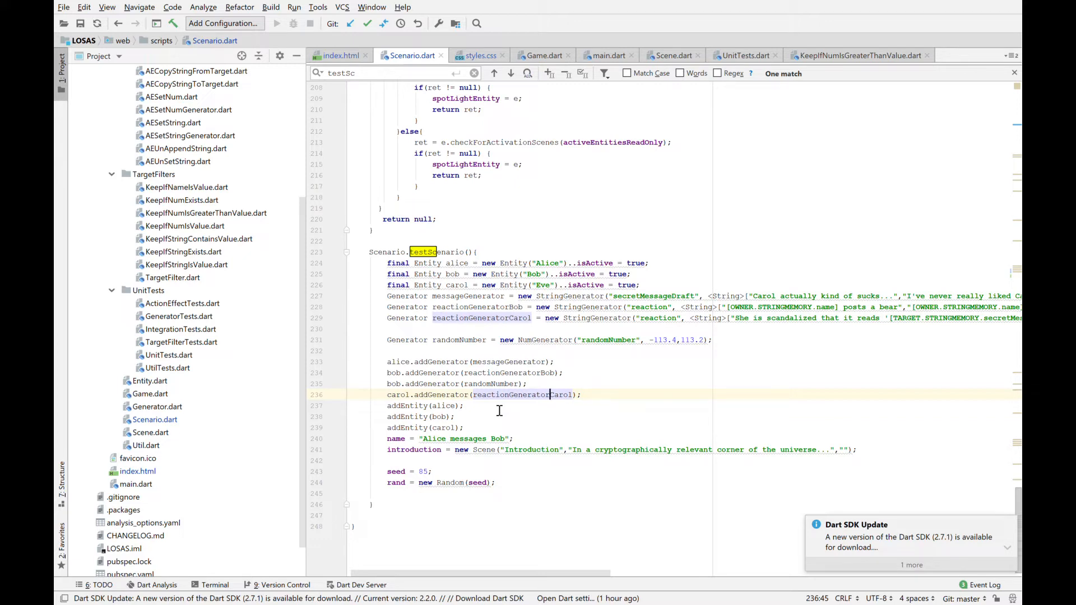
mouse_move(456, 288)
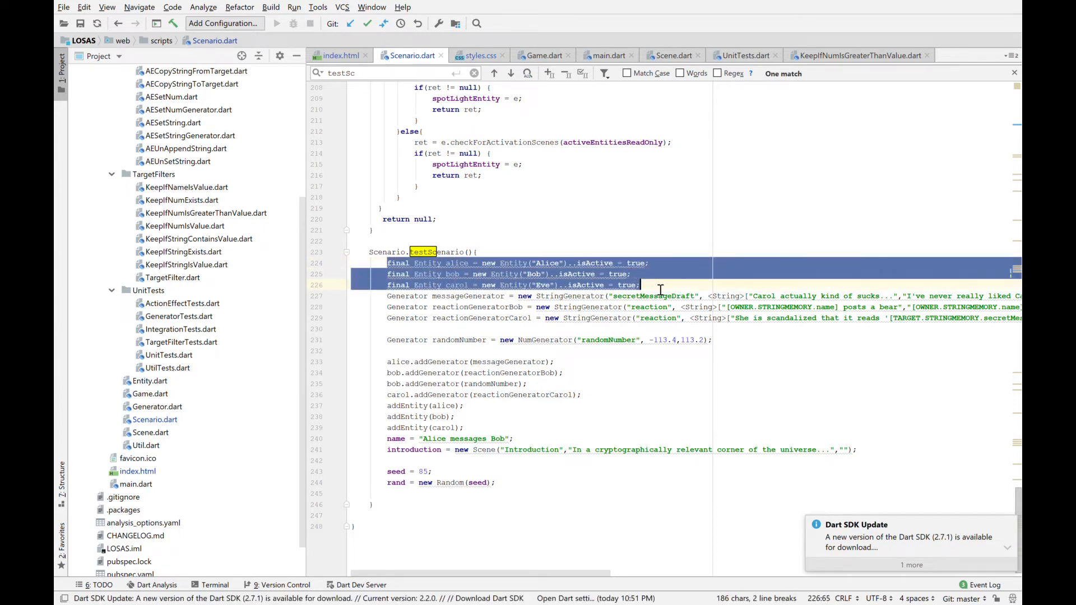
Step: Add a new line after the Eve entity with 'TODO add a fourth character who can conditional'
left_click(640, 285)
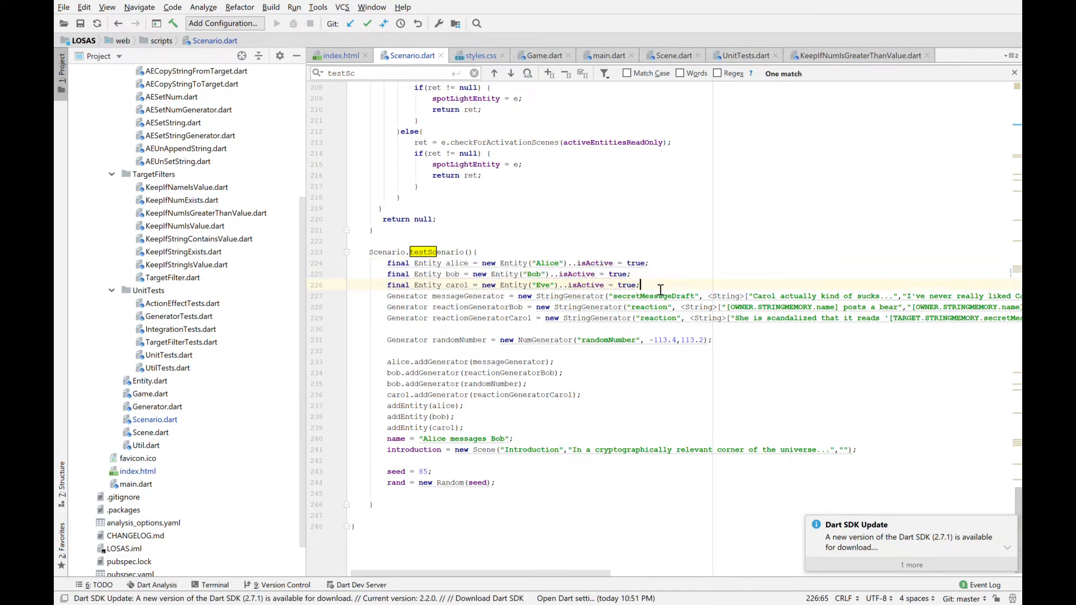
mouse_move(582, 284)
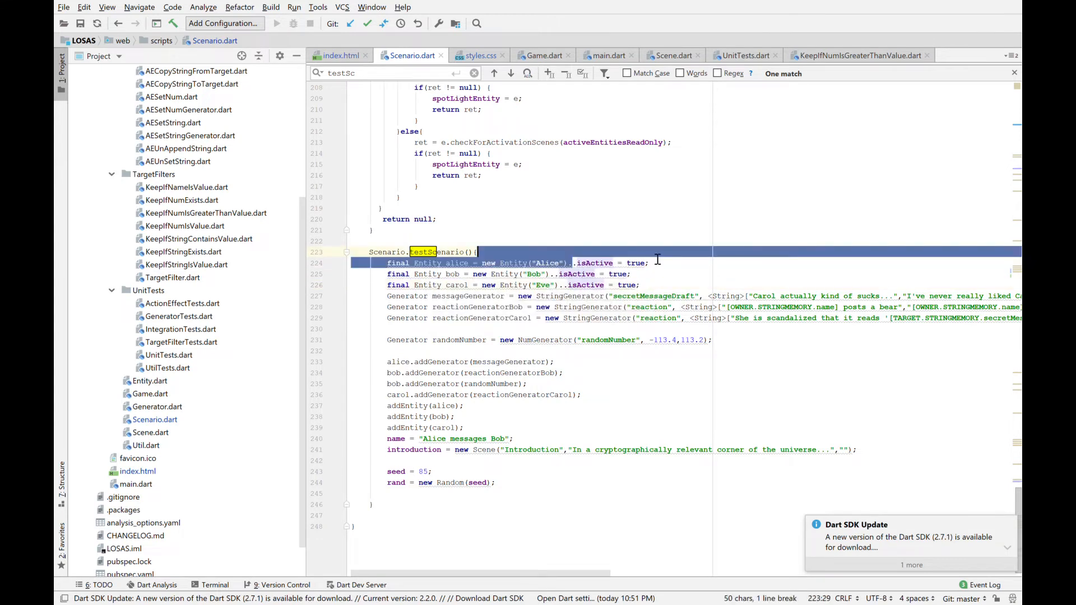
left_click(513, 296)
type("//")
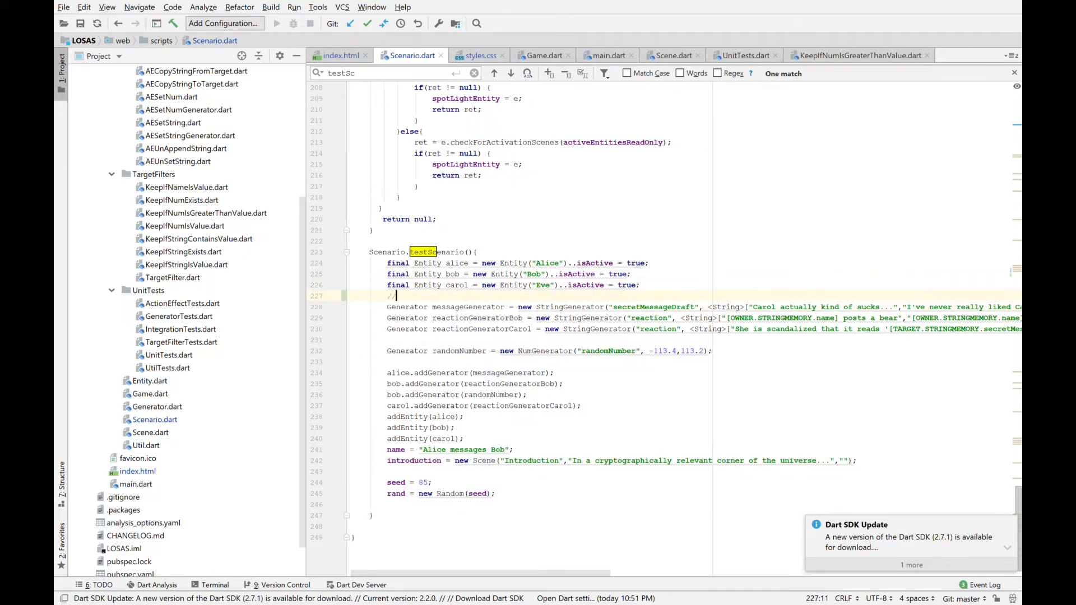
type("TODO add a")
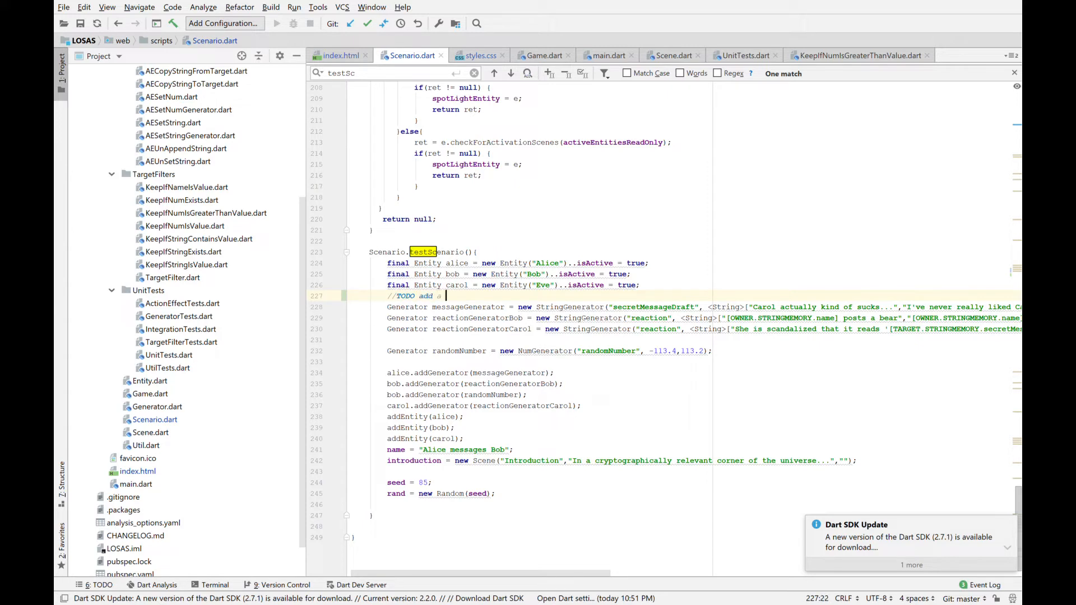
type("fourth character")
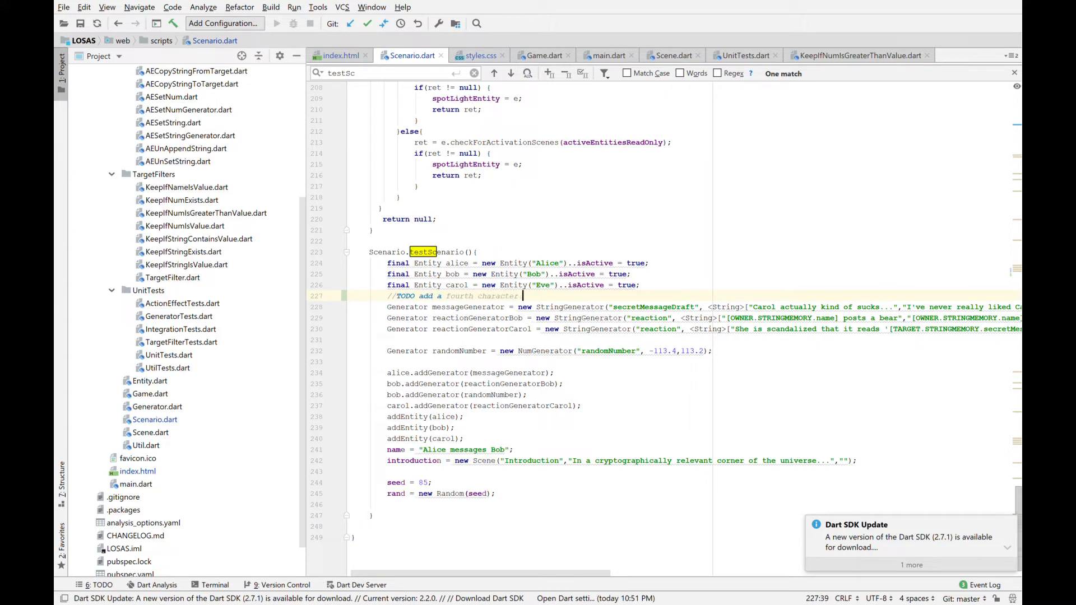
type("who can conditionally activate")
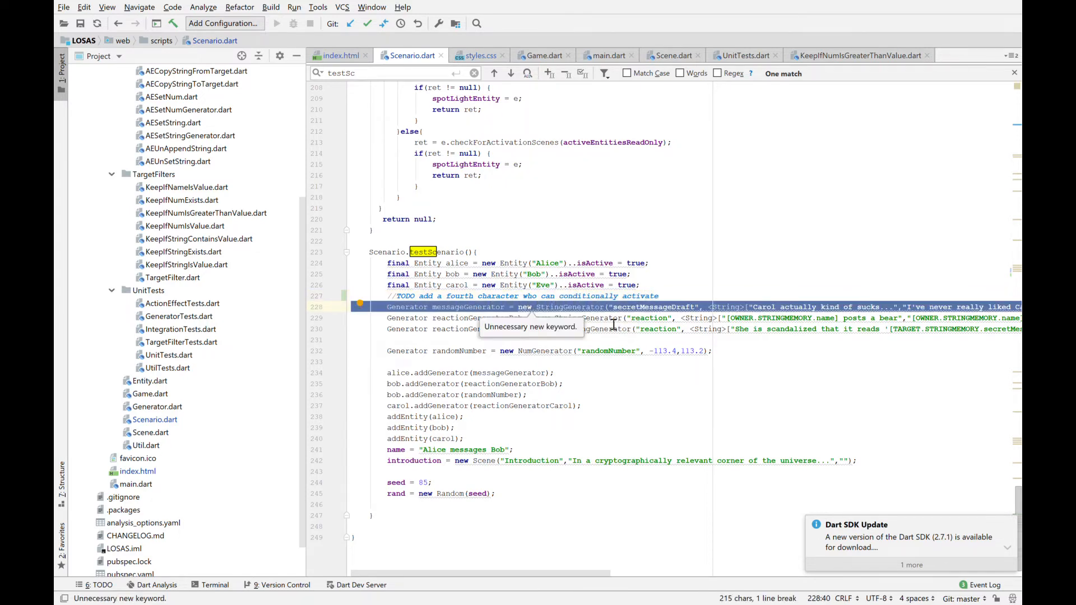
Step: Scroll right along the TODO comment line while finishing it
scroll("right", 3)
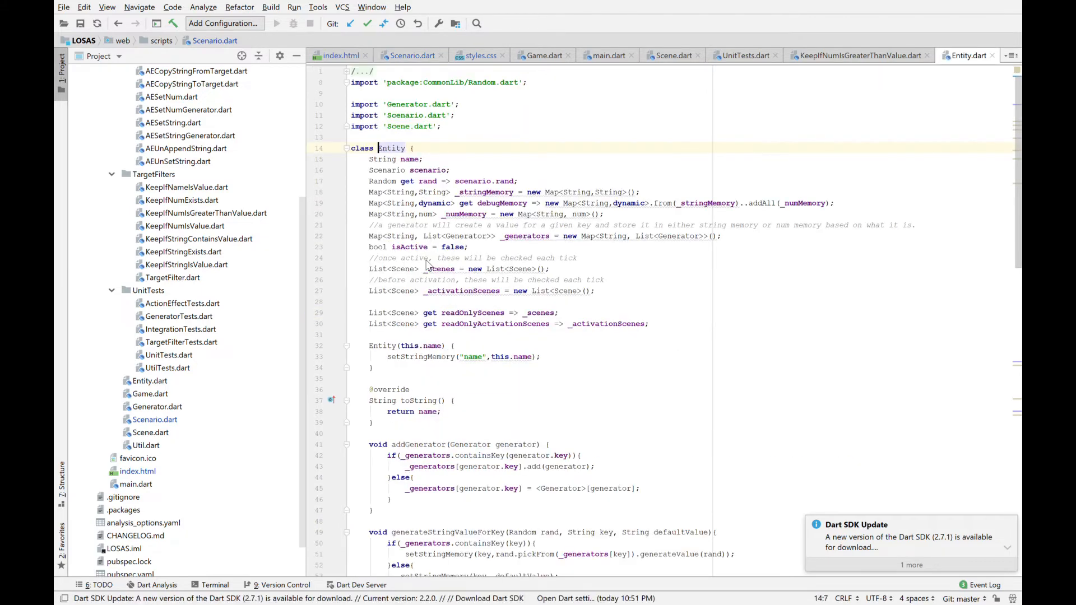
Step: Inspect the Entity class fields and its string memory map
left_click(481, 192)
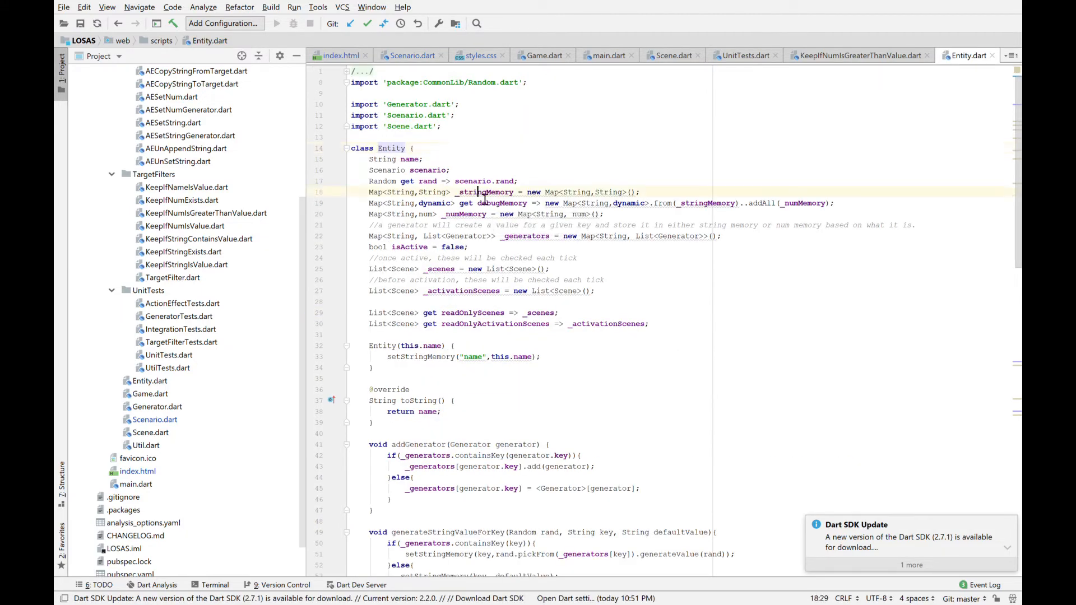
left_click(464, 213)
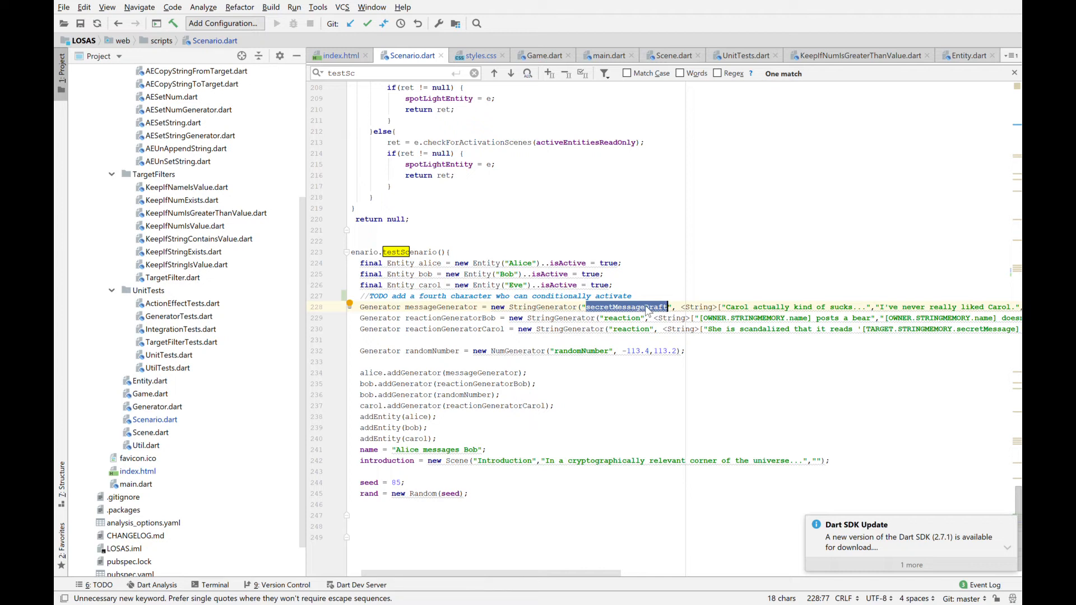
mouse_move(472, 316)
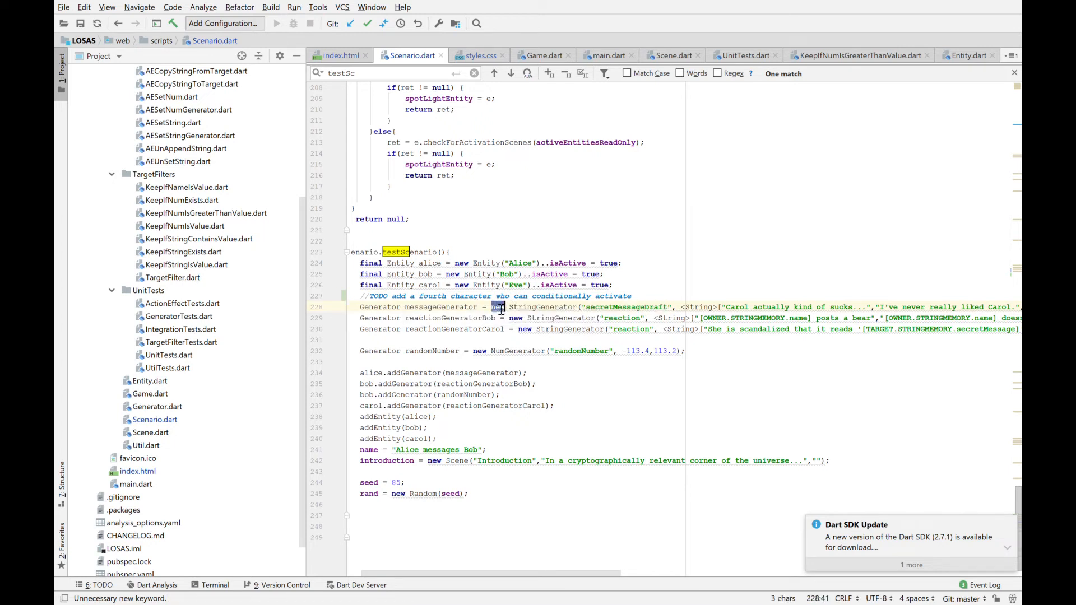
Step: Select 'new' in the message generator and scroll right to Alice's full secret message strings
double_click(543, 307)
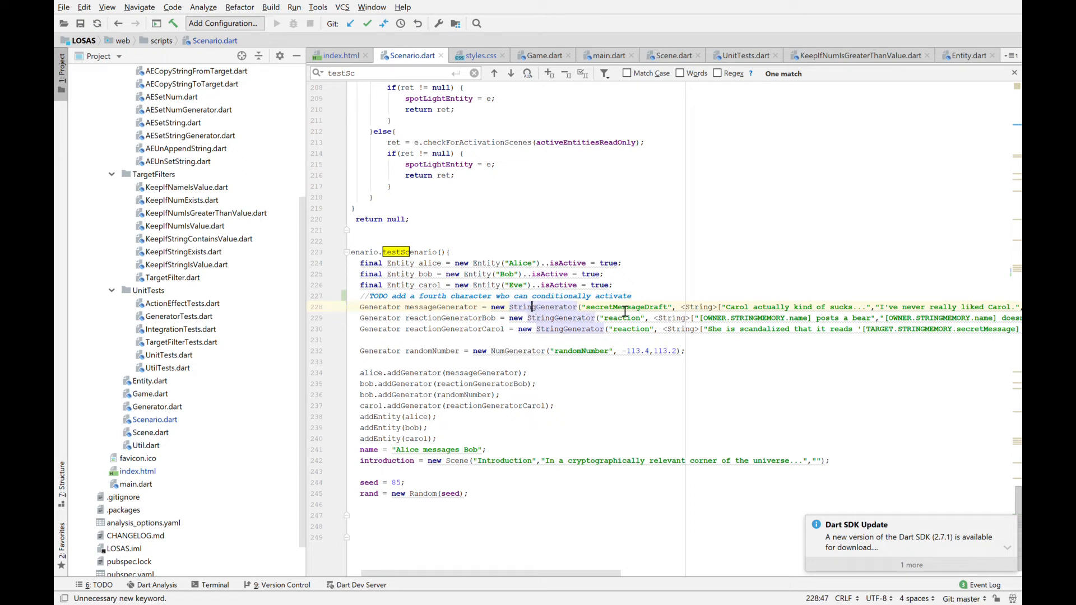
scroll("right", 3)
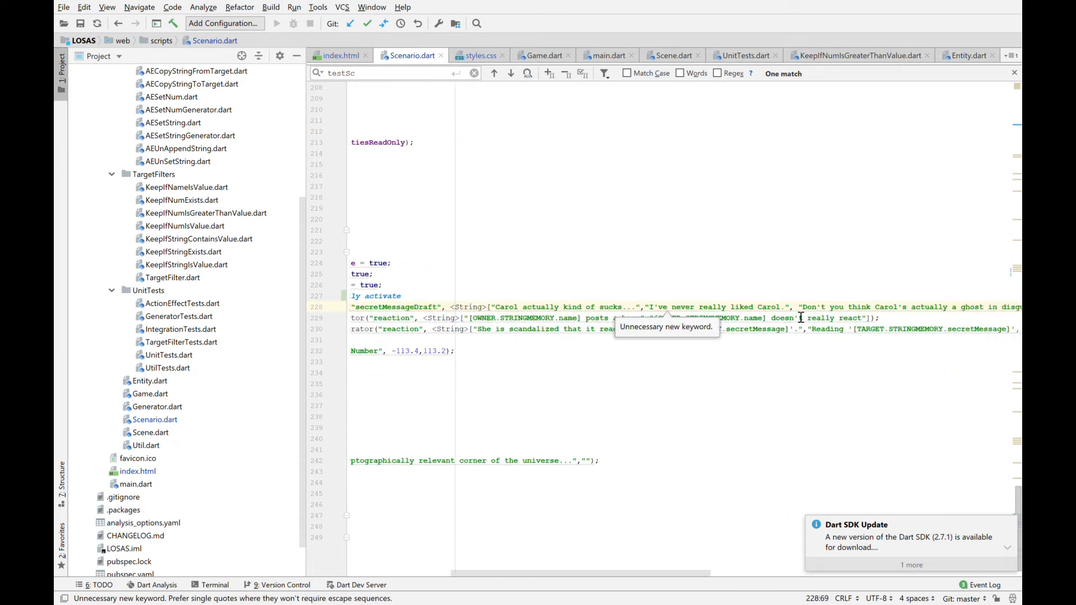
scroll("right", 3)
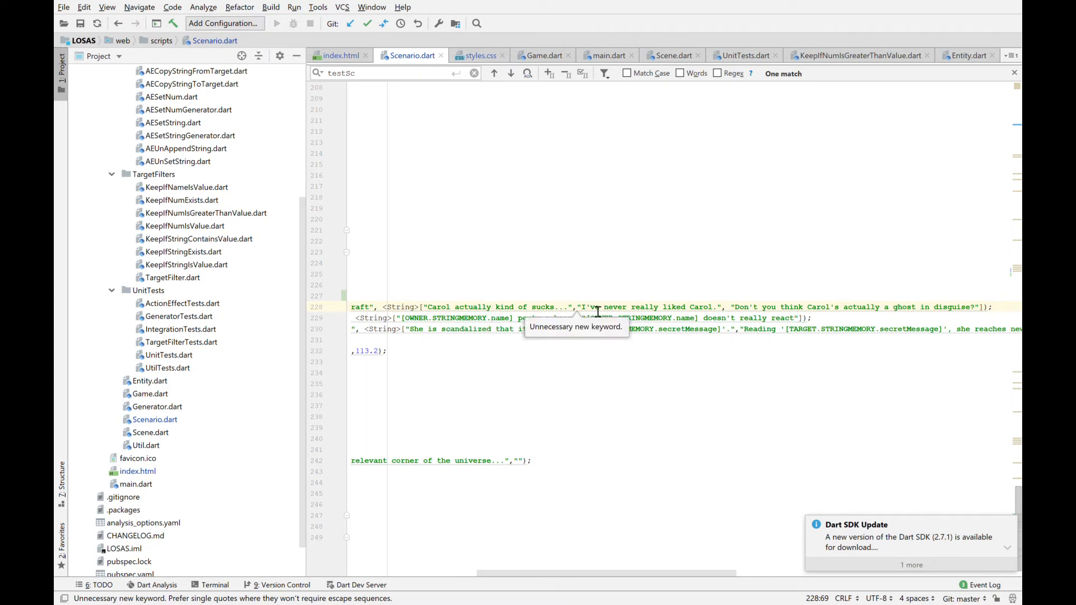
mouse_move(682, 316)
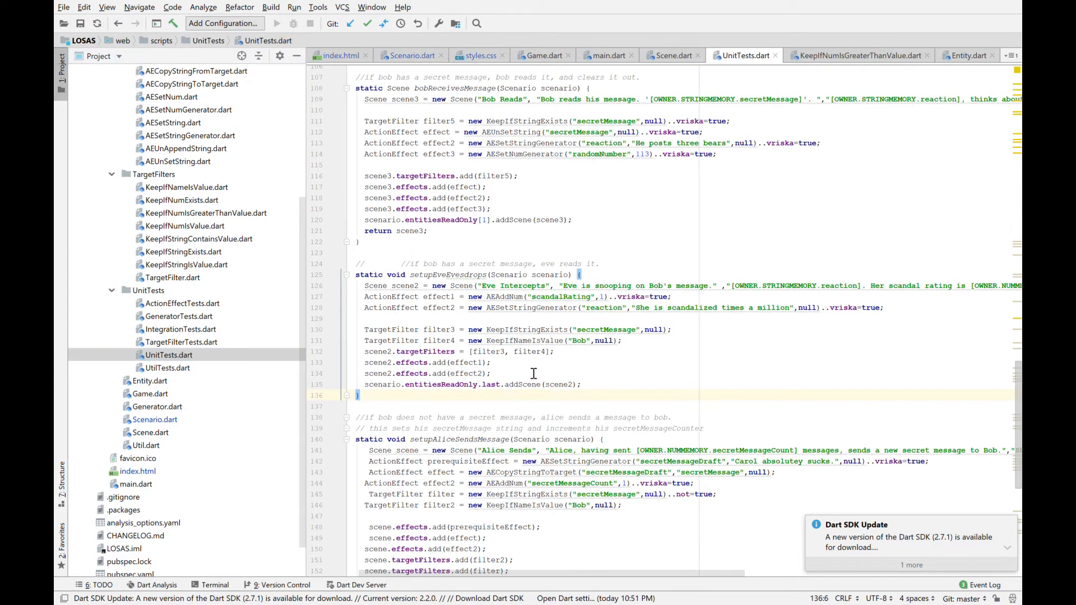
scroll("down", 3)
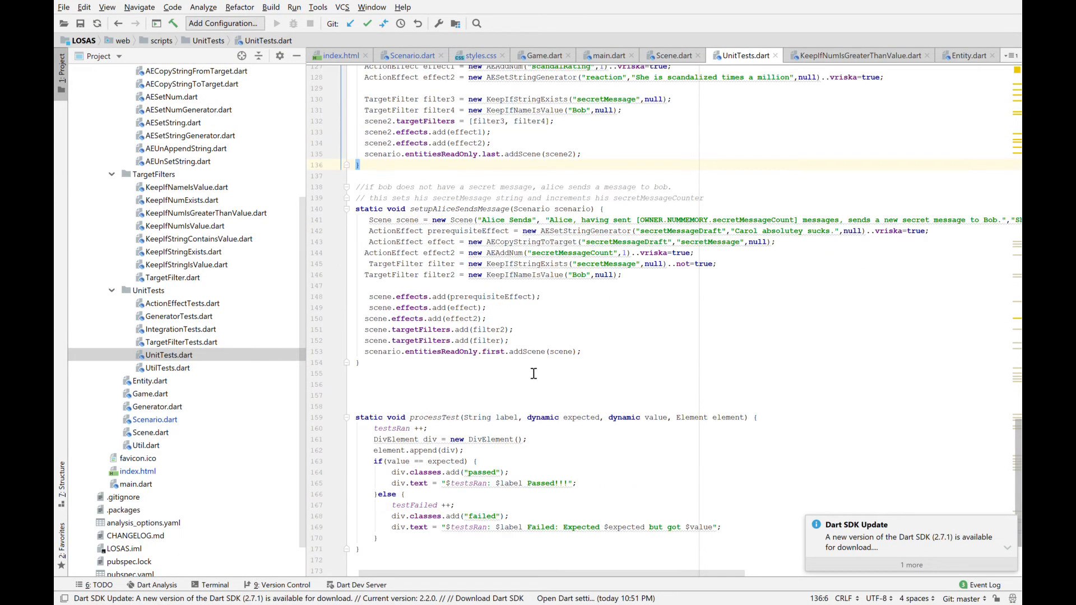
left_click(606, 227)
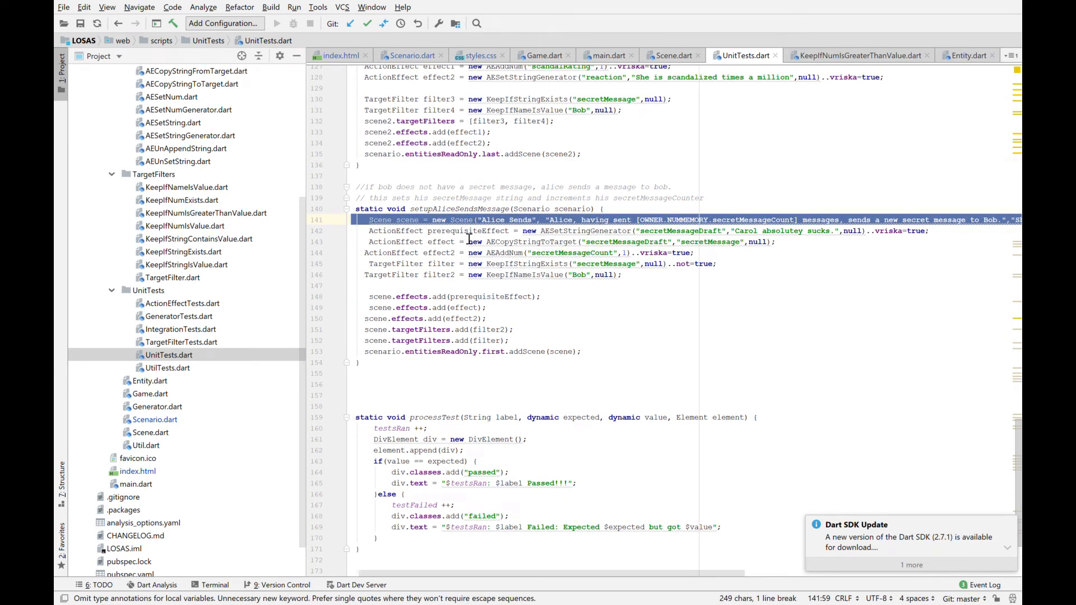
left_click(542, 242)
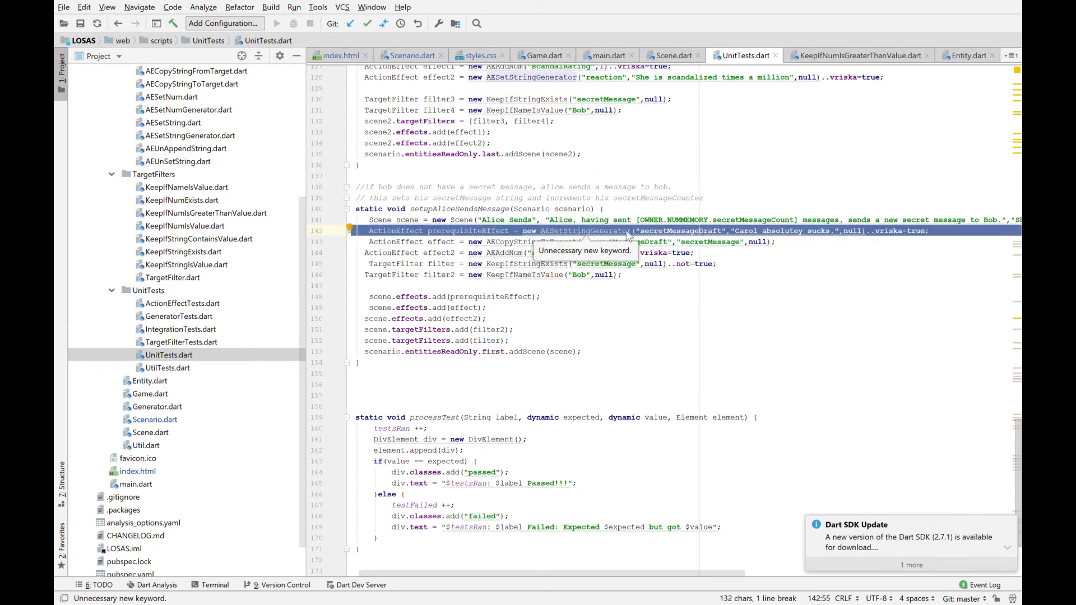
mouse_move(684, 242)
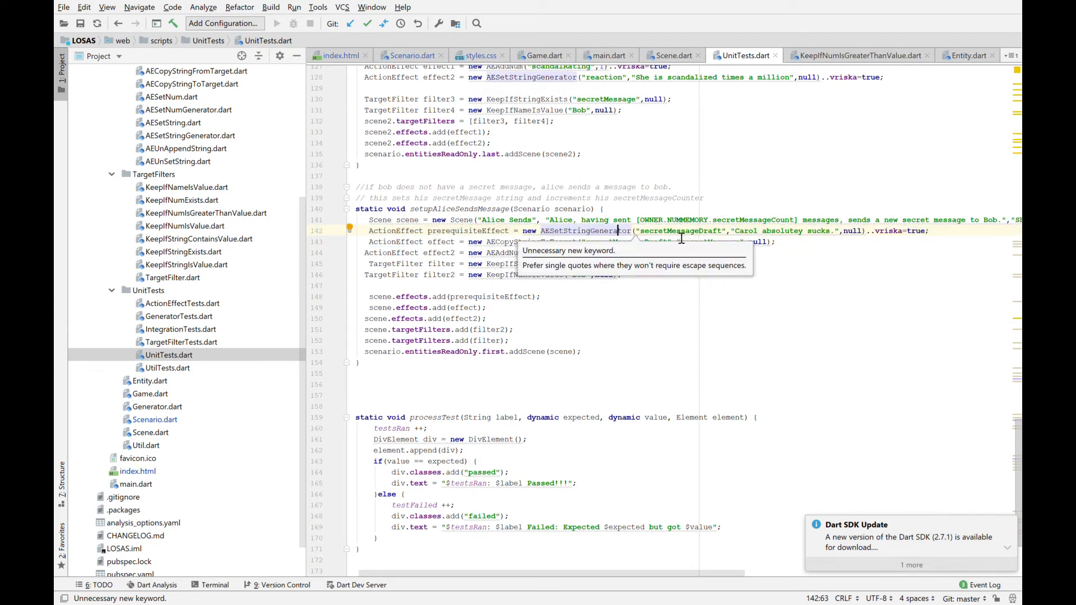
double_click(680, 231)
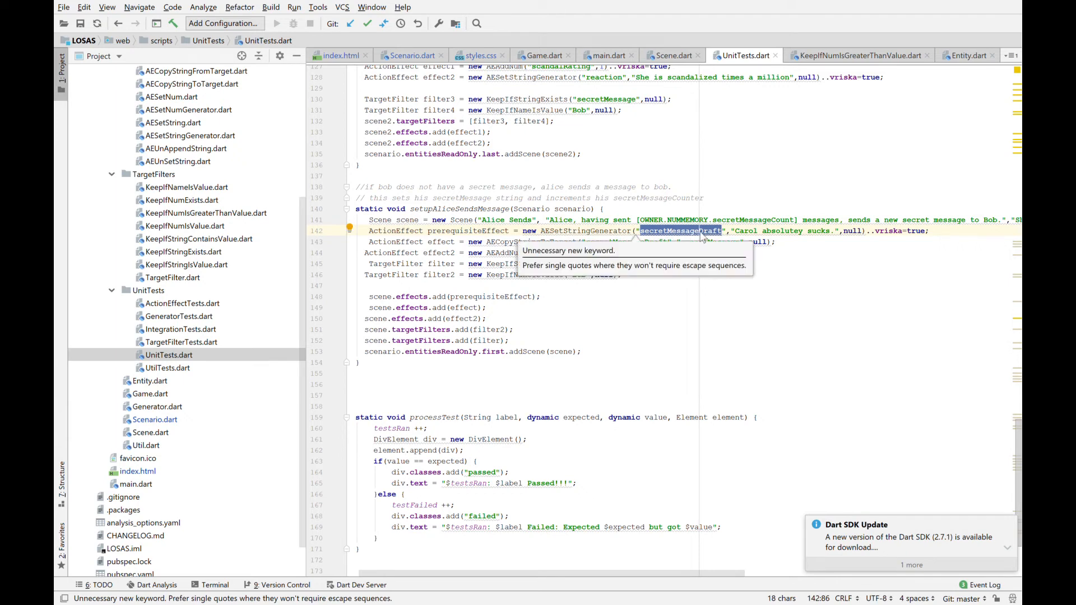
left_click(747, 231)
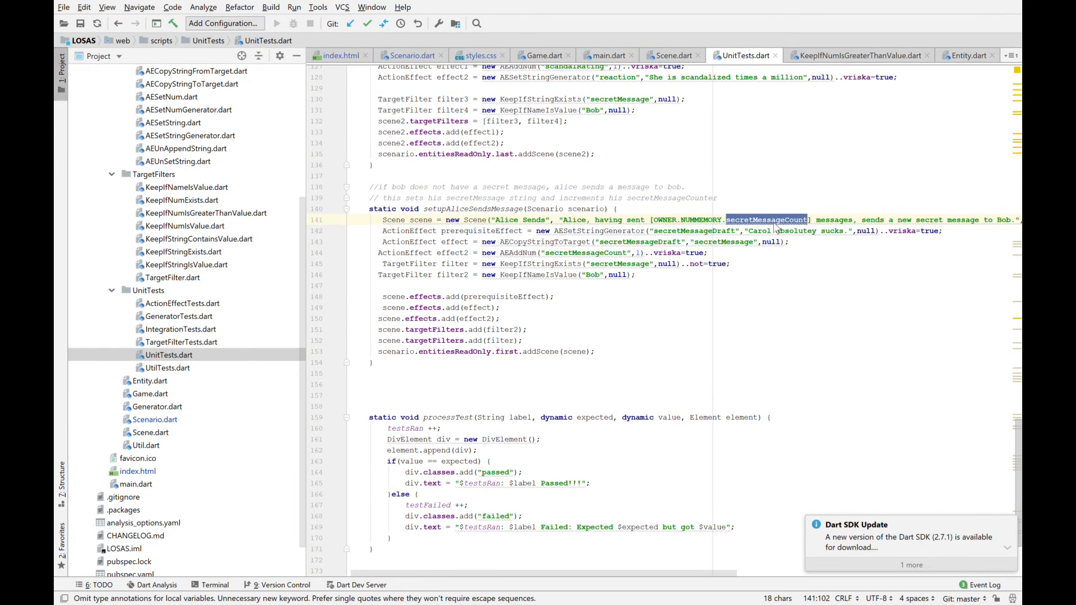
left_click(660, 231)
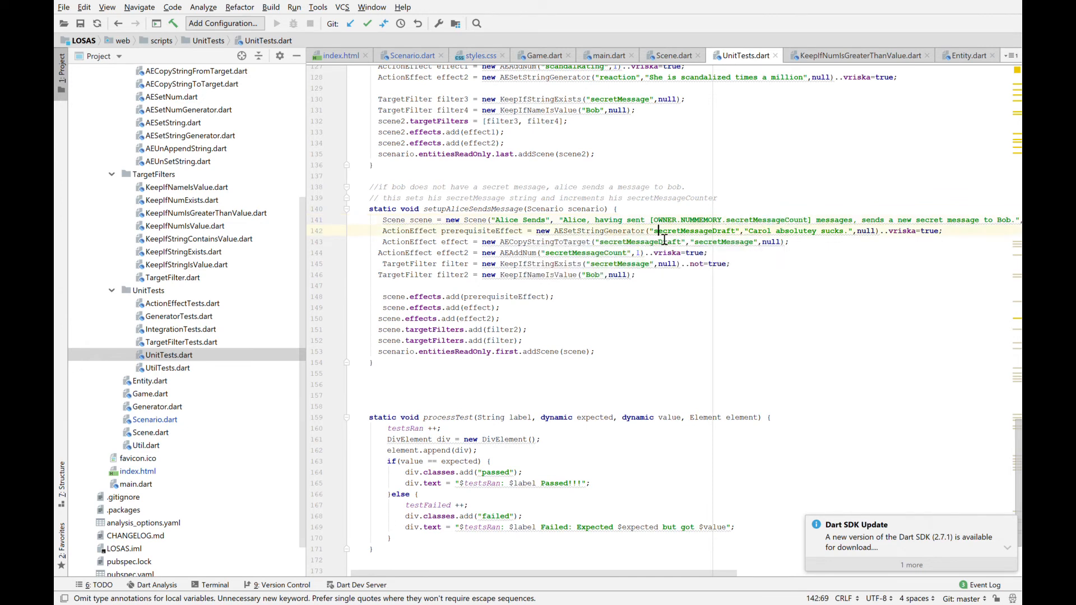
double_click(640, 242)
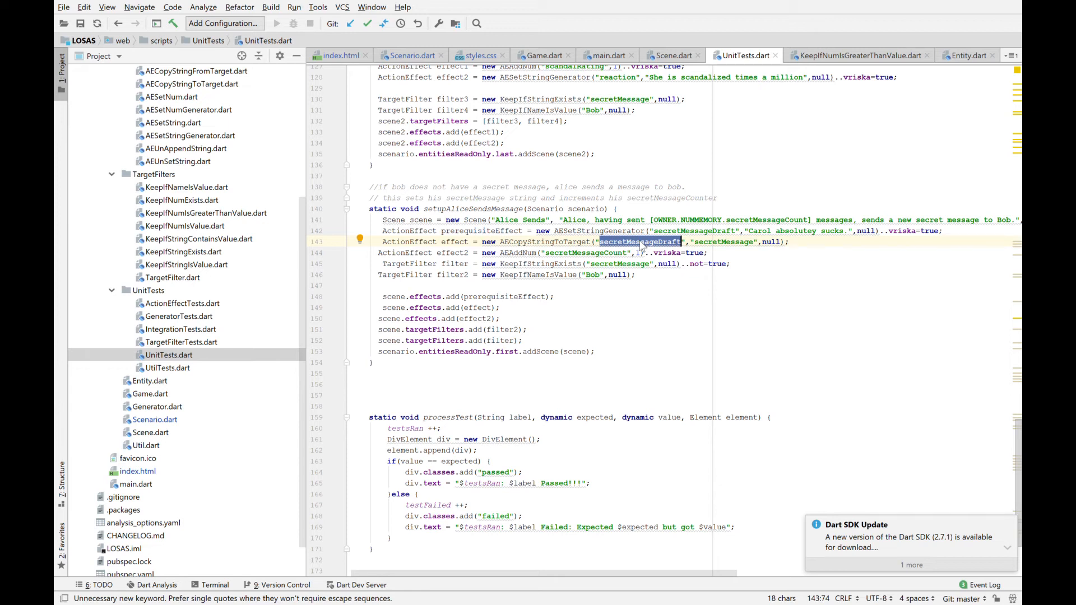
double_click(721, 242)
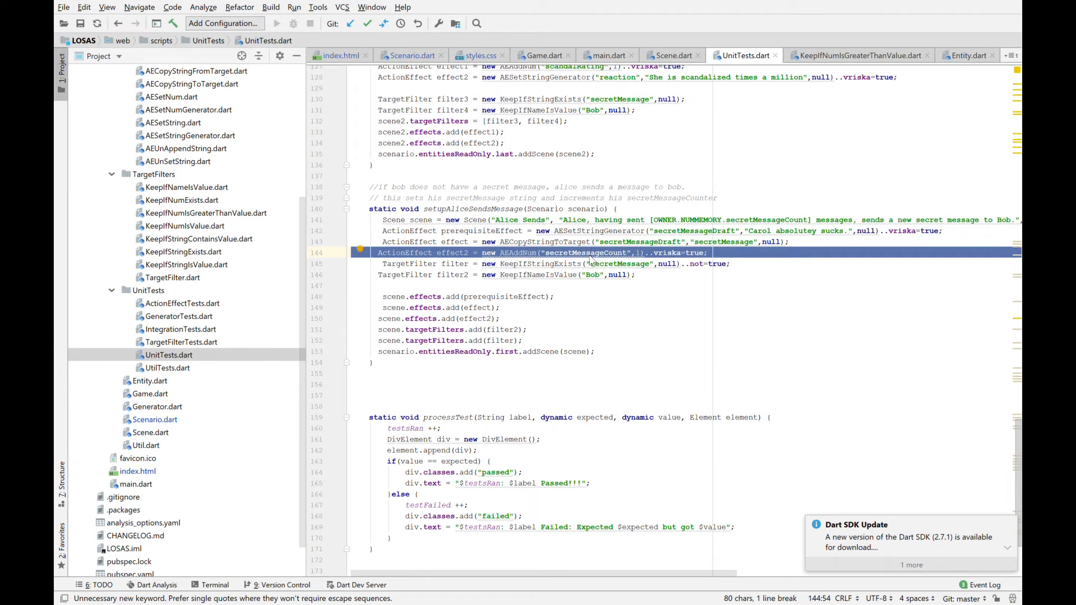
left_click(559, 263)
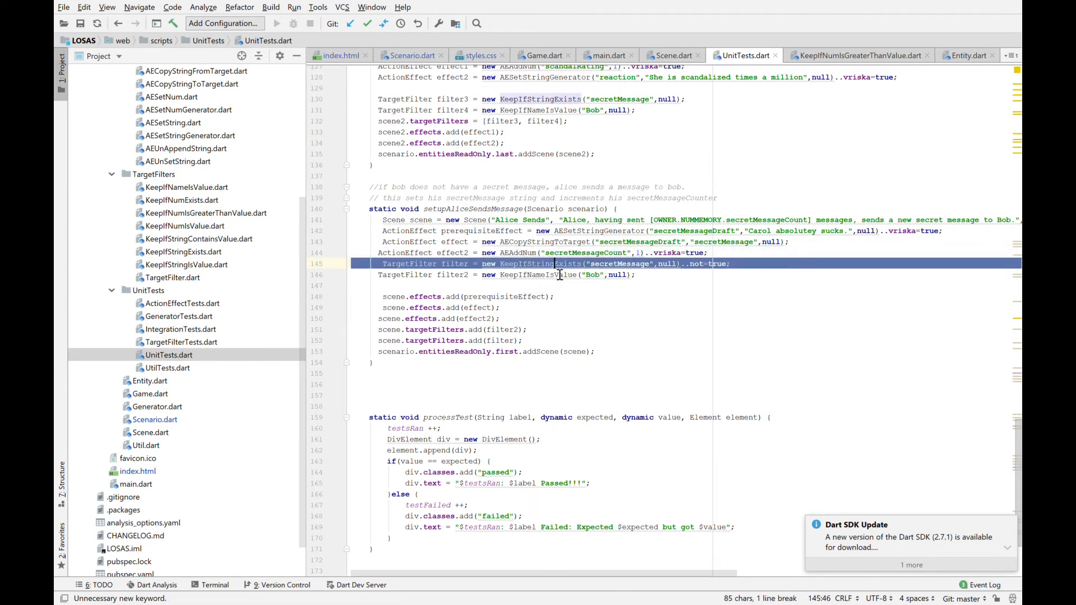
left_click(556, 263)
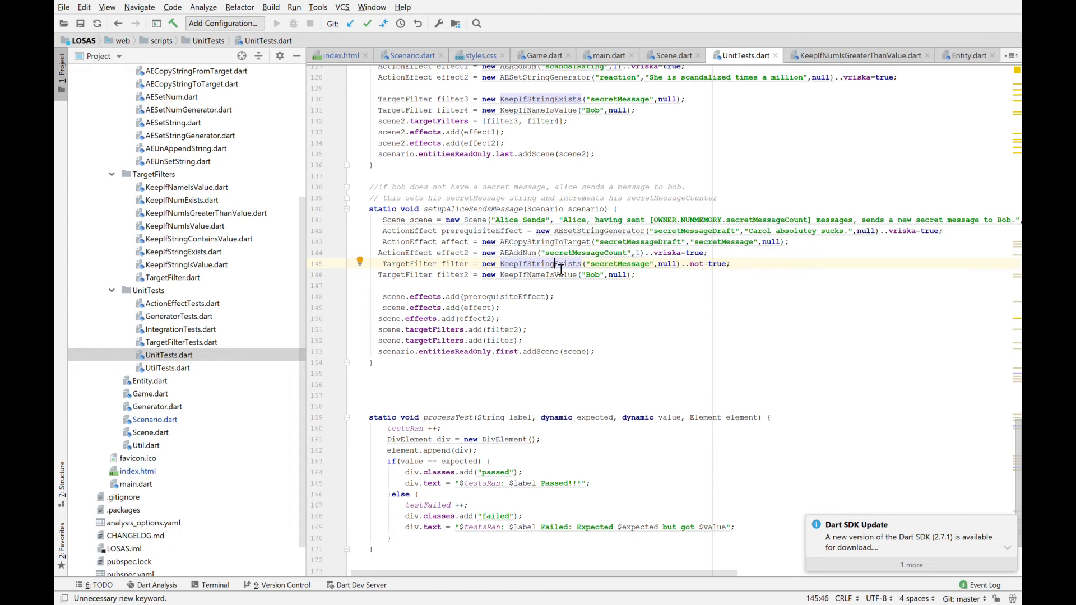
mouse_move(647, 164)
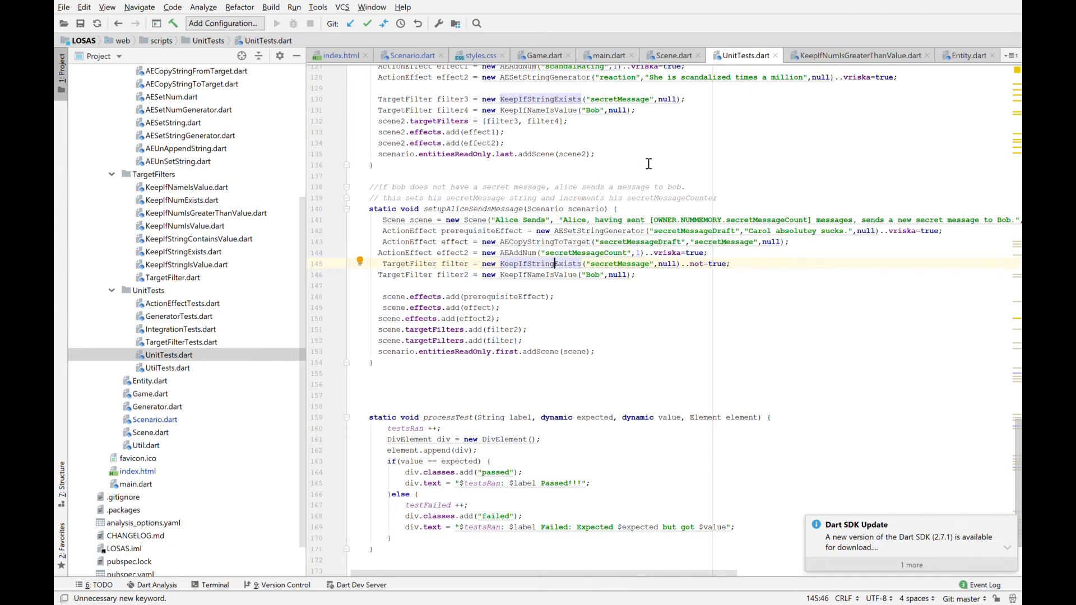
mouse_move(861, 101)
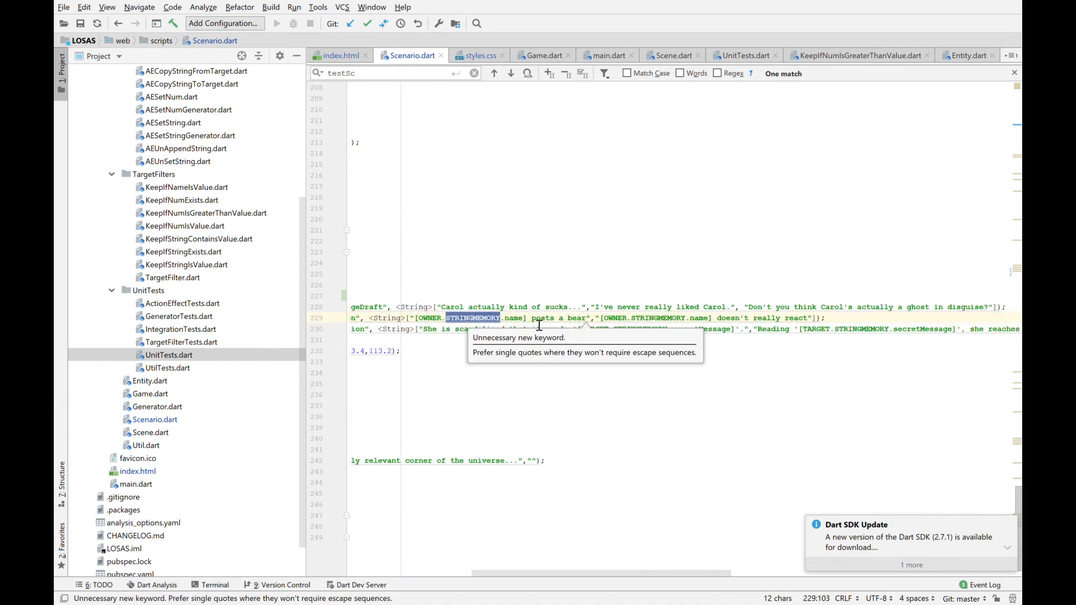
Step: Scroll Scenario.dart up to testScenario and right along the generator lines
scroll("up", 3)
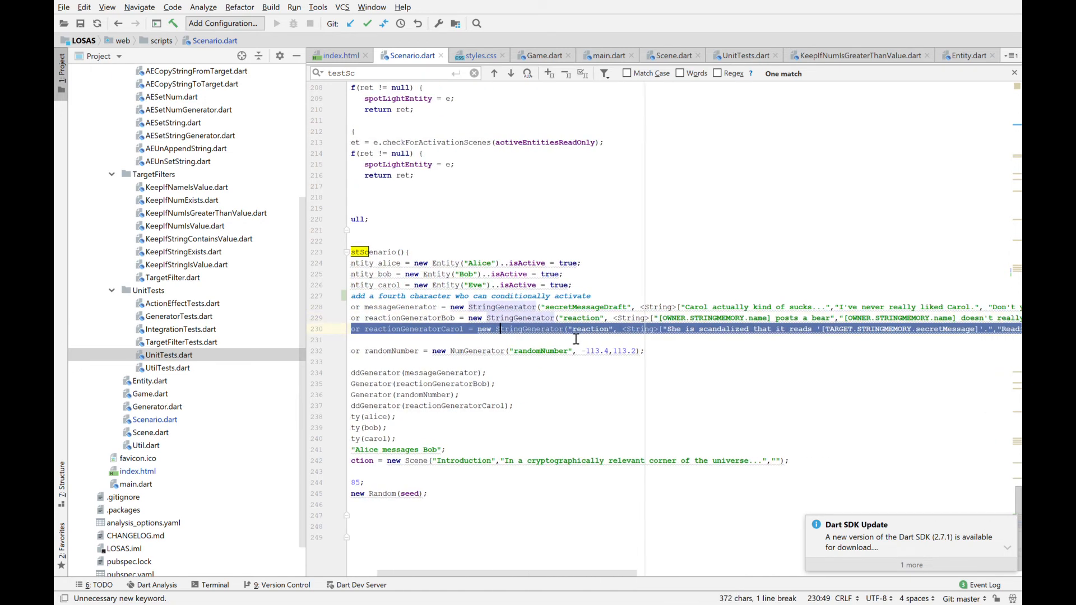
scroll("right", 3)
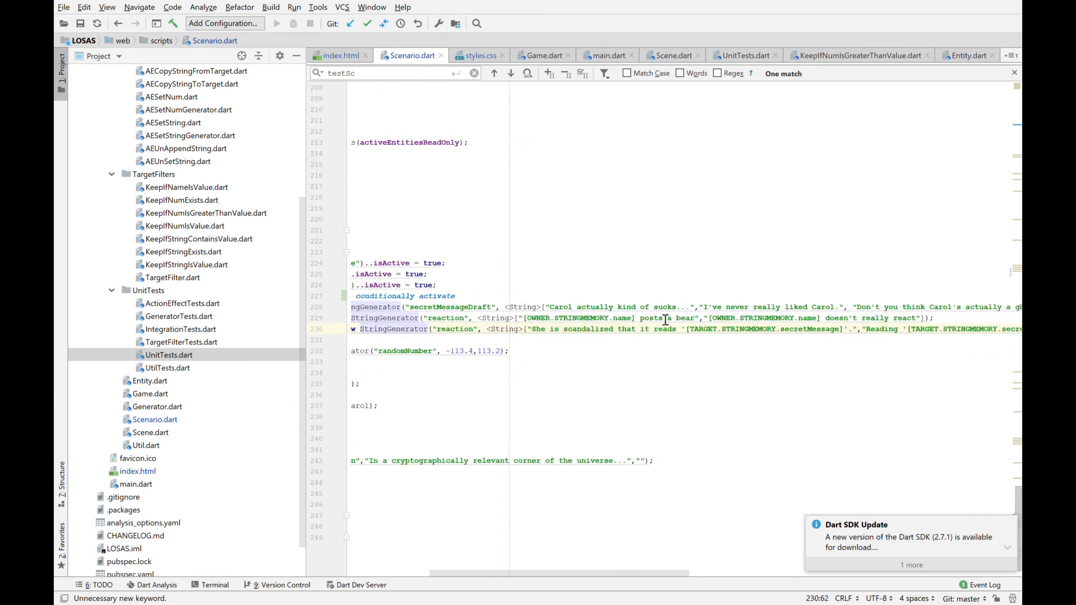
scroll("right", 3)
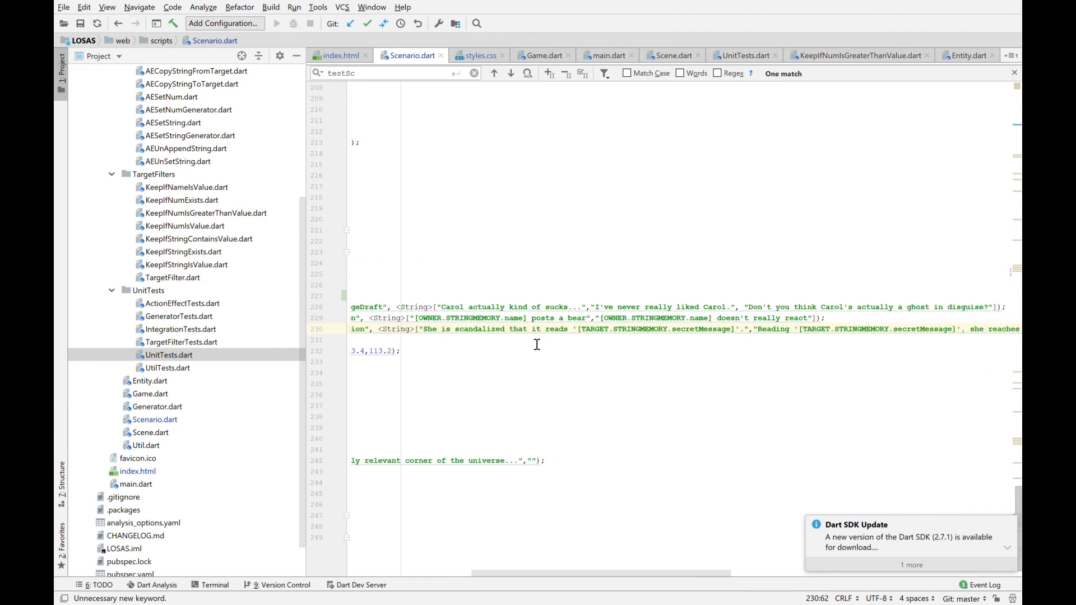
scroll("right", 3)
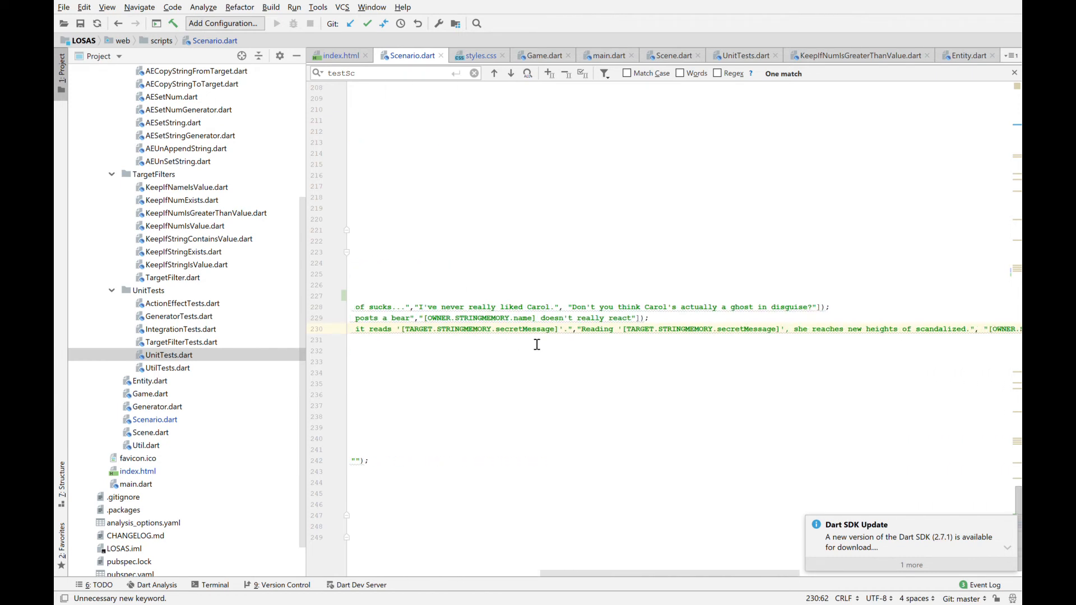
scroll("right", 3)
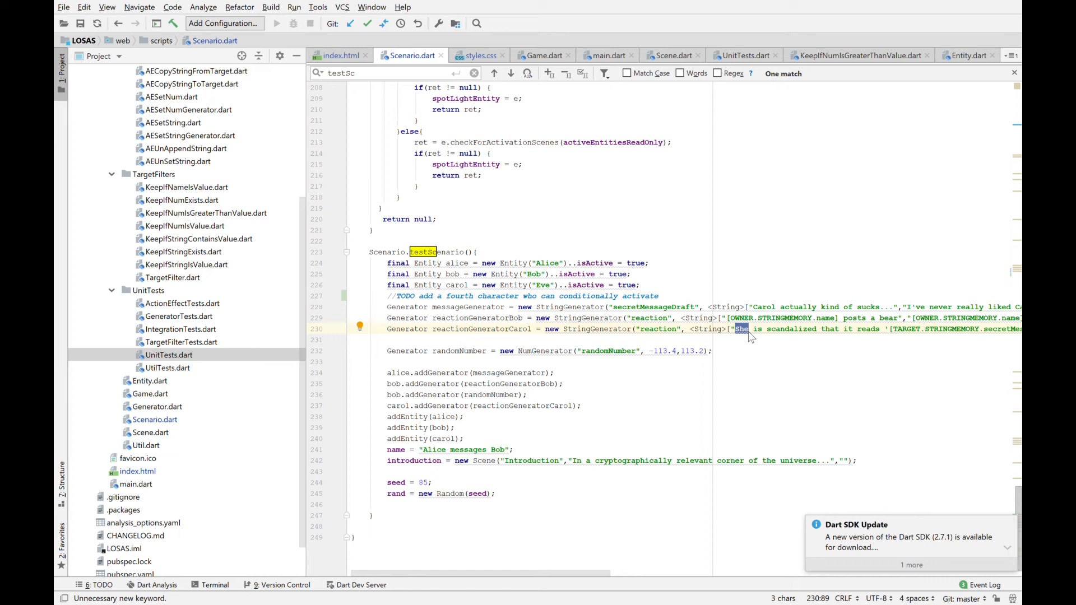
mouse_move(534, 362)
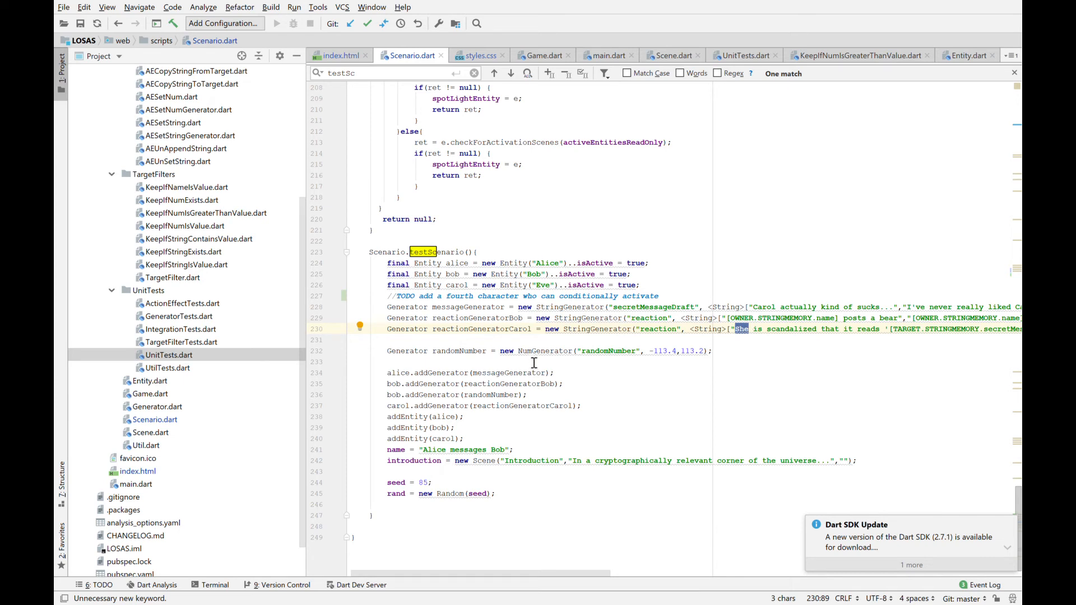
Step: Select the randomNumber generator line, then switch to UnitTests.dart
left_click(549, 351)
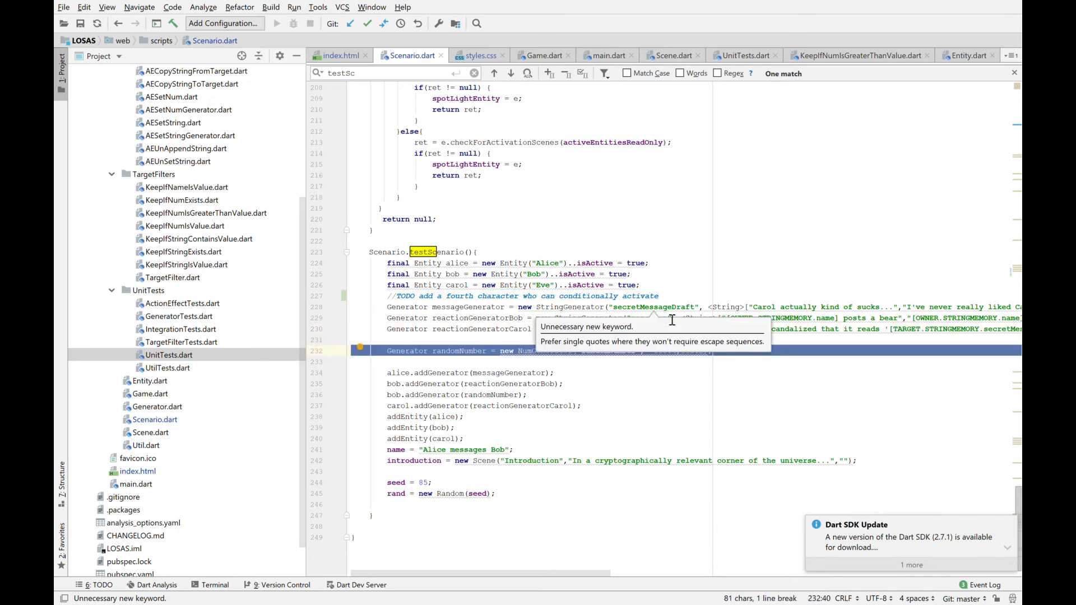
mouse_move(542, 357)
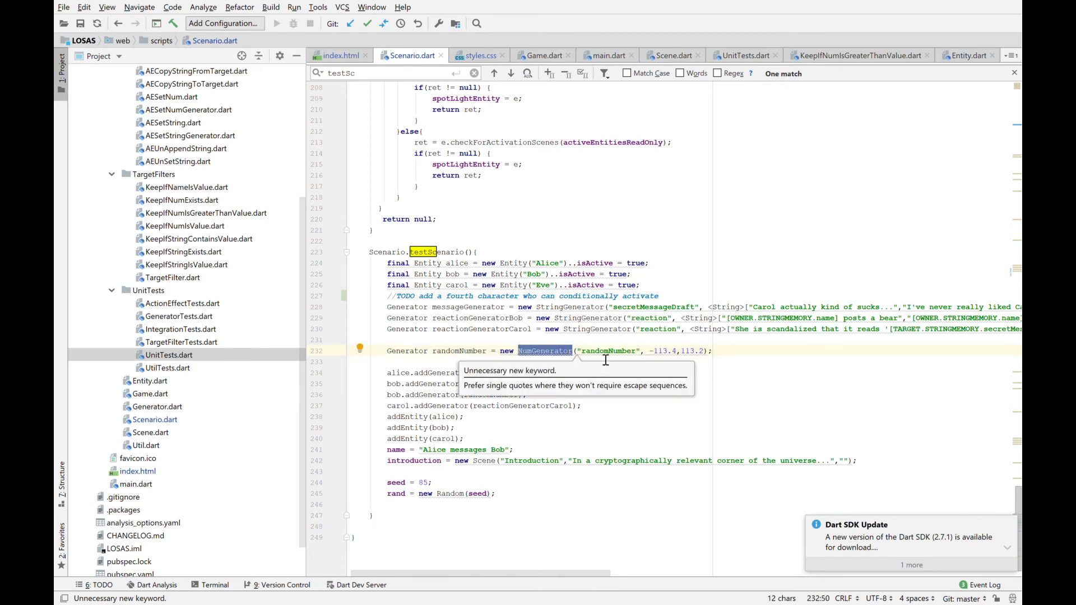
left_click(601, 351)
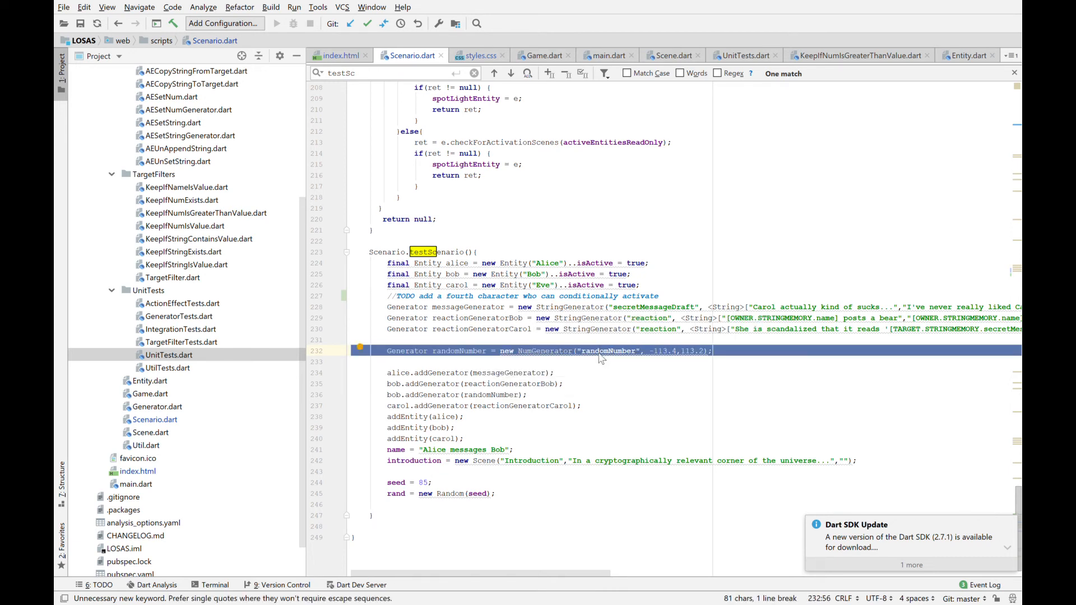
mouse_move(773, 39)
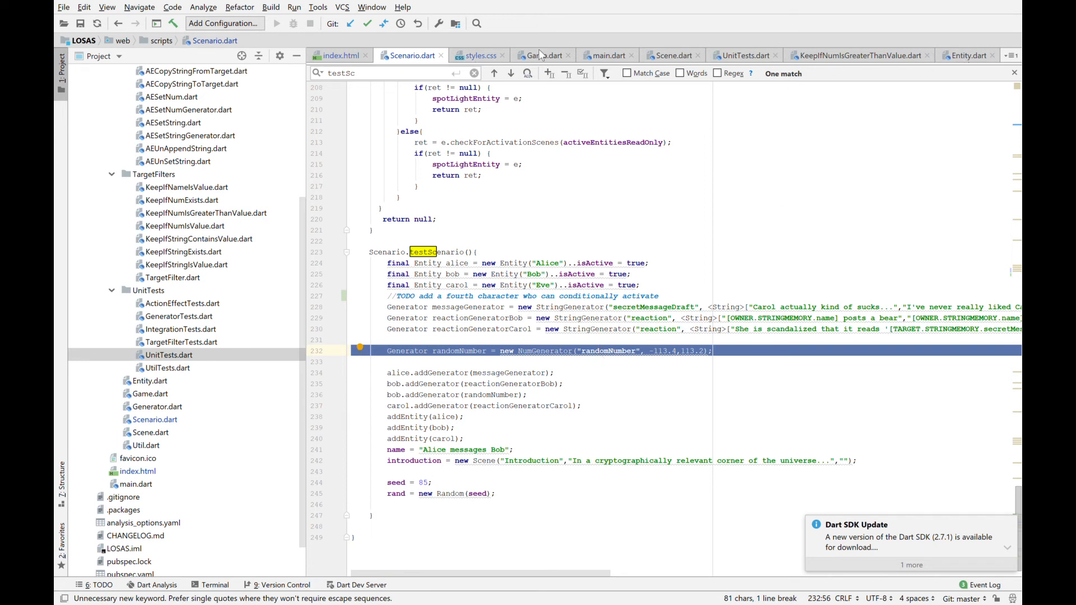
left_click(168, 355)
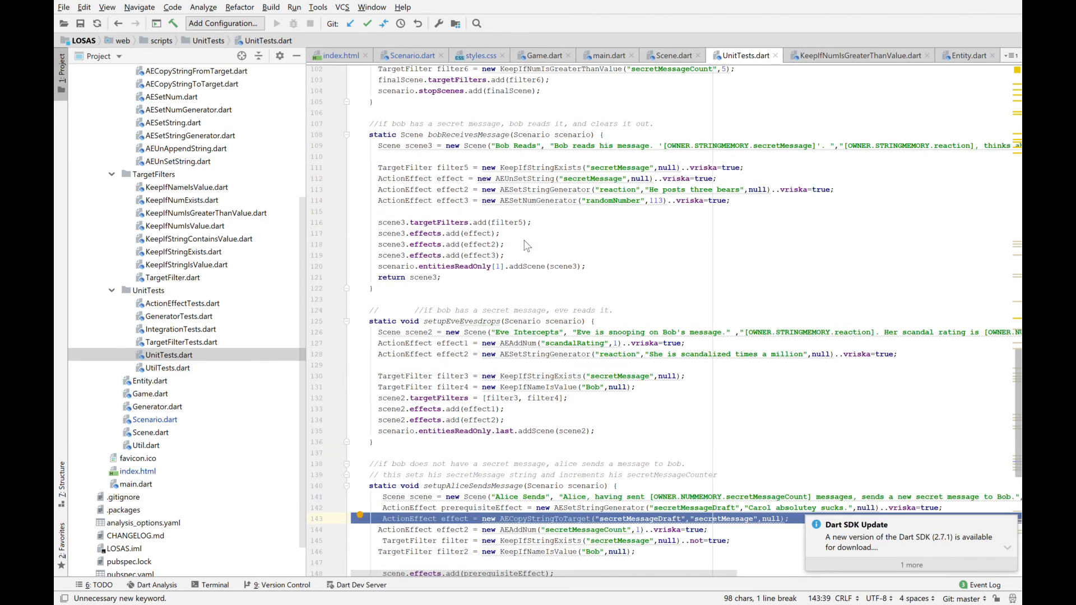
scroll("down", 3)
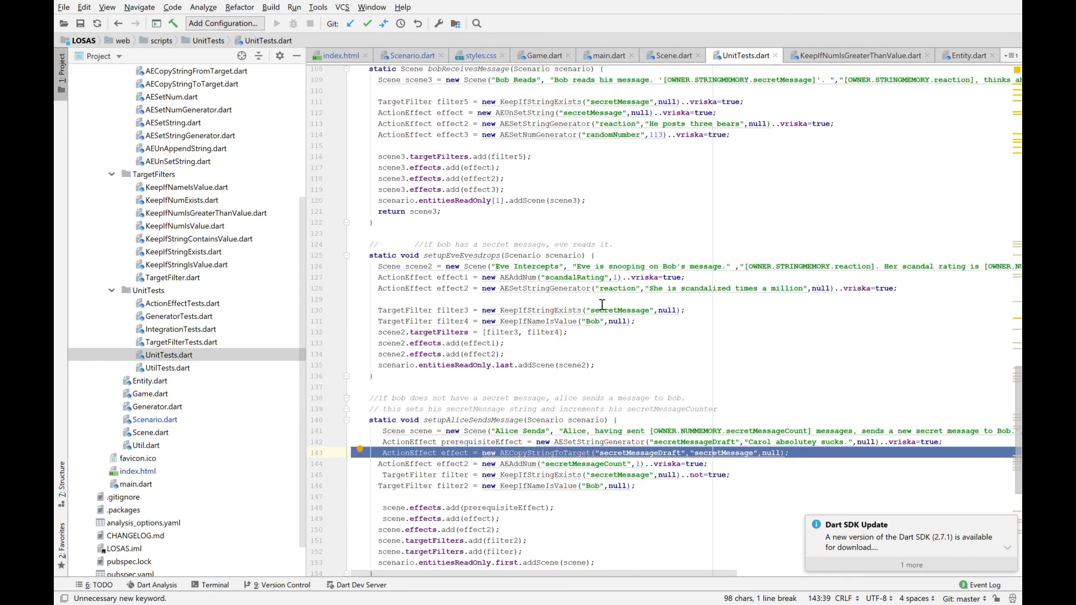
scroll("up", 3)
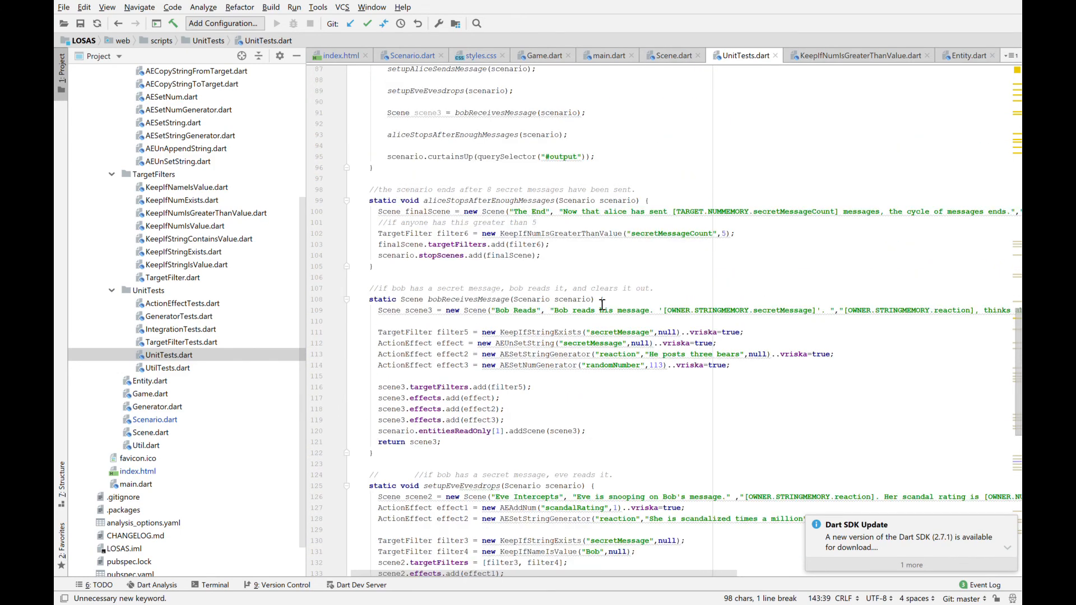
scroll("up", 3)
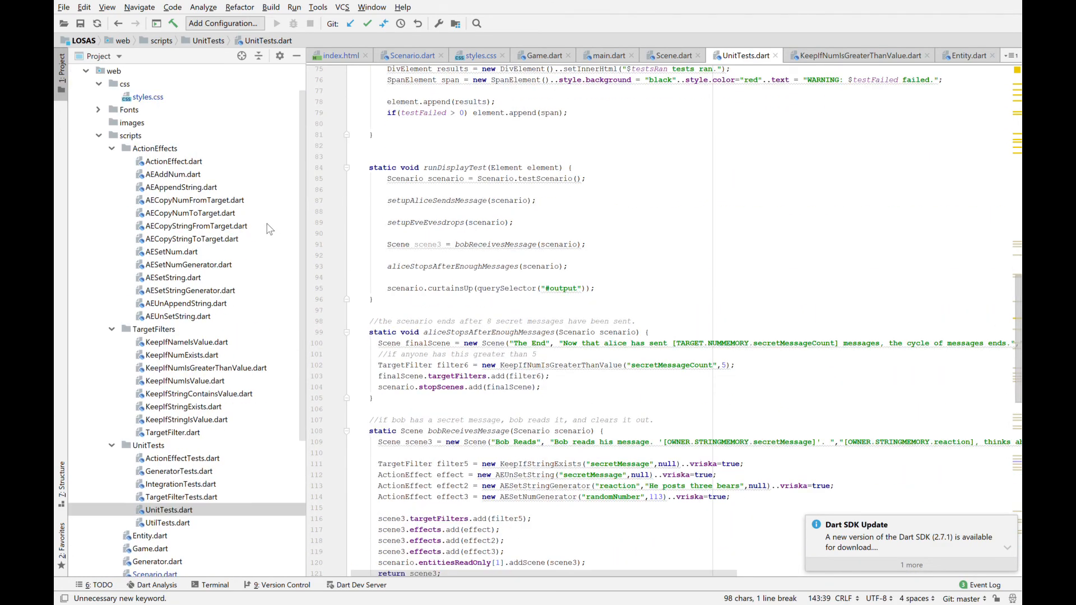
mouse_move(165, 149)
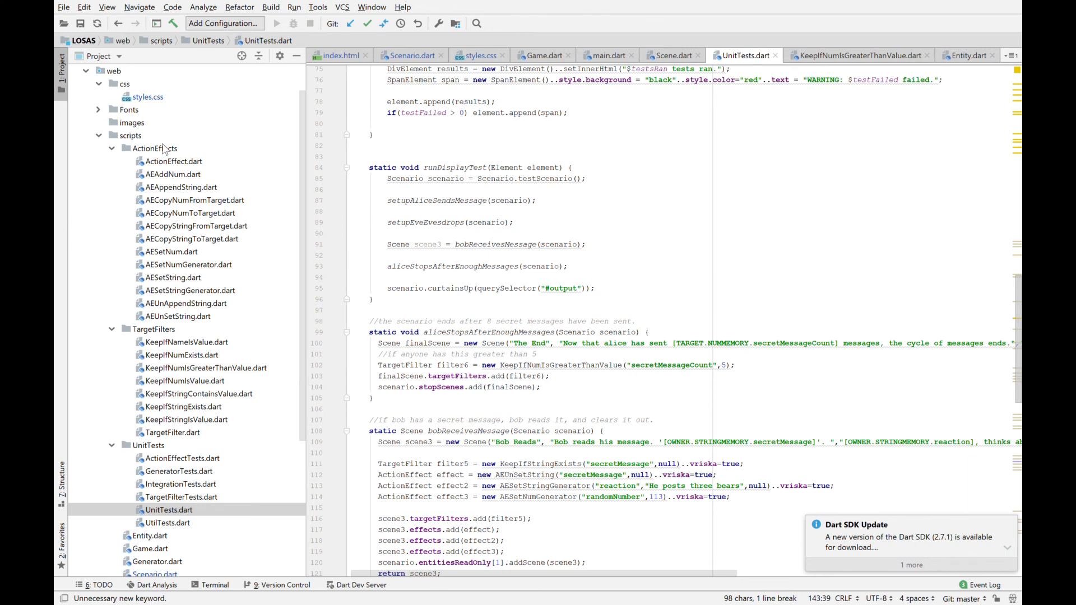
mouse_move(174, 337)
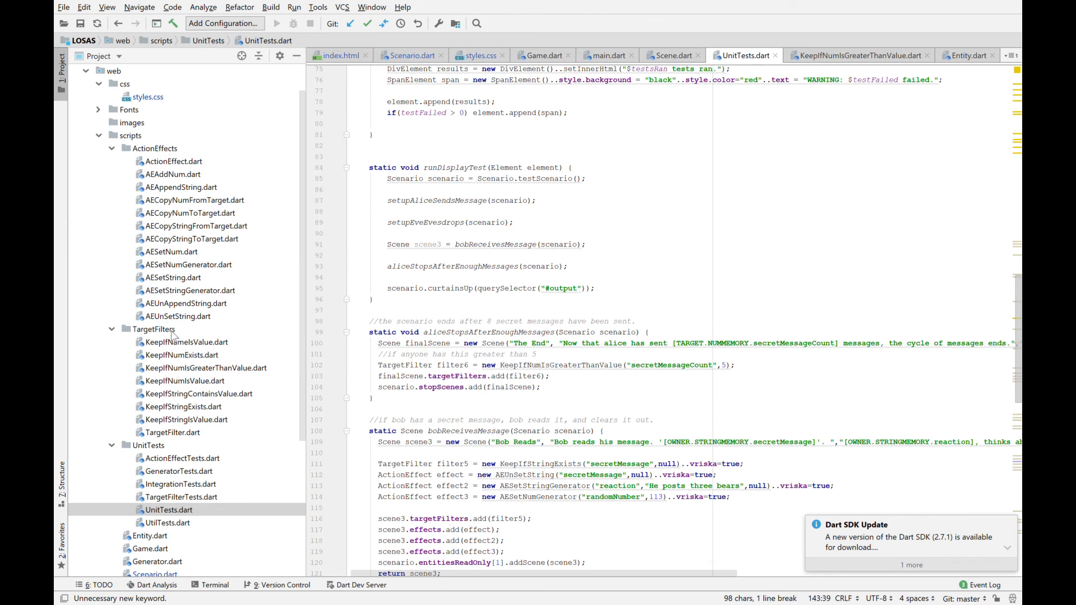
mouse_move(160, 377)
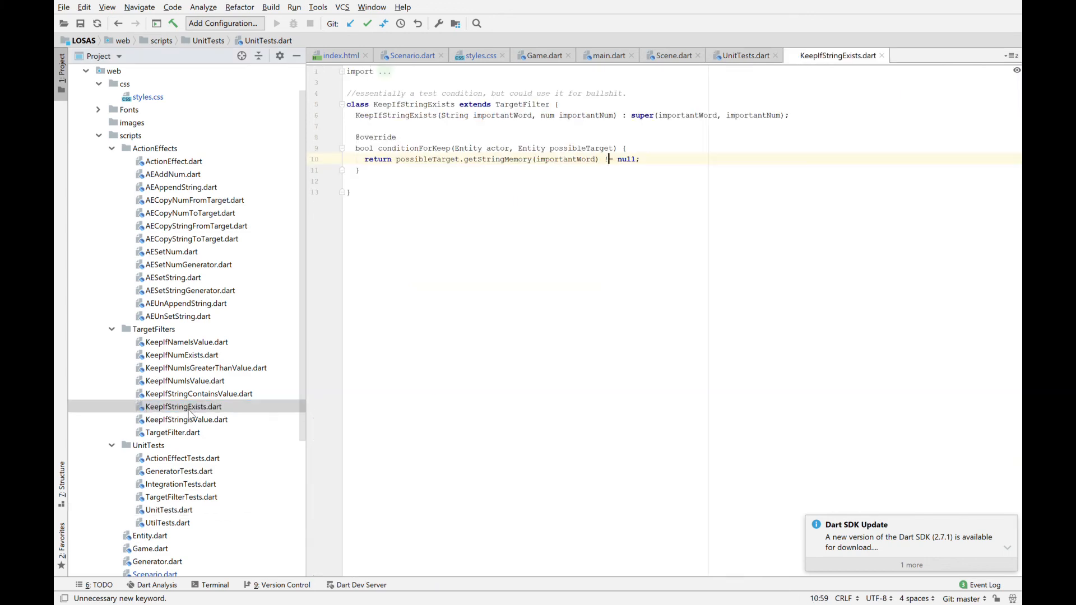
Step: Examine the keep condition that the target's string memory for importantWord is non-null
double_click(414, 148)
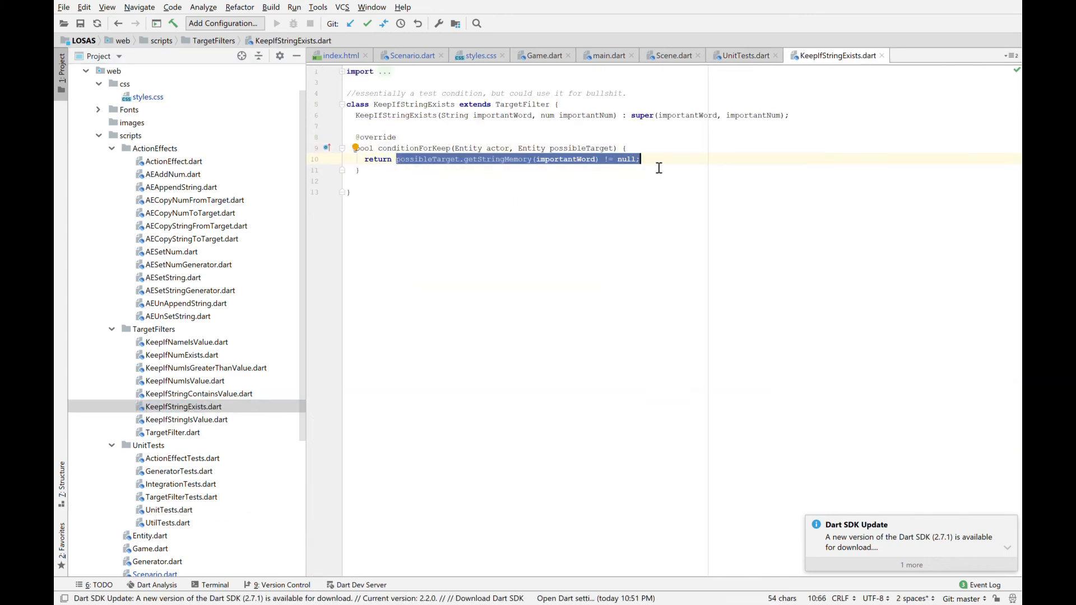
double_click(564, 158)
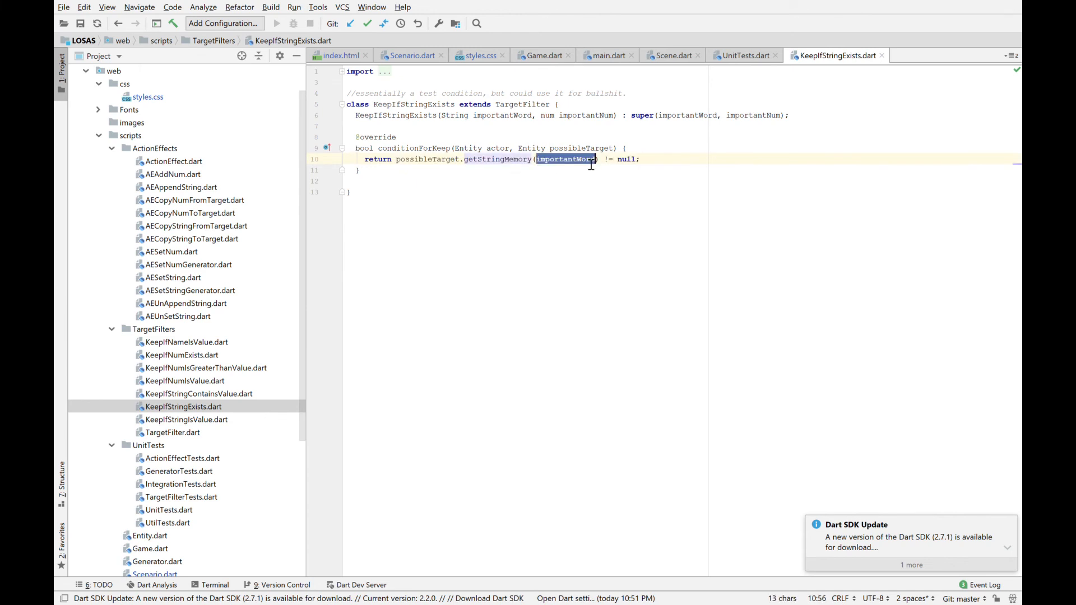
mouse_move(586, 164)
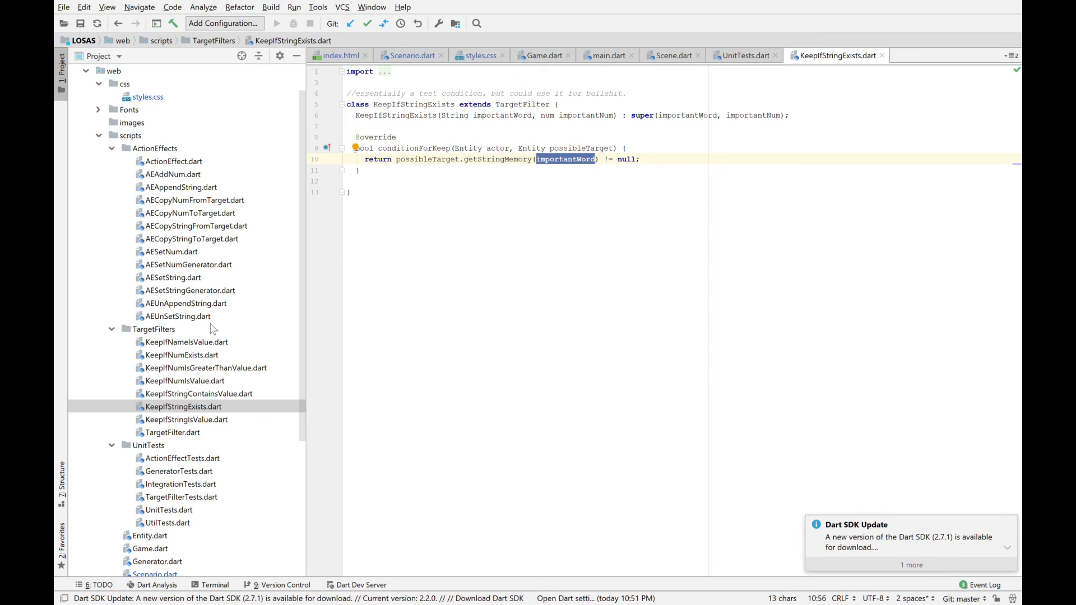
mouse_move(220, 292)
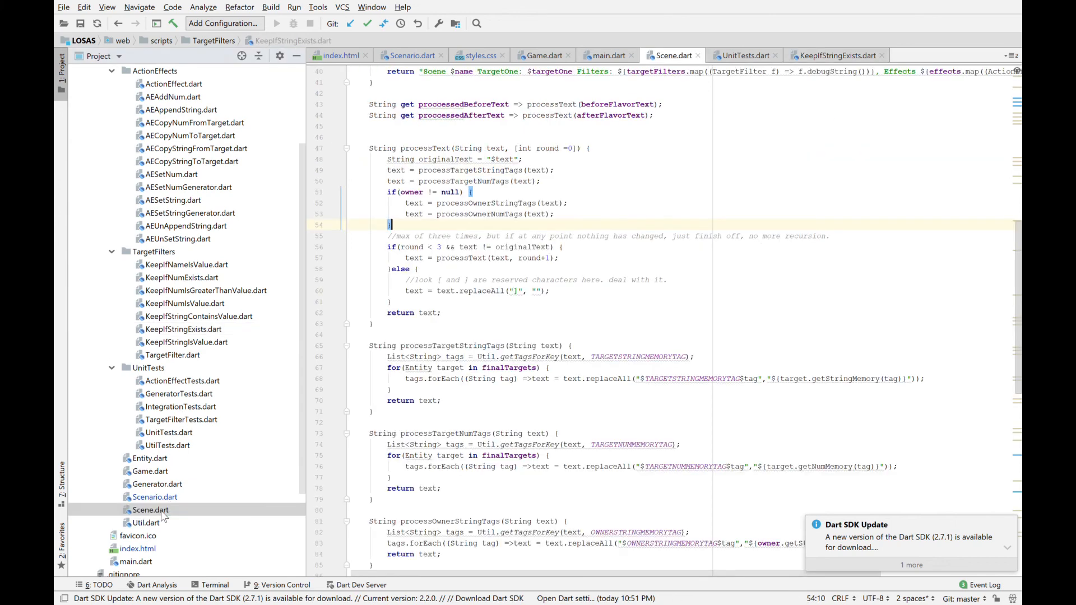
Step: Review the Scene class's effects list and targets set field declarations
scroll("up", 3)
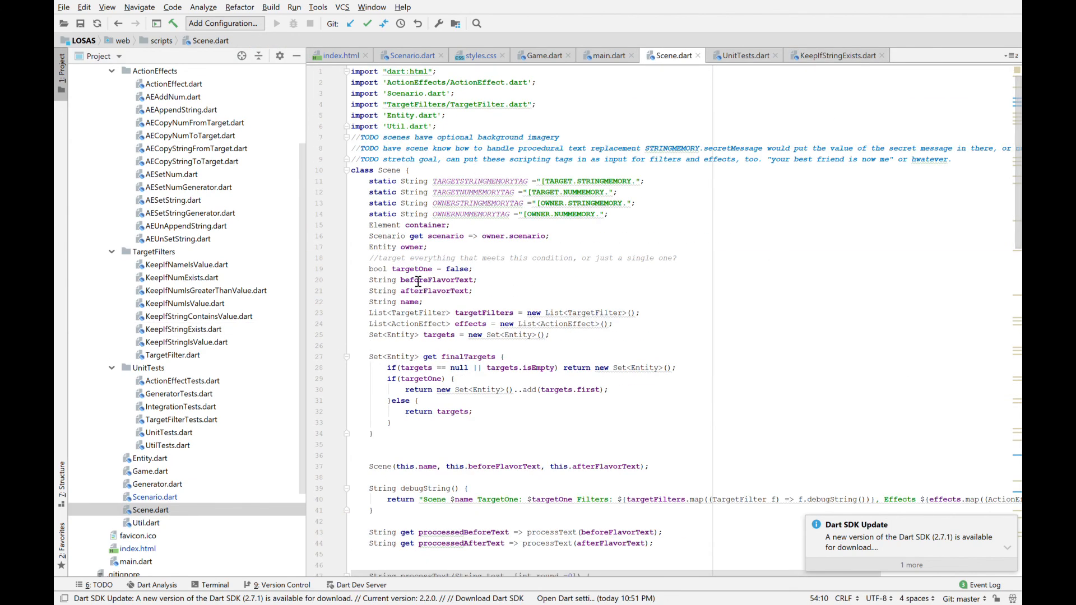
scroll("down", 3)
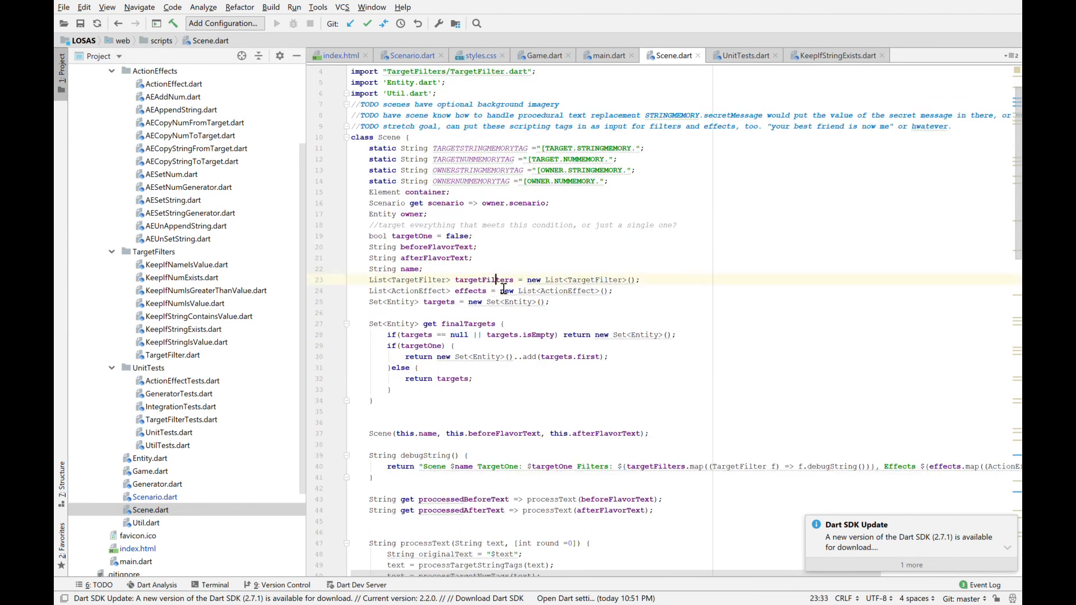
double_click(518, 290)
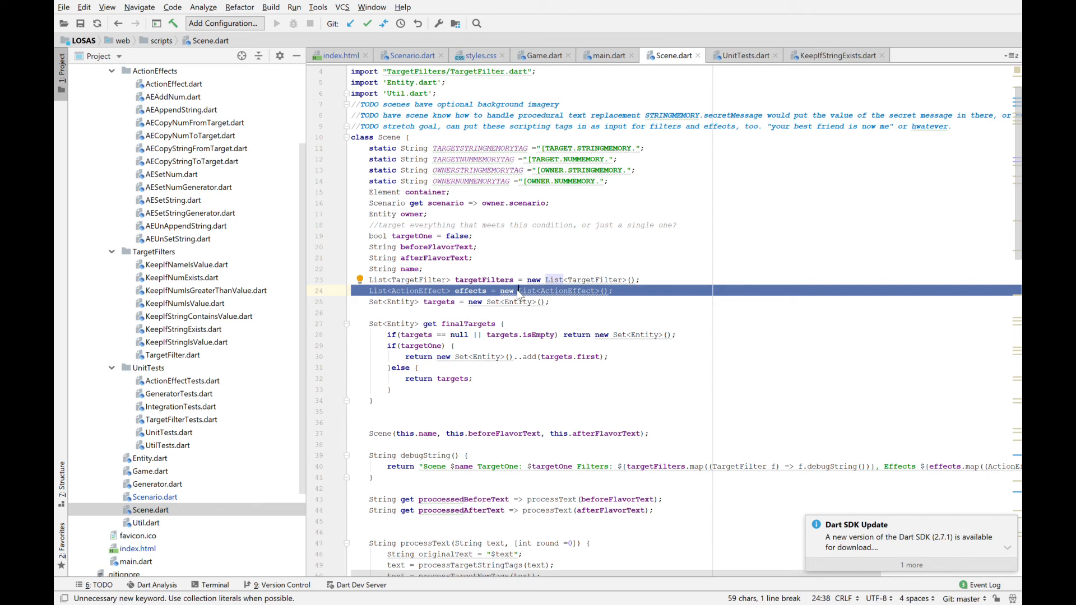
left_click(473, 302)
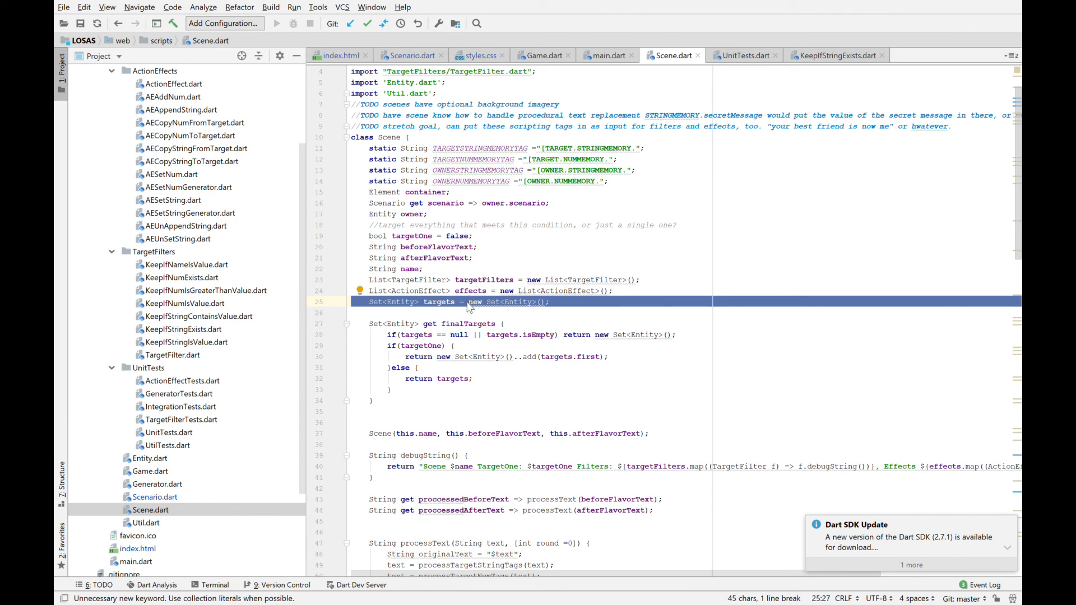
mouse_move(771, 189)
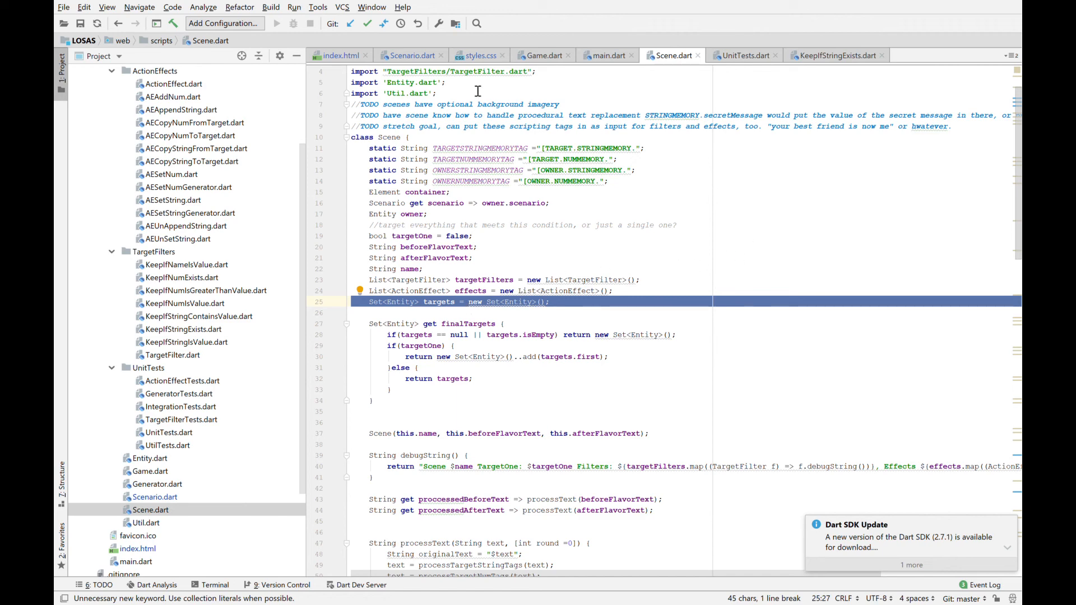
Step: Show the index.html todo list, then move on to the abstract Generator class file
left_click(338, 56)
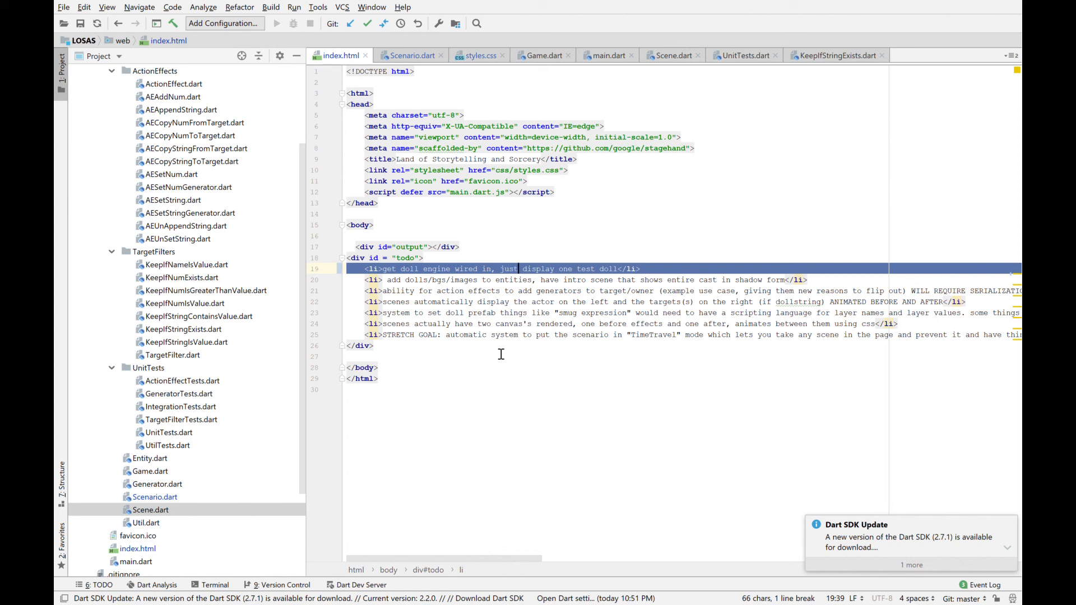
left_click(157, 485)
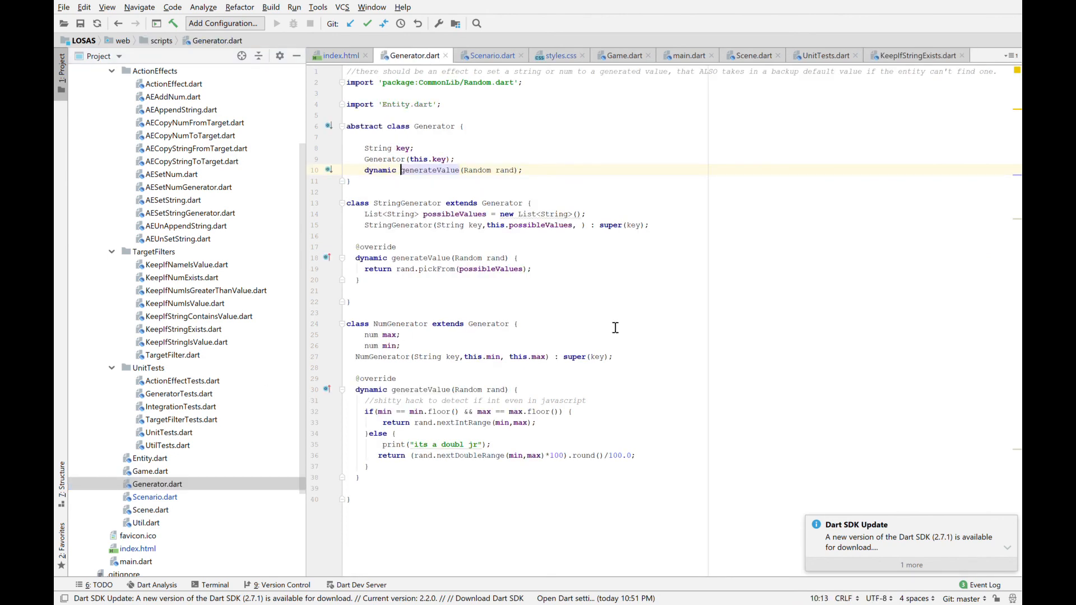
mouse_move(491, 433)
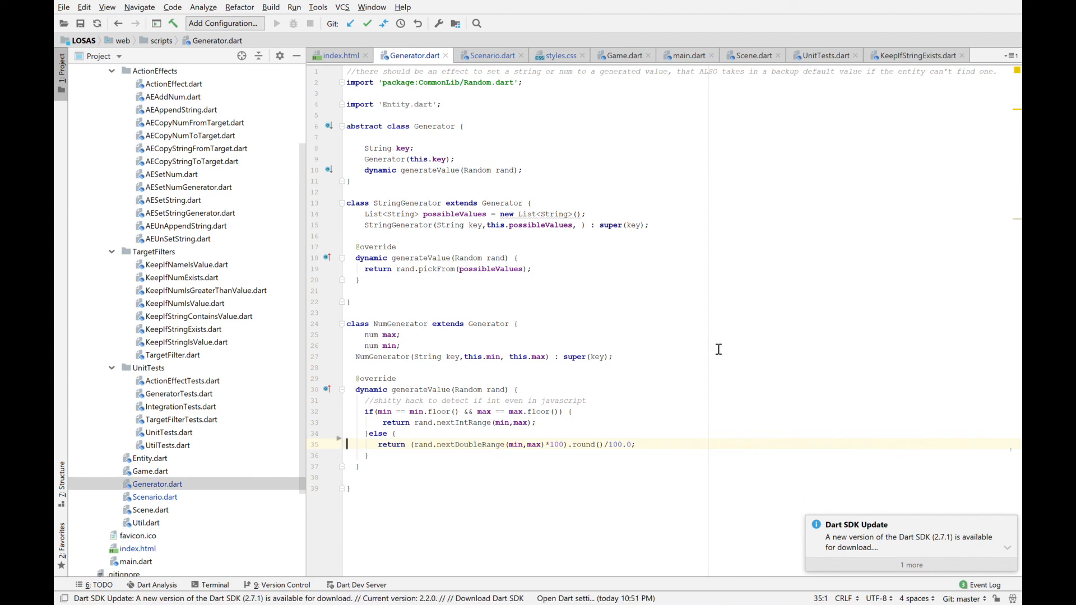
mouse_move(940, 150)
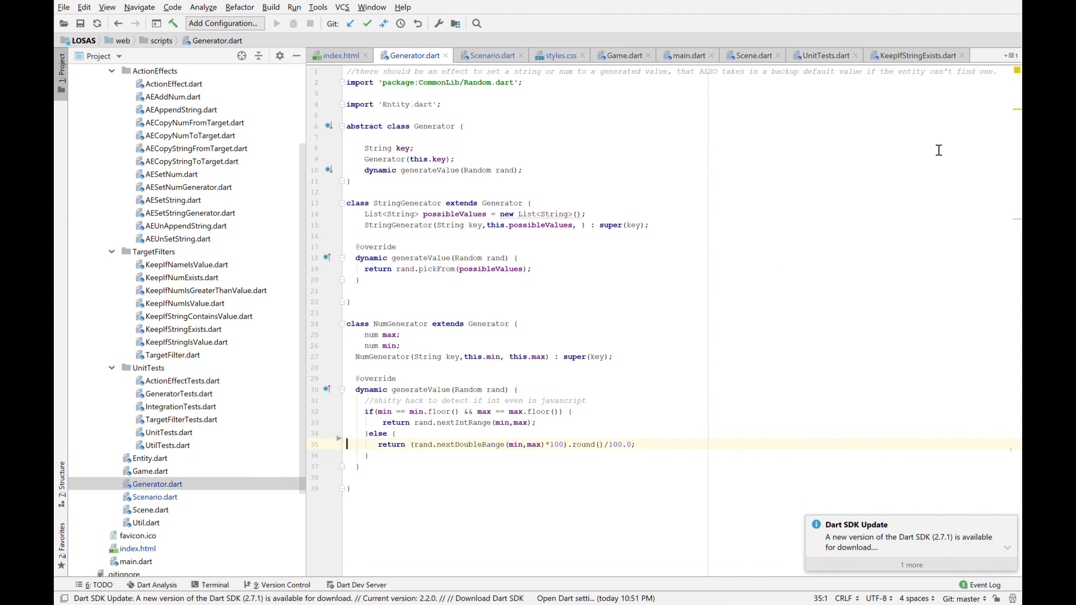
mouse_move(977, 120)
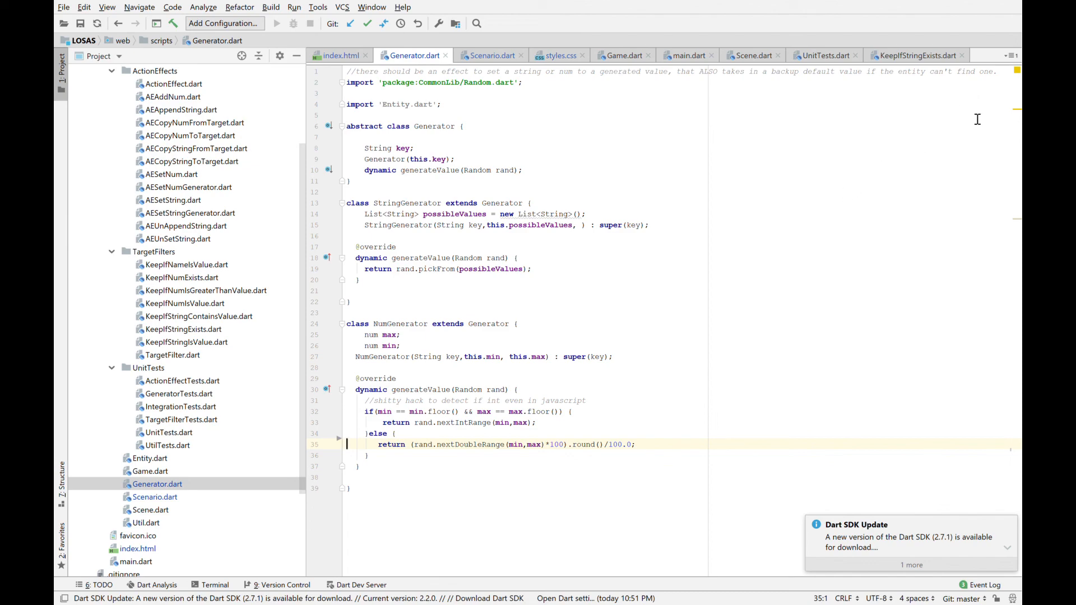